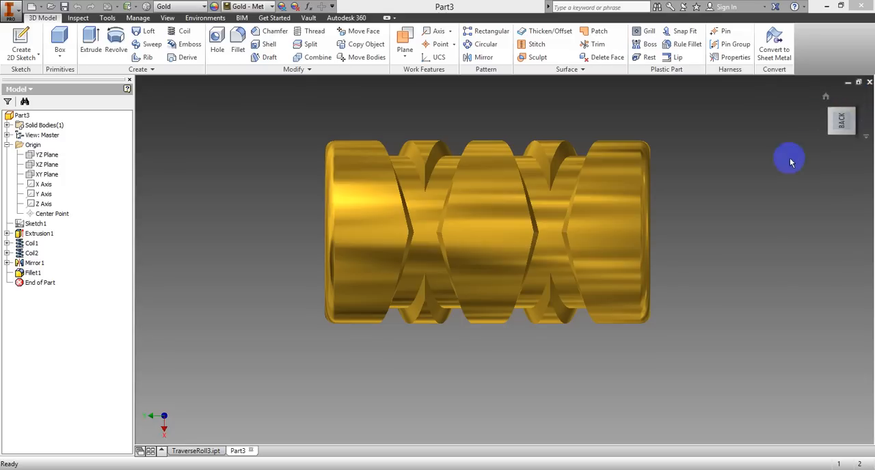
mouse_move(784, 169)
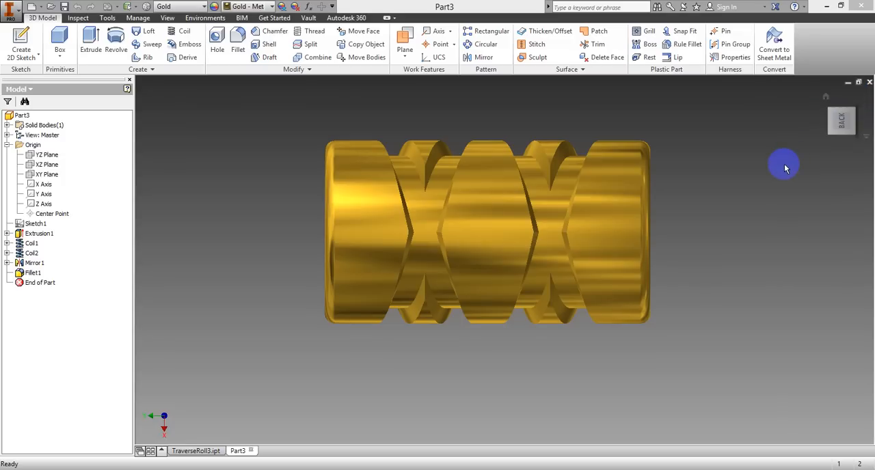
mouse_move(785, 170)
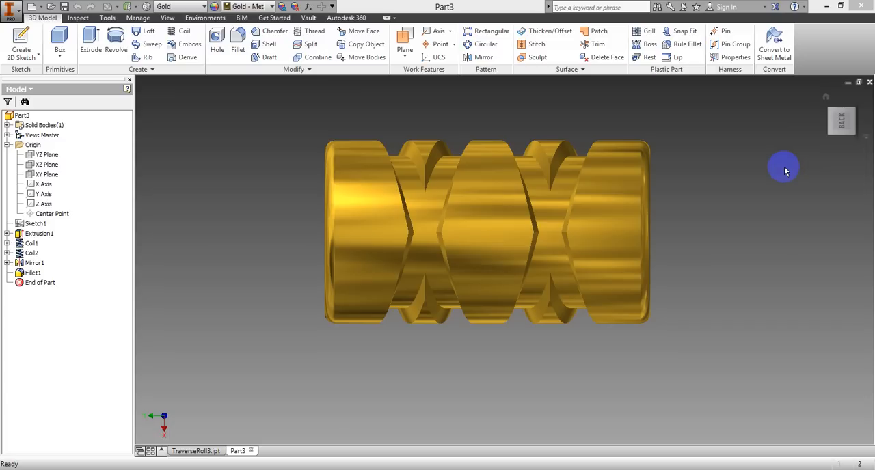
mouse_move(785, 173)
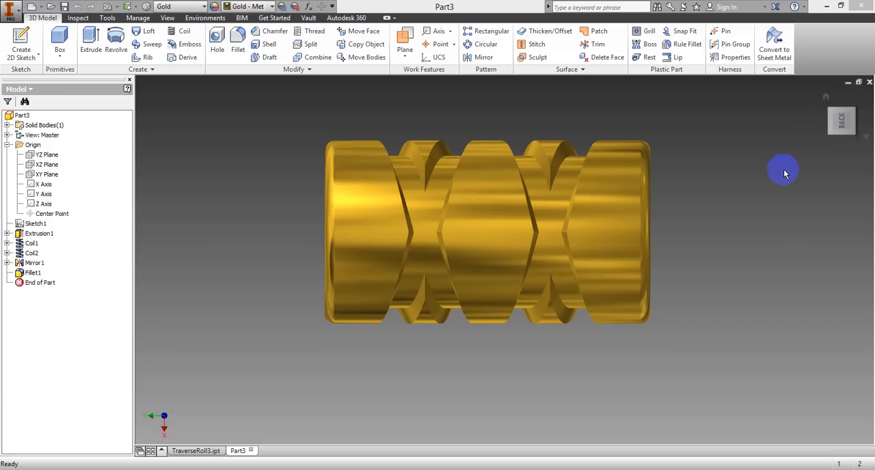
mouse_move(782, 170)
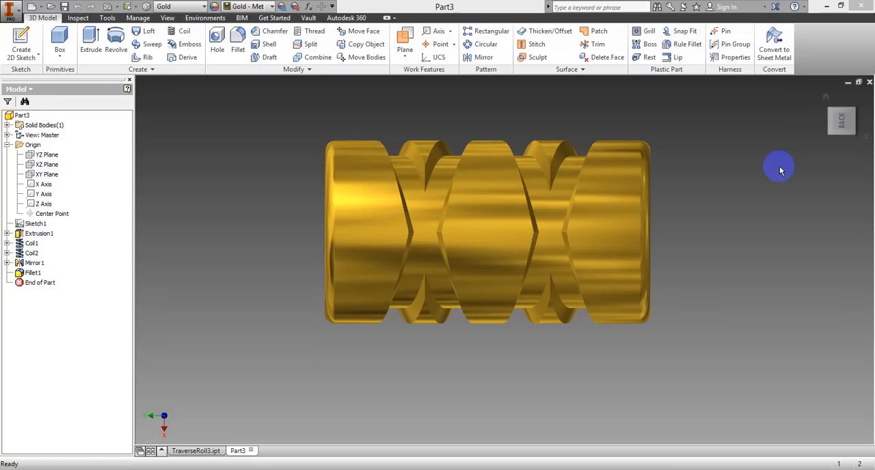
mouse_move(638, 129)
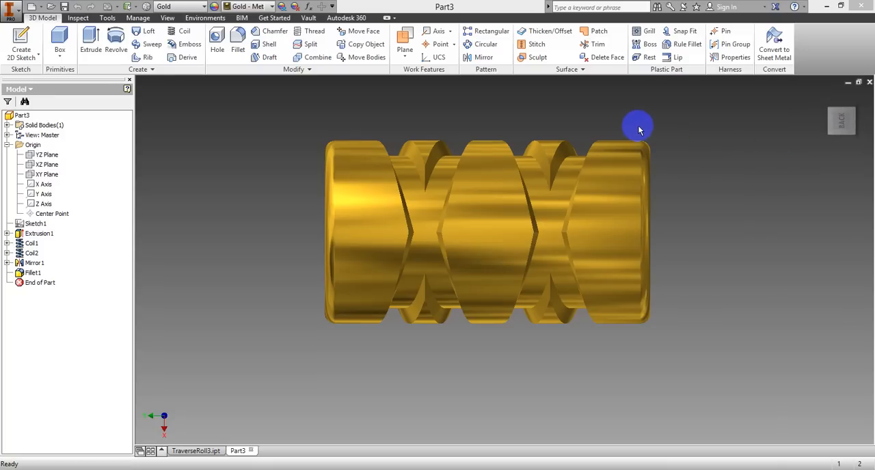
mouse_move(381, 105)
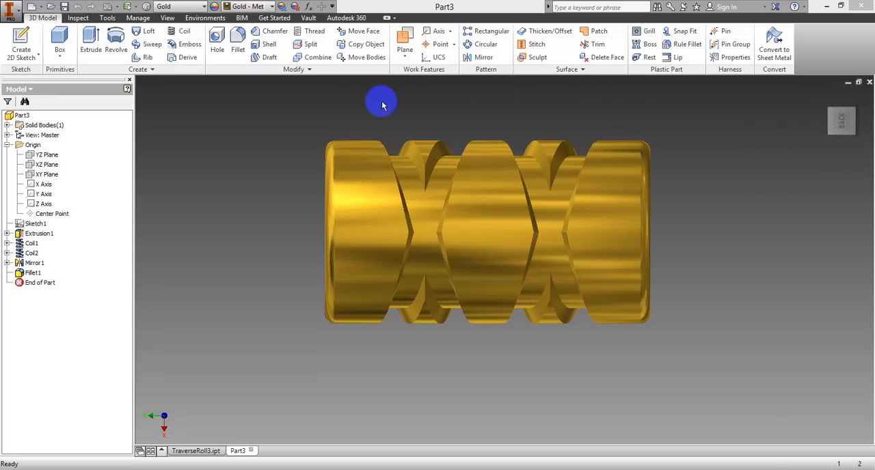
mouse_move(710, 119)
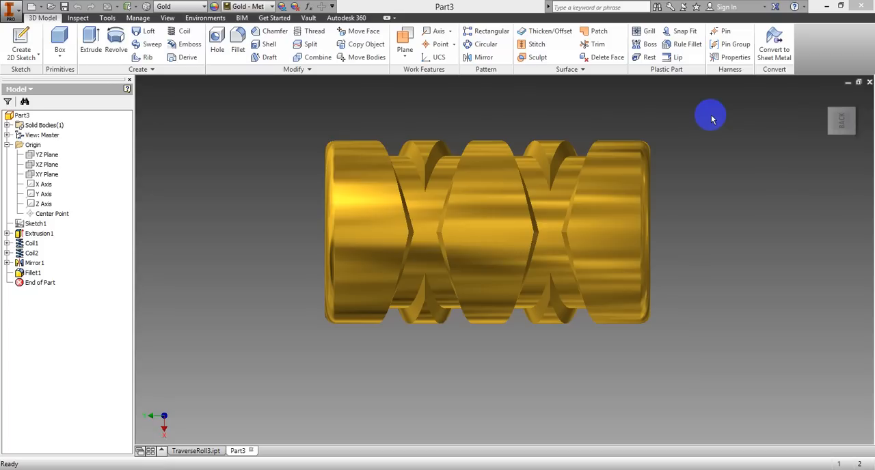
mouse_move(573, 106)
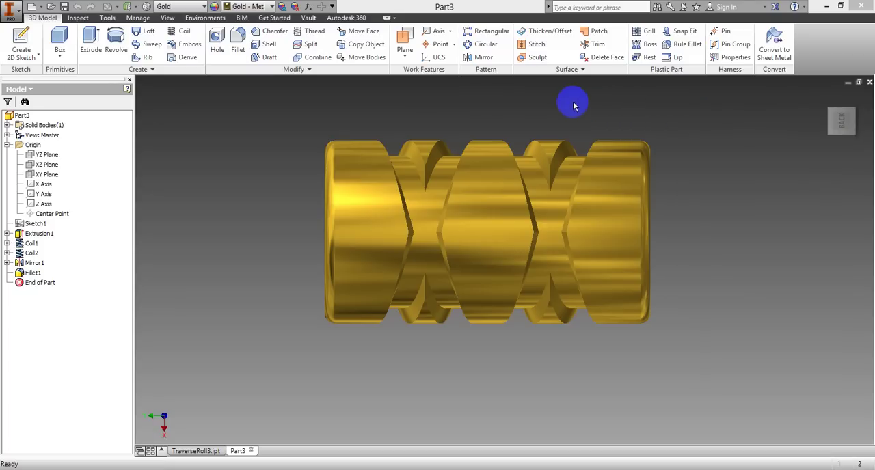
mouse_move(286, 241)
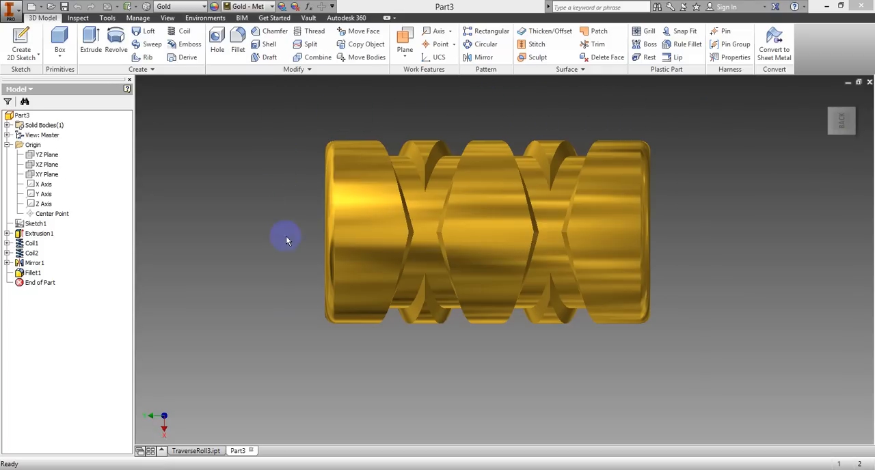
mouse_move(679, 159)
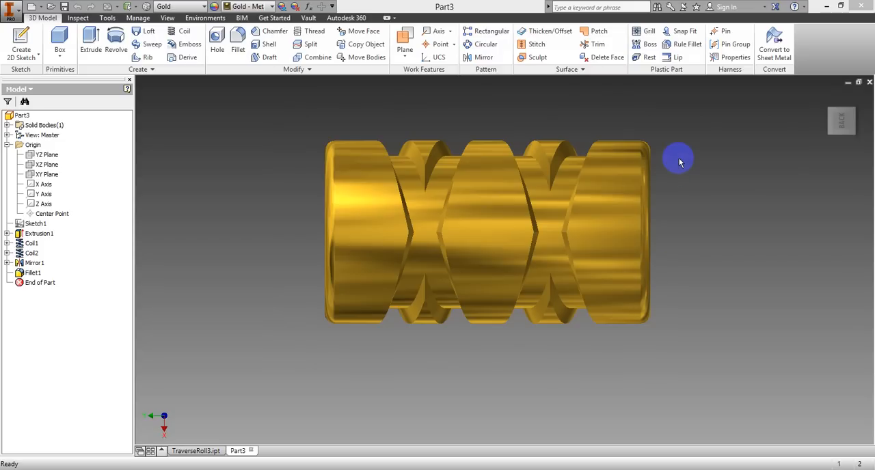
mouse_move(627, 104)
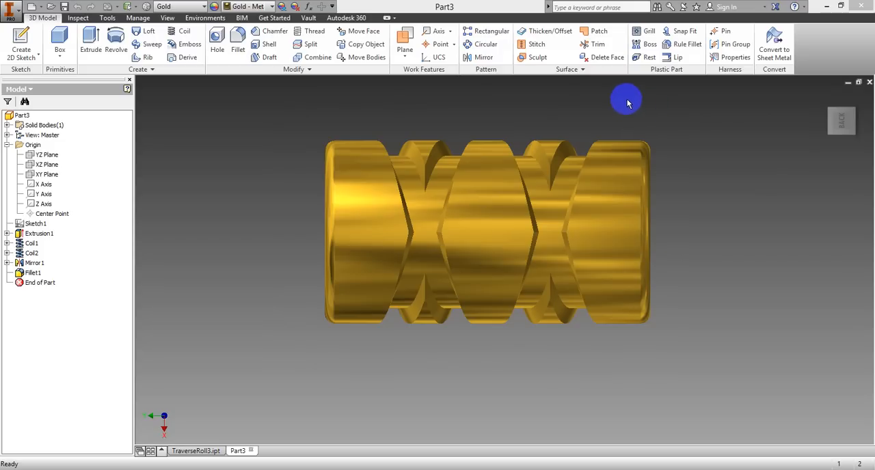
mouse_move(516, 98)
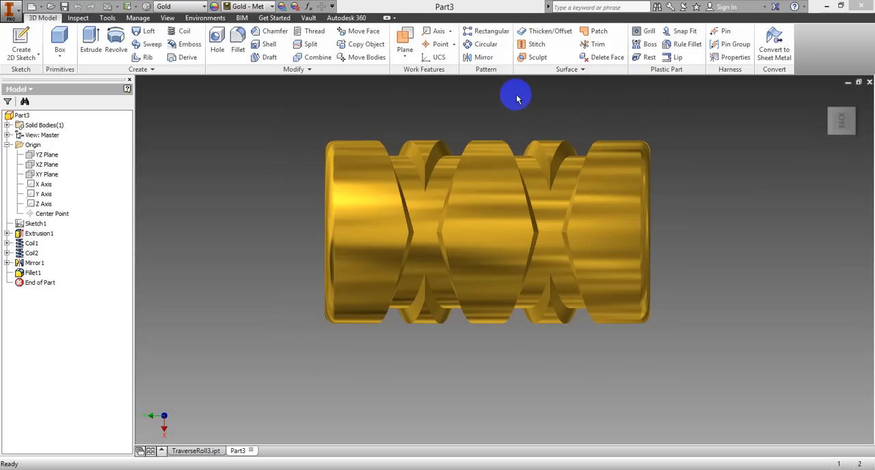
mouse_move(286, 122)
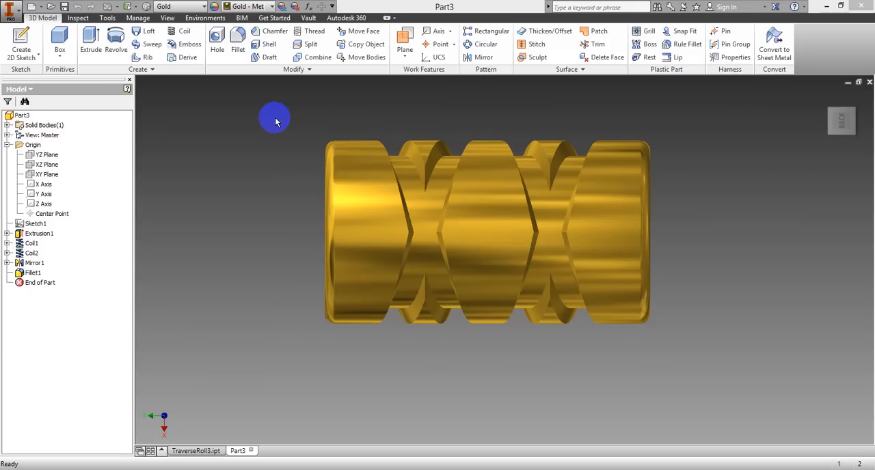
mouse_move(273, 143)
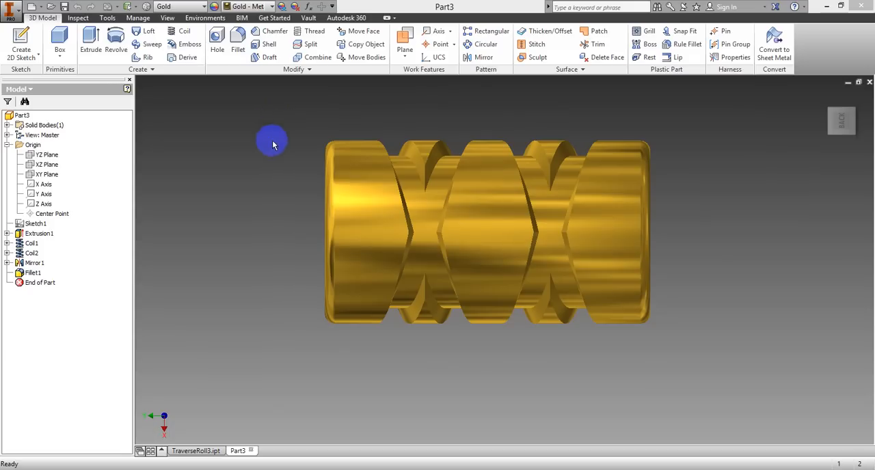
mouse_move(713, 363)
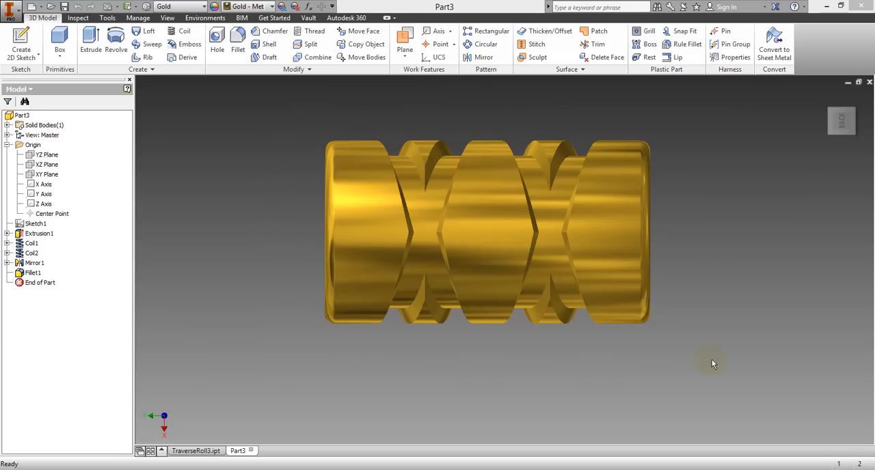
mouse_move(643, 114)
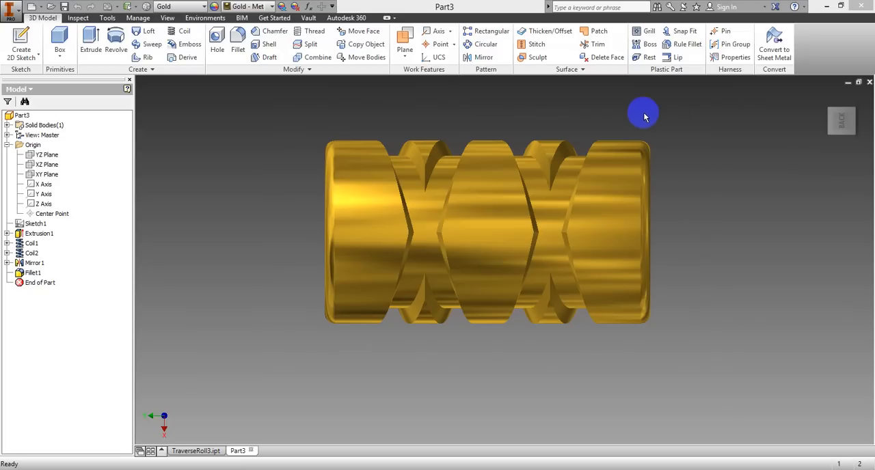
mouse_move(340, 156)
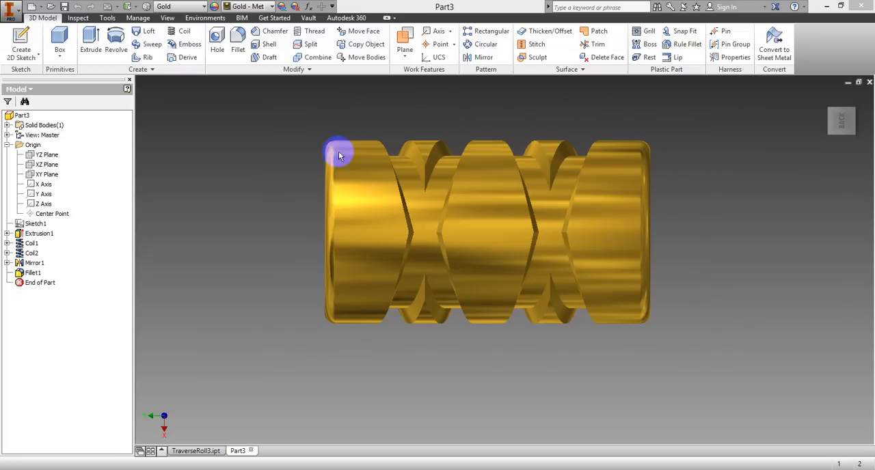
mouse_move(392, 419)
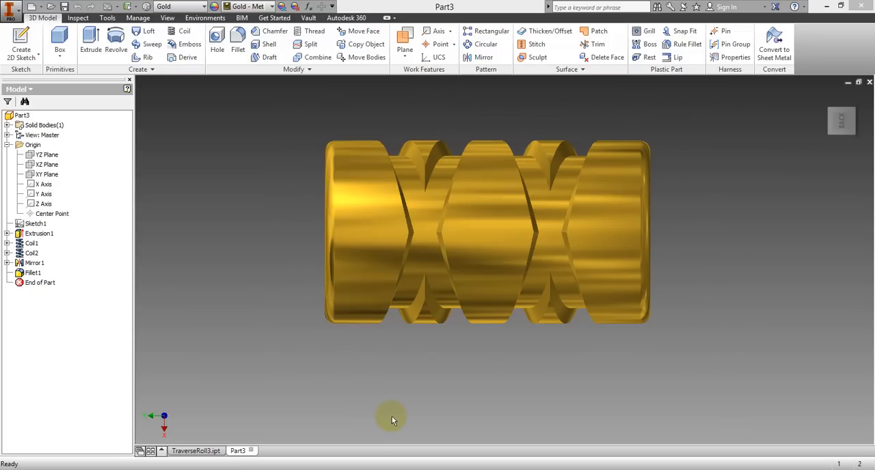
mouse_move(543, 399)
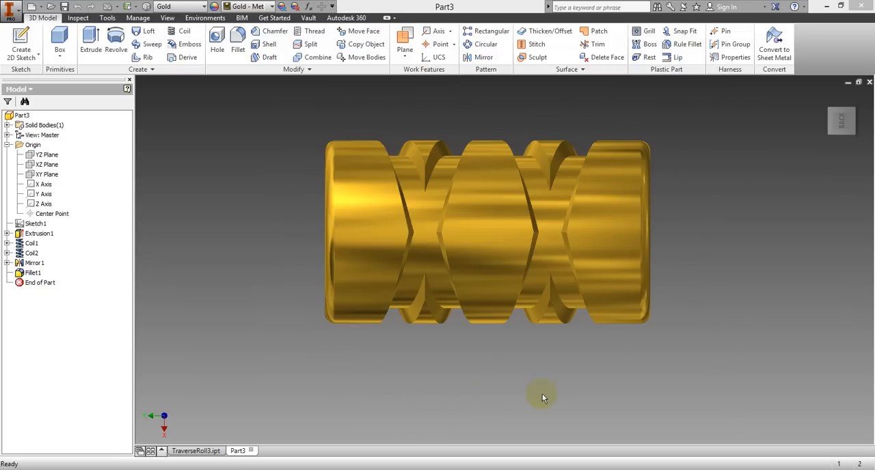
mouse_move(238, 394)
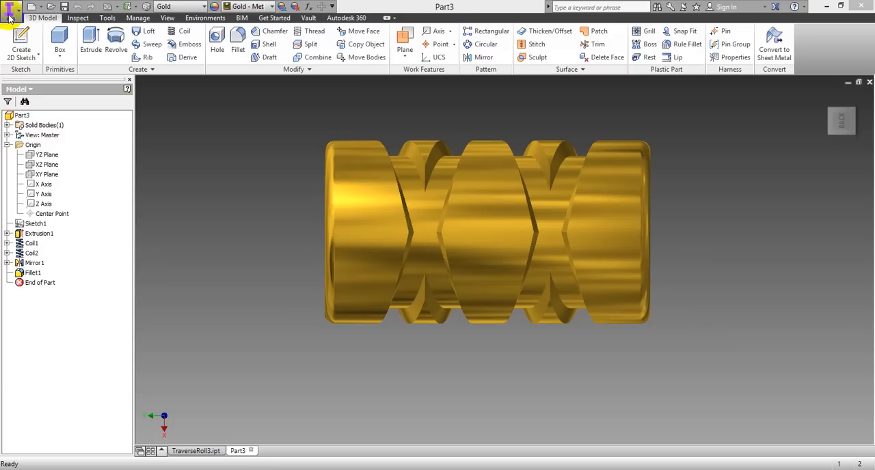
Create a new part from the Metric Standard (mm).ipt template
left_click(11, 7)
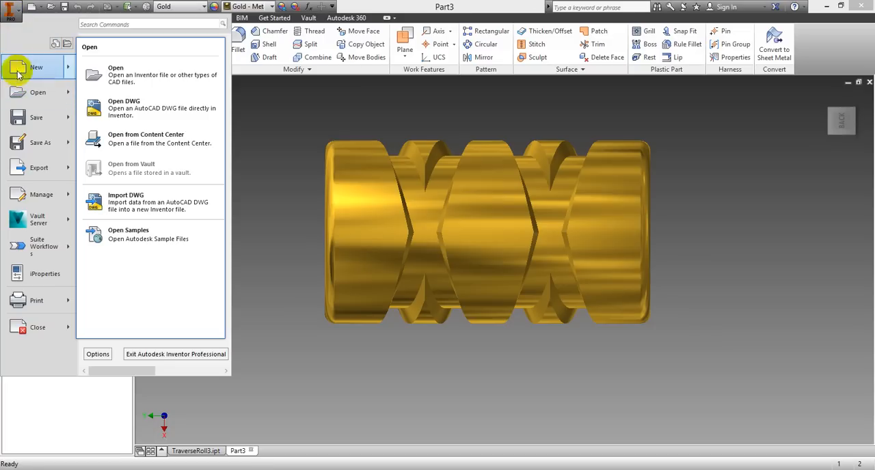
left_click(36, 67)
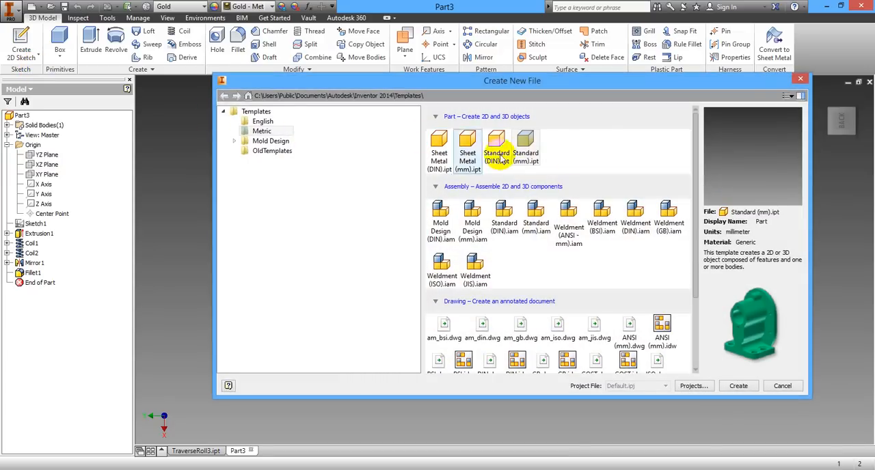
left_click(525, 151)
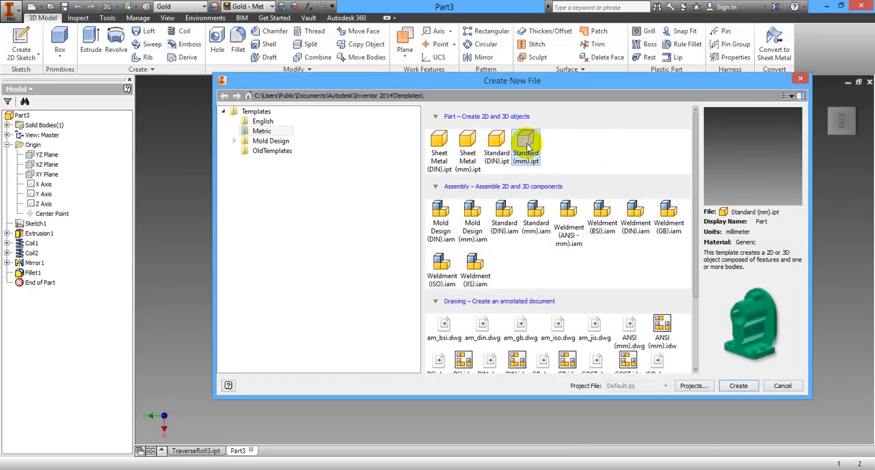
left_click(738, 385)
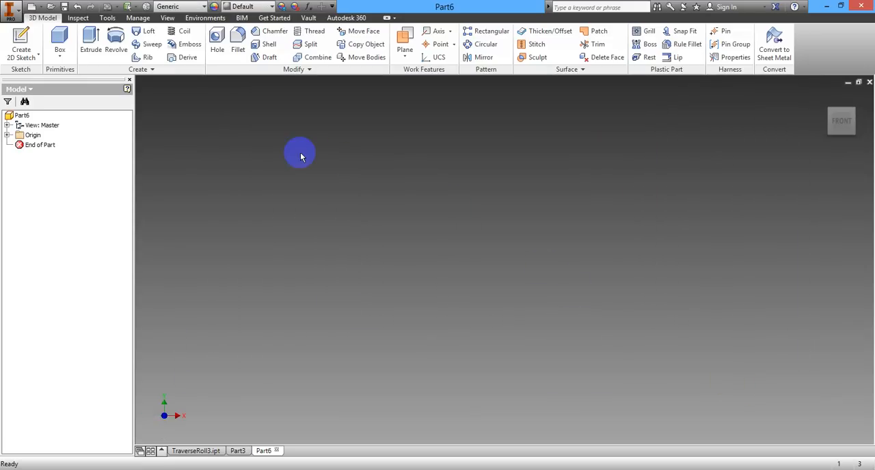
Expand Part6's Origin folder to show its default planes, axes and center point
left_click(7, 134)
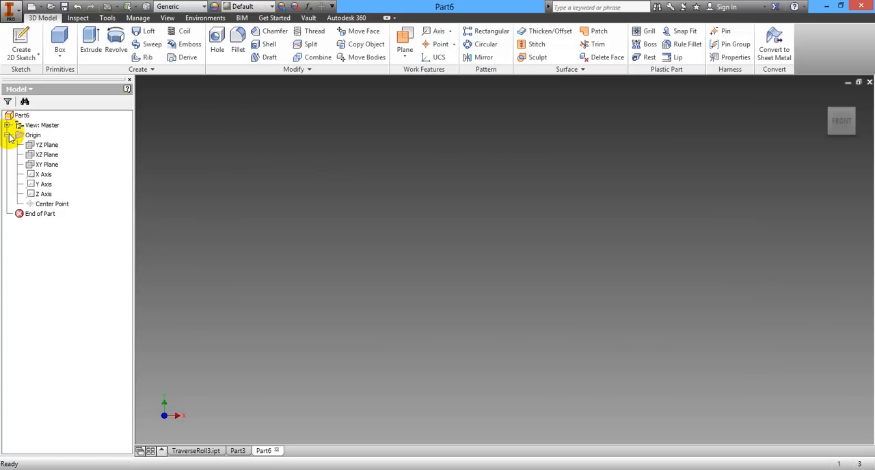
left_click(40, 214)
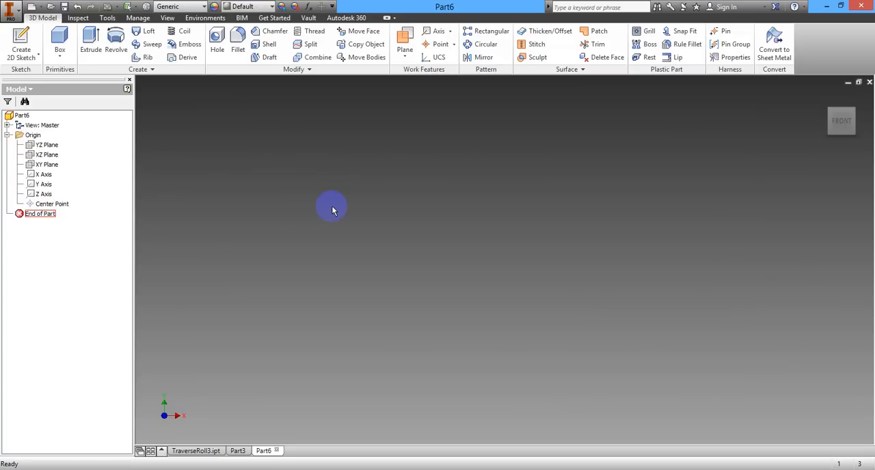
mouse_move(217, 124)
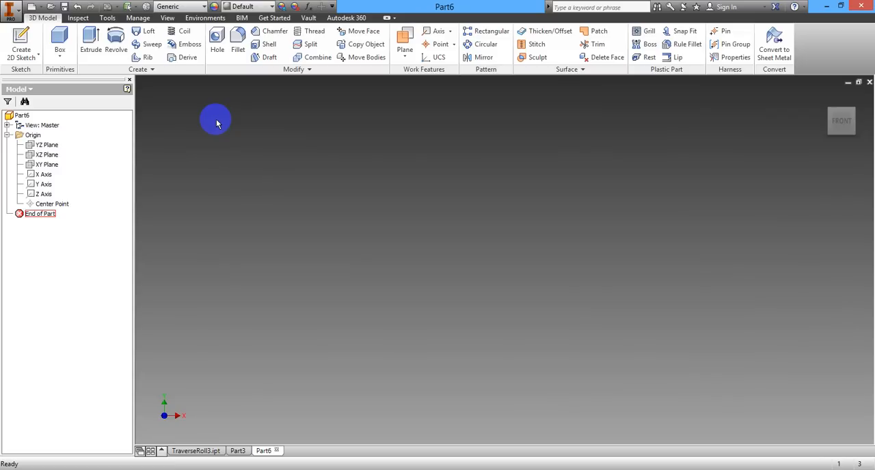
mouse_move(212, 128)
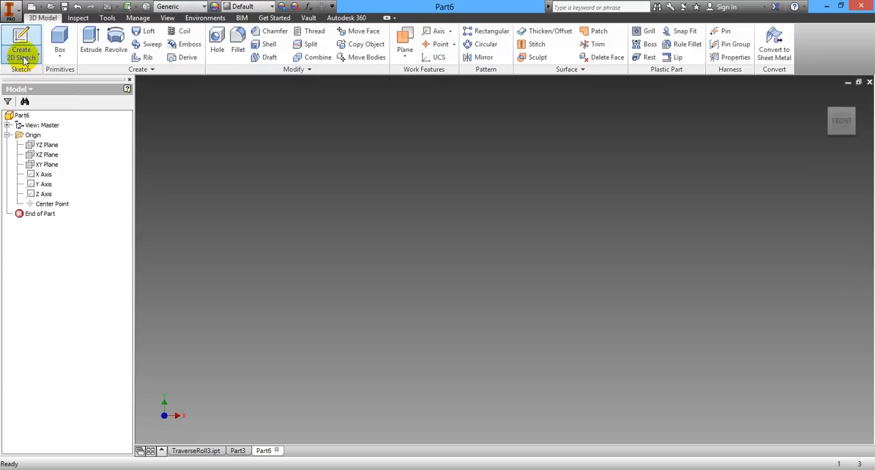
mouse_move(190, 151)
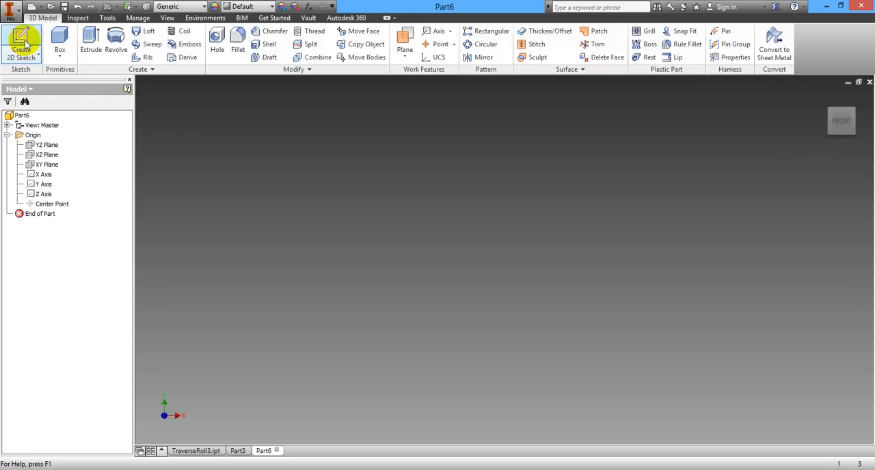
Start Sketch1 on the YZ plane and draw a small center-point rectangle above-left of the origin
left_click(21, 42)
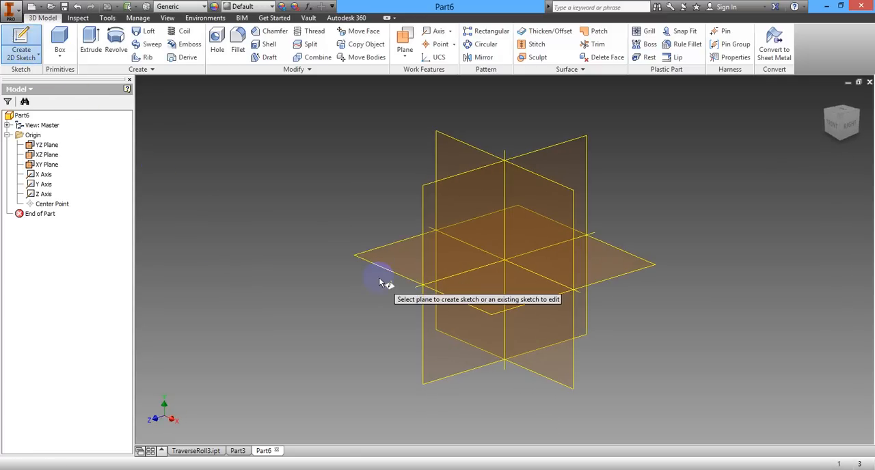
left_click(430, 207)
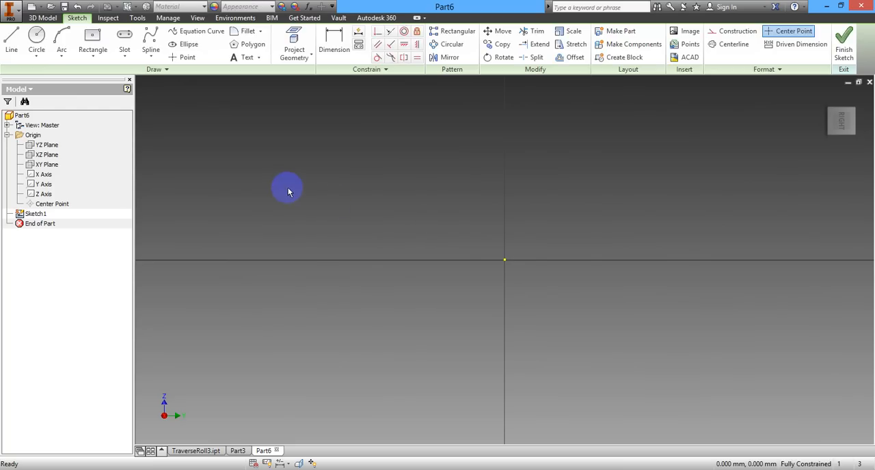
mouse_move(153, 81)
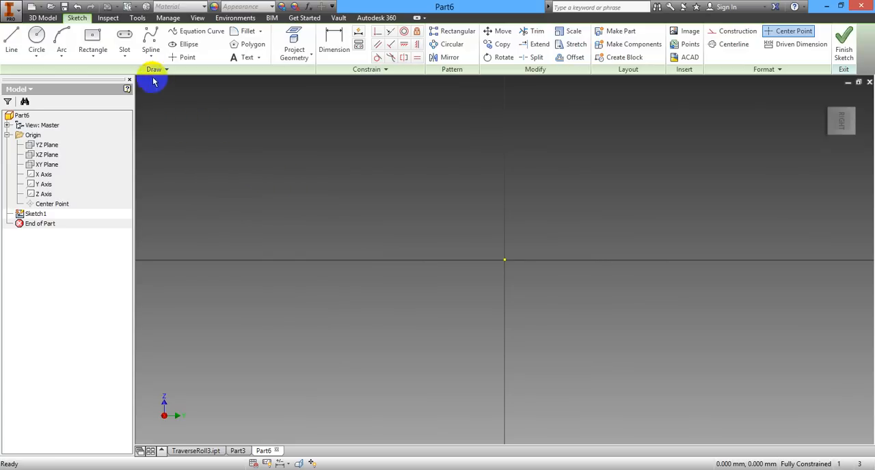
left_click(92, 39)
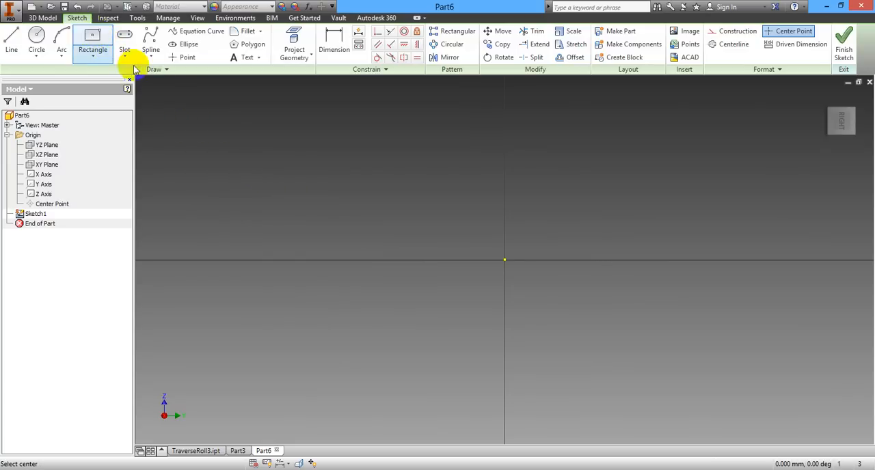
mouse_move(305, 162)
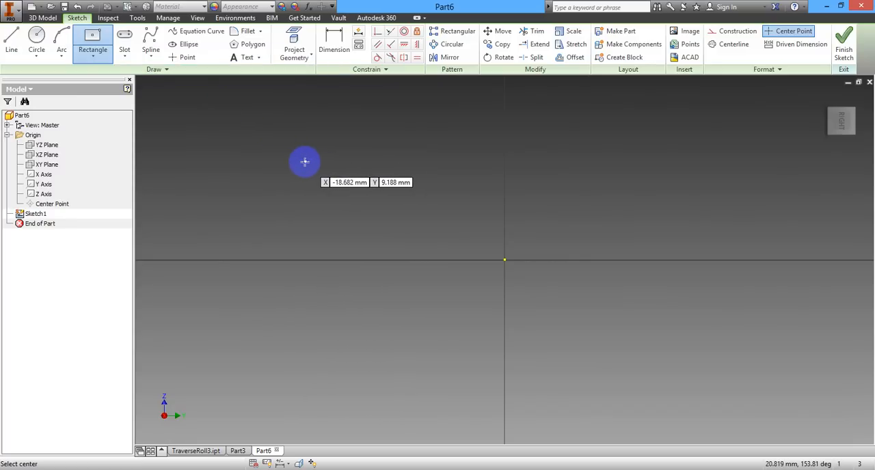
left_click(305, 161)
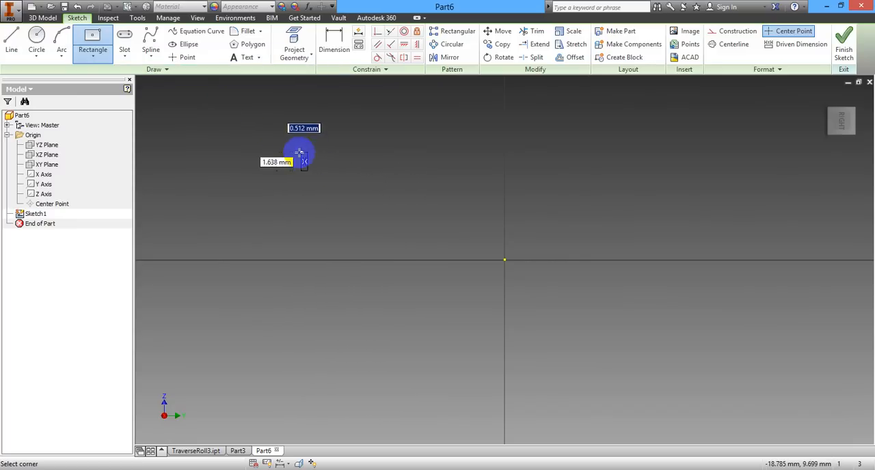
left_click(299, 152)
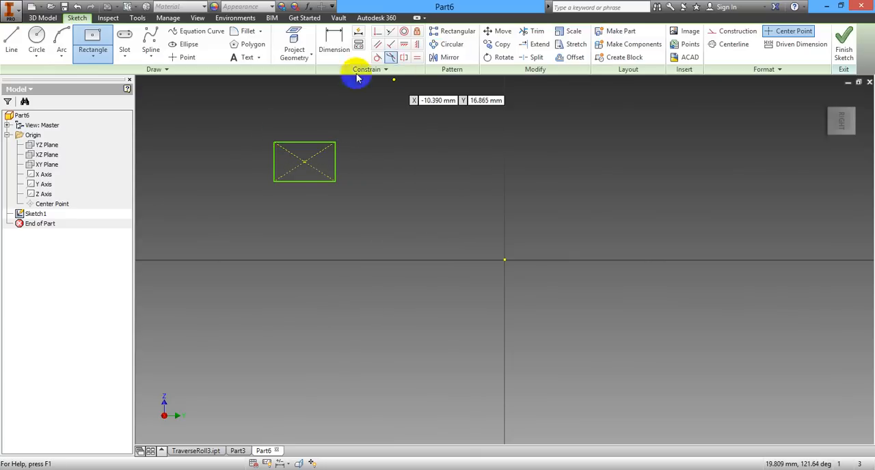
right_click(356, 77)
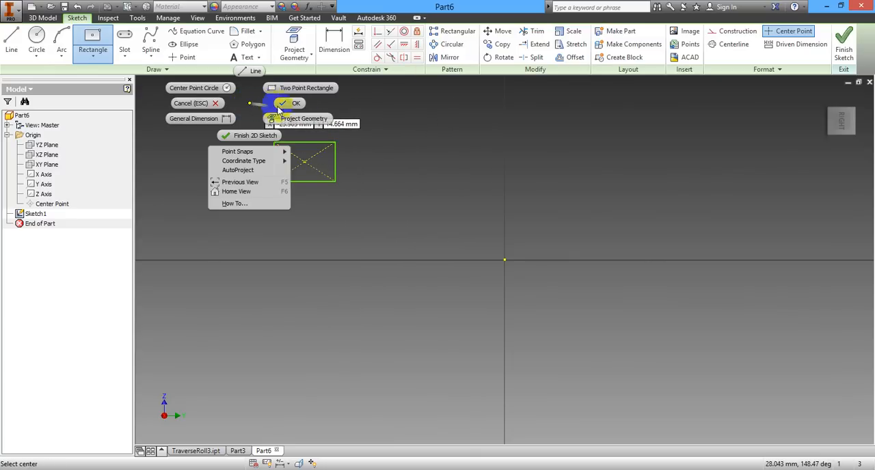
left_click(295, 103)
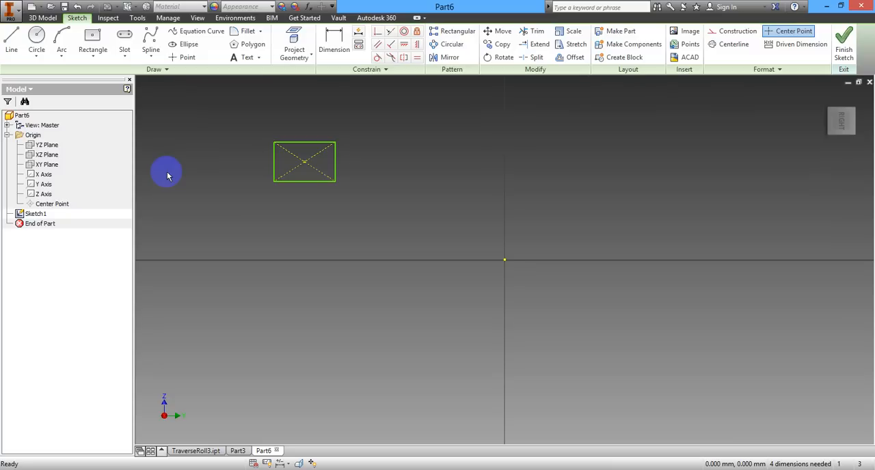
mouse_move(255, 208)
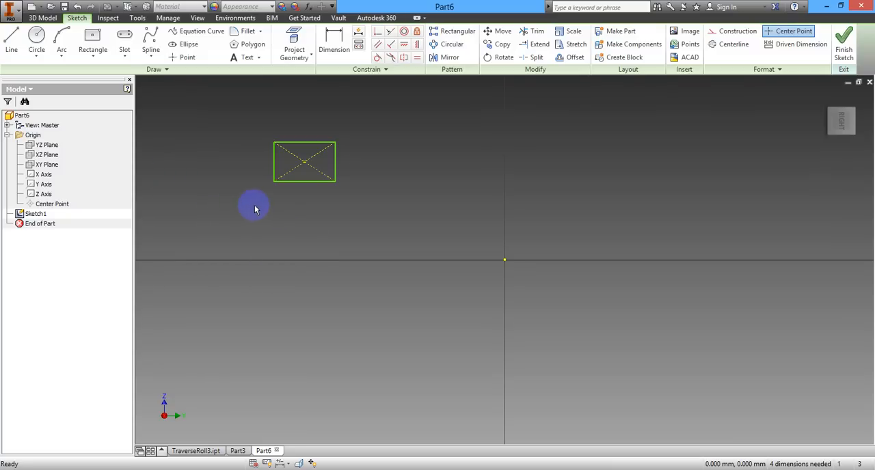
mouse_move(261, 208)
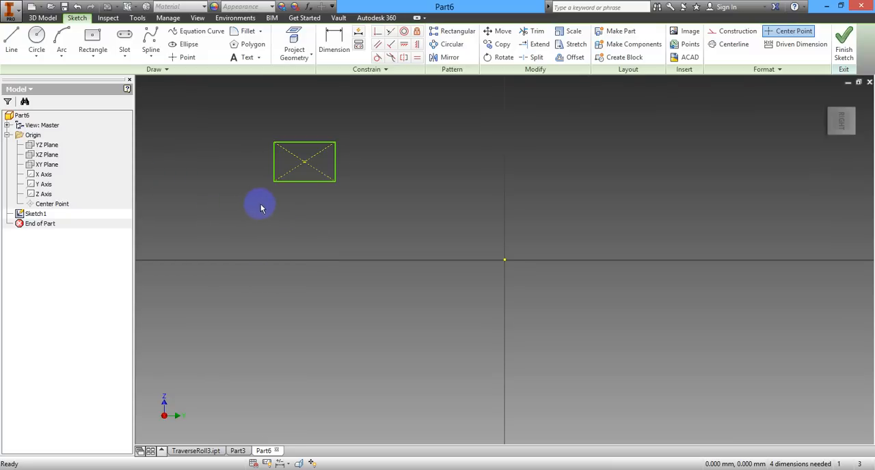
mouse_move(344, 219)
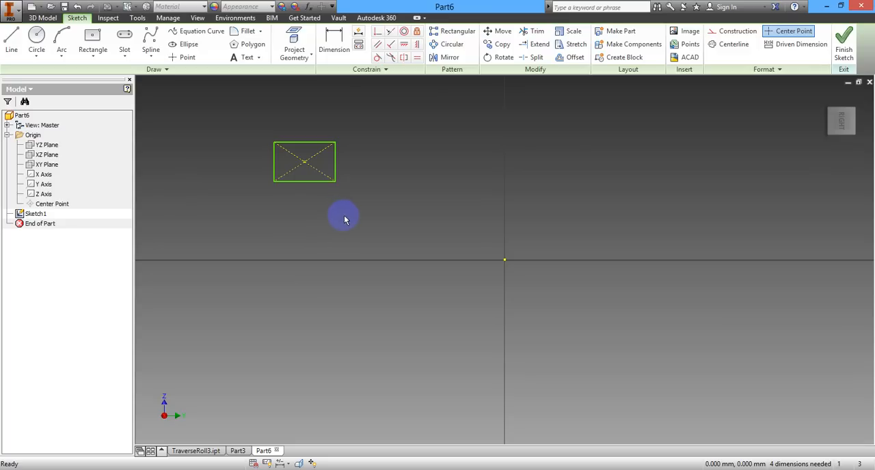
mouse_move(354, 218)
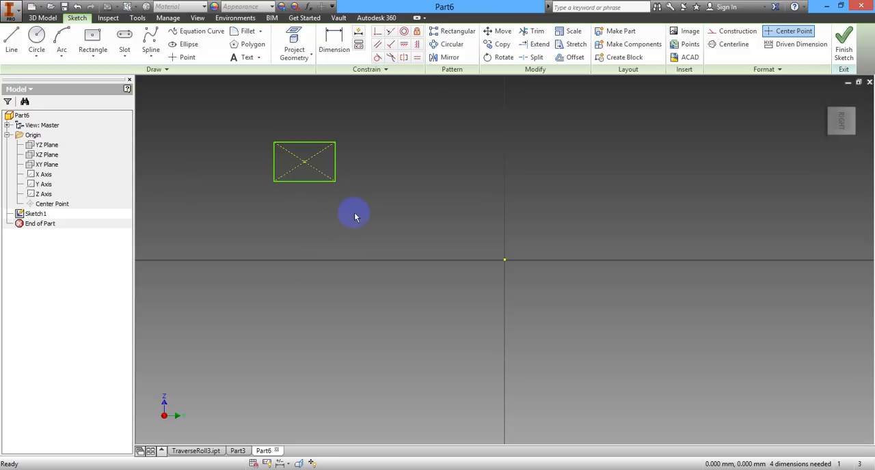
mouse_move(199, 119)
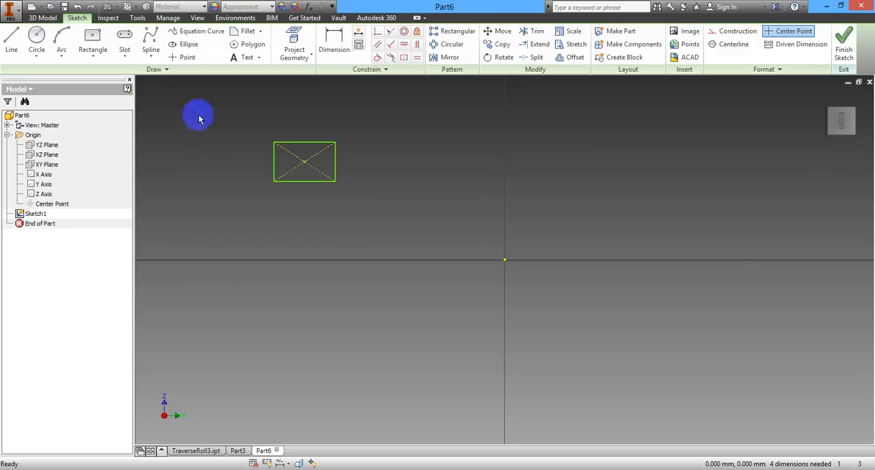
Dimension the rectangle centre 25 mm horizontally and 18 mm vertically from the origin
left_click(334, 44)
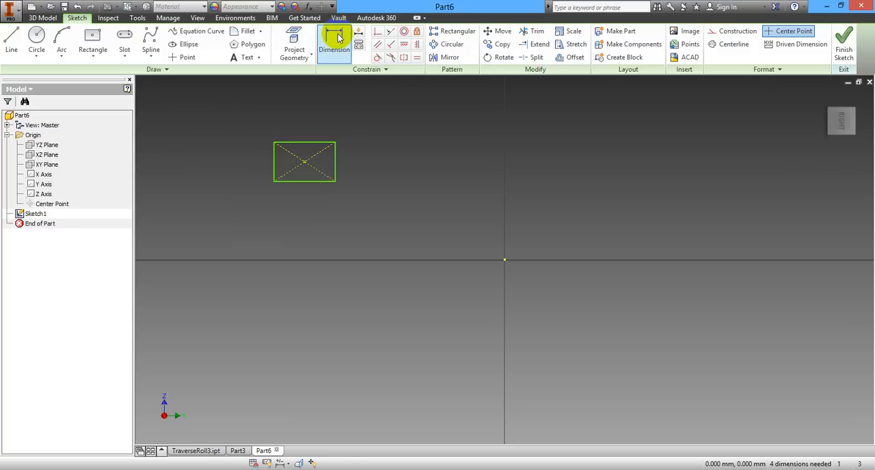
left_click(335, 42)
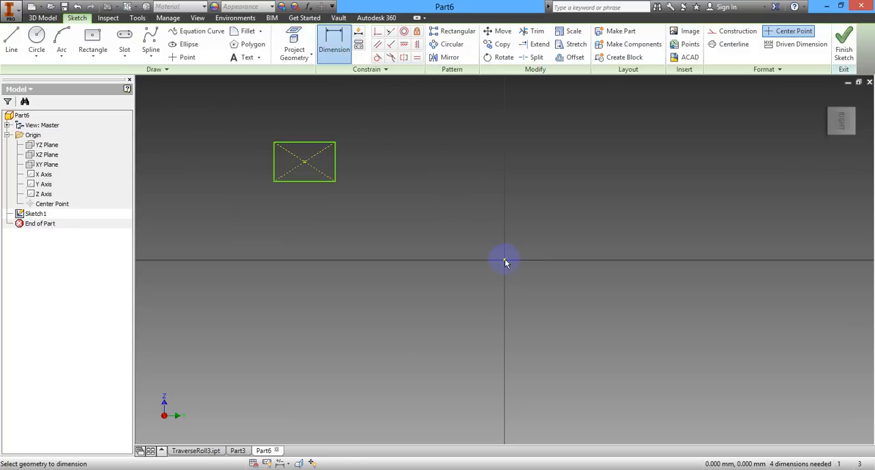
mouse_move(311, 171)
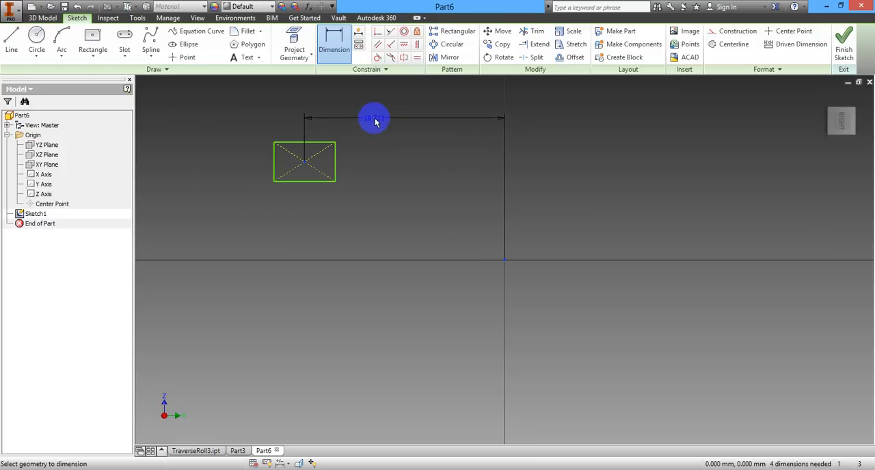
left_click(374, 119)
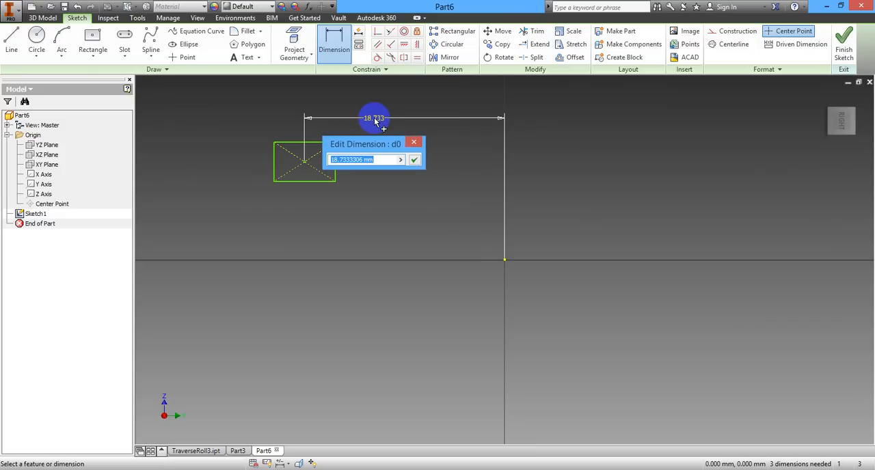
type("25")
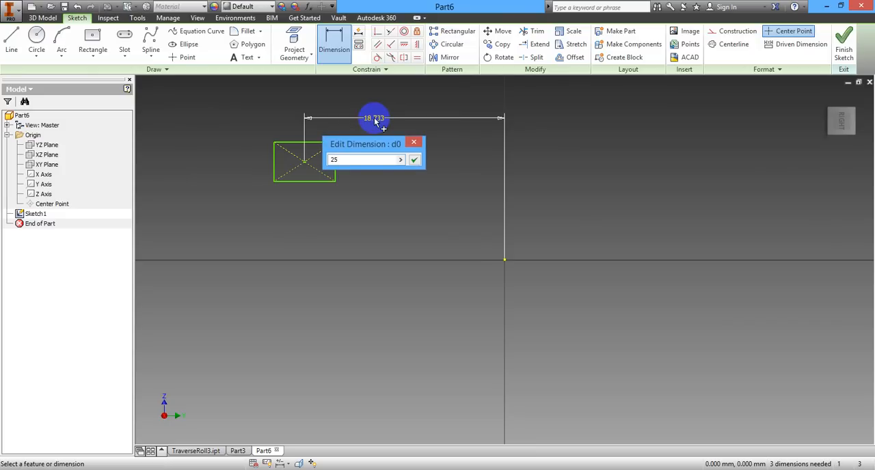
left_click(415, 159)
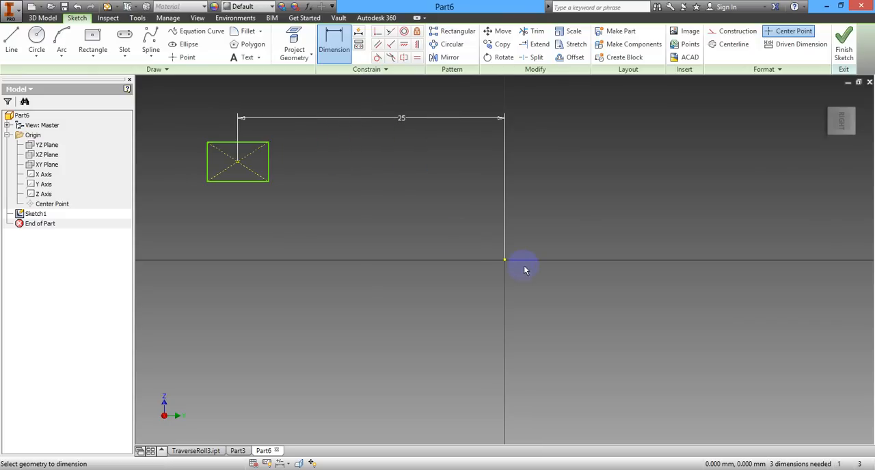
mouse_move(503, 256)
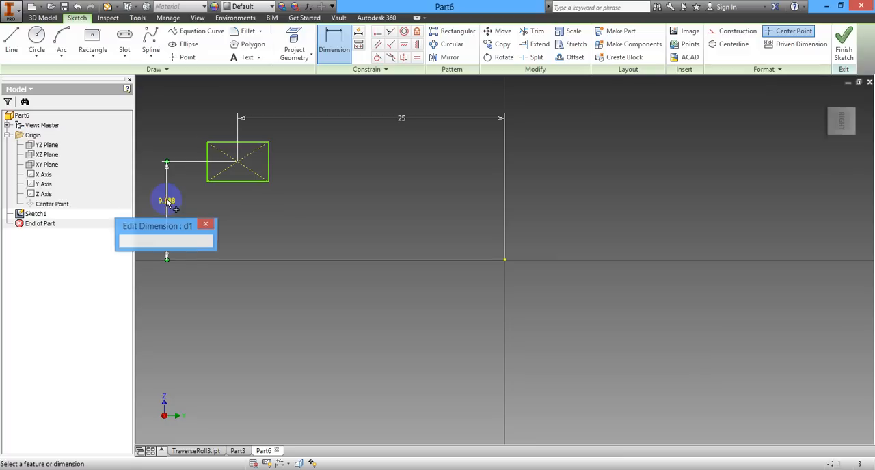
type("1")
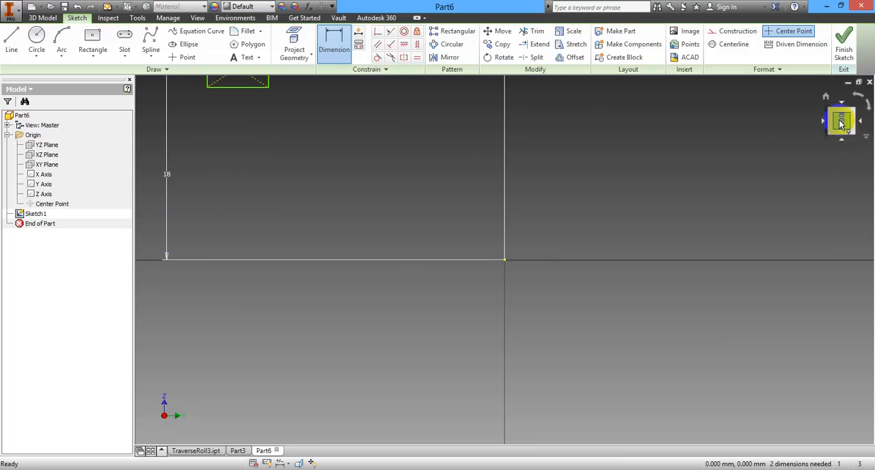
left_click(840, 122)
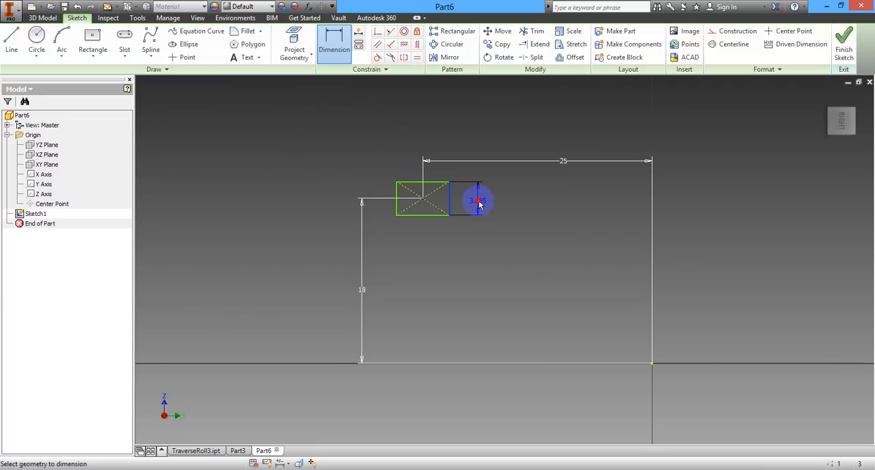
Dimension the rectangle 6 tall and 8 wide, fully constraining Sketch1
left_click(478, 200)
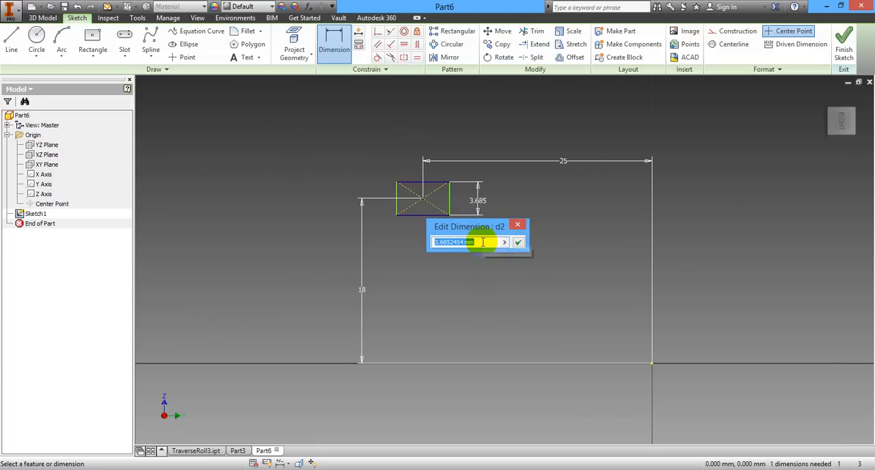
left_click(518, 242)
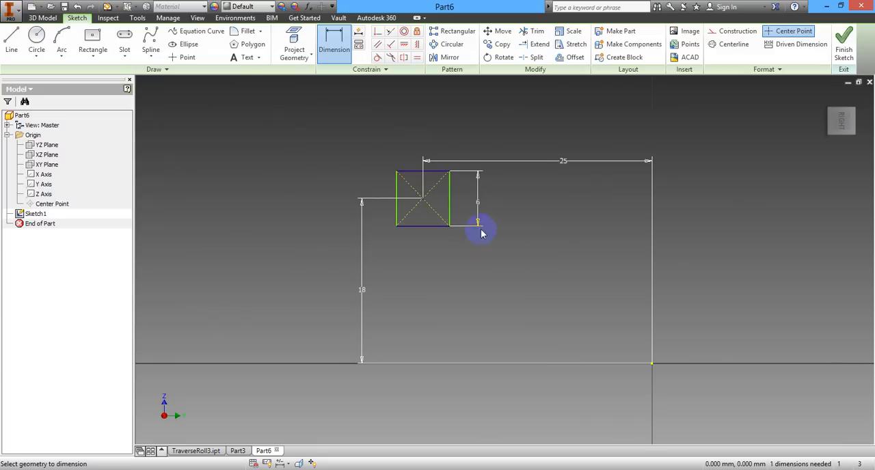
left_click(427, 253)
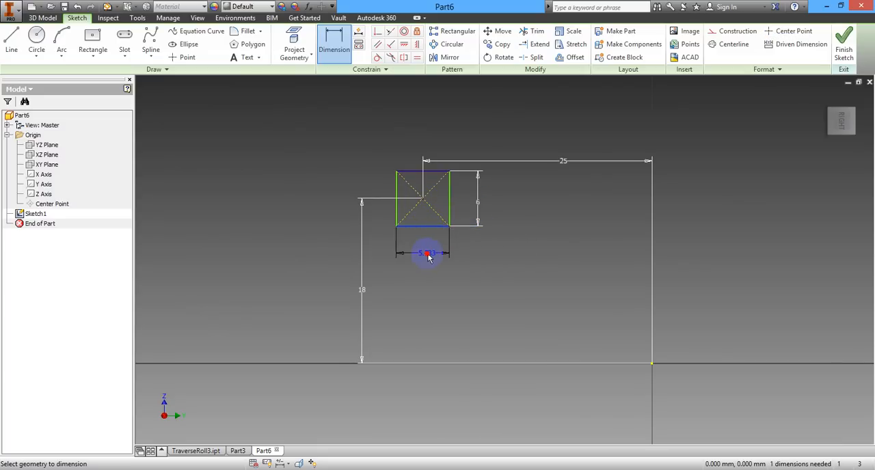
left_click(424, 253)
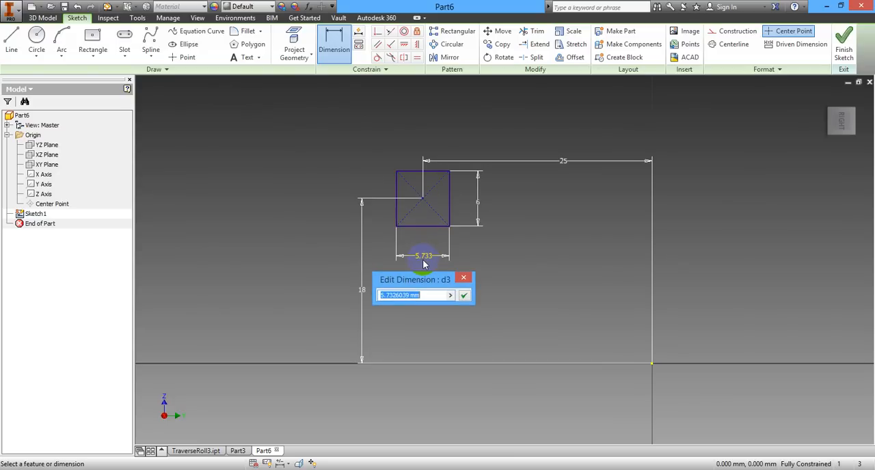
left_click(463, 294)
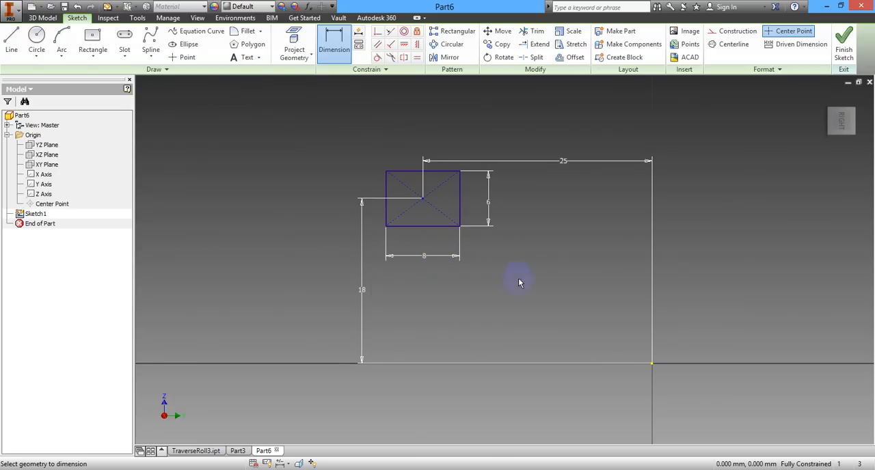
mouse_move(468, 355)
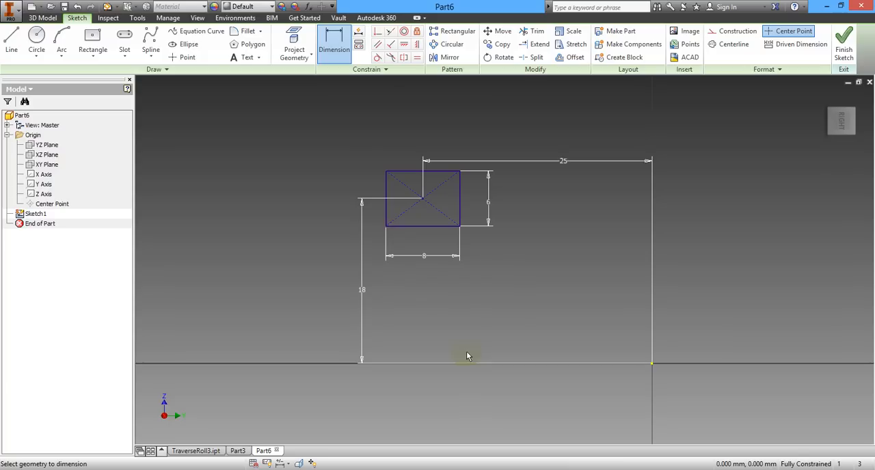
mouse_move(355, 195)
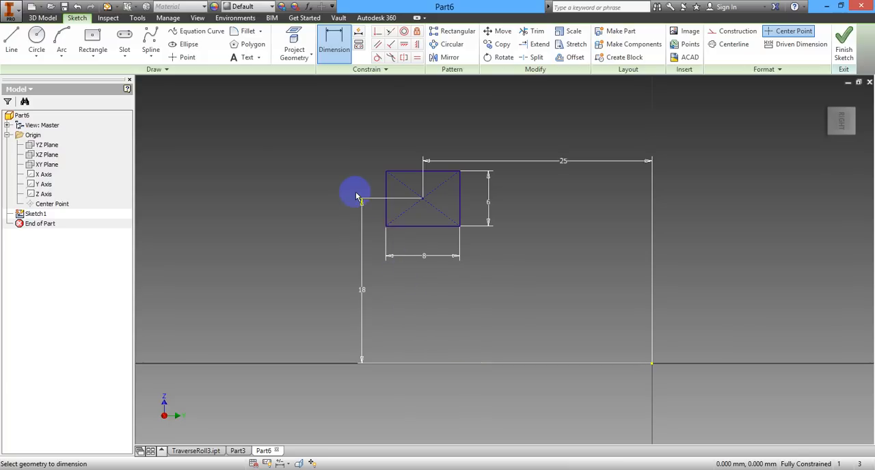
mouse_move(431, 182)
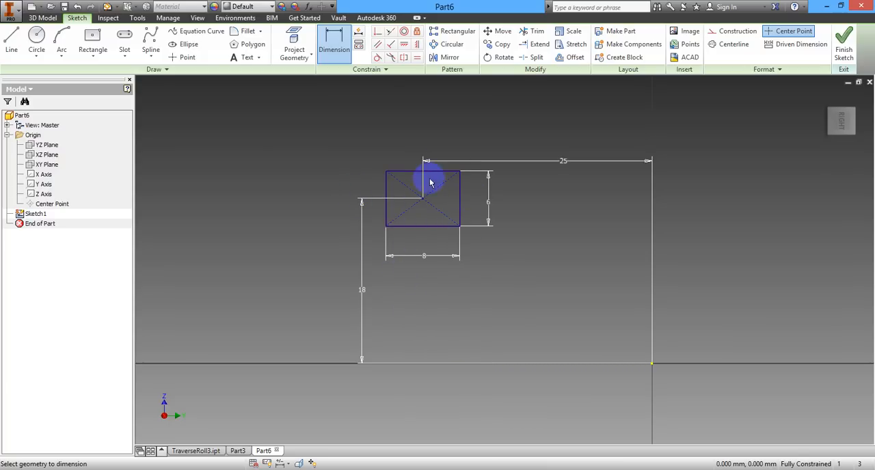
mouse_move(296, 124)
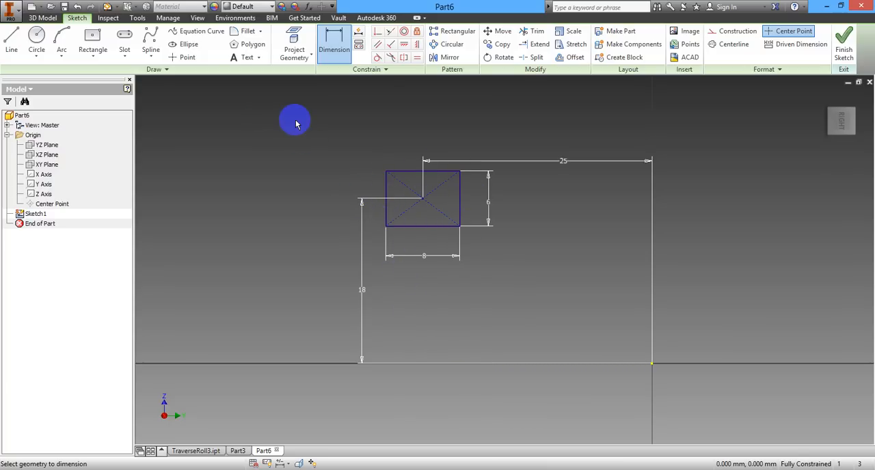
Draw a slanted line from the rectangle's top-left corner down to its bottom edge
left_click(11, 41)
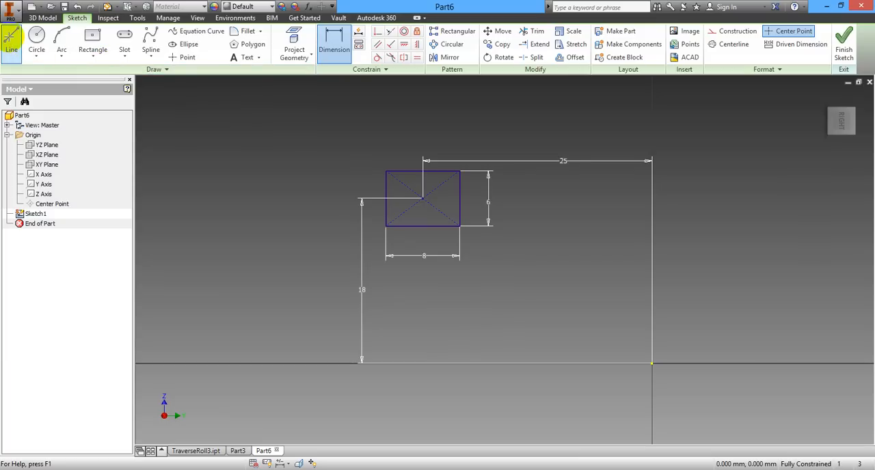
left_click(11, 41)
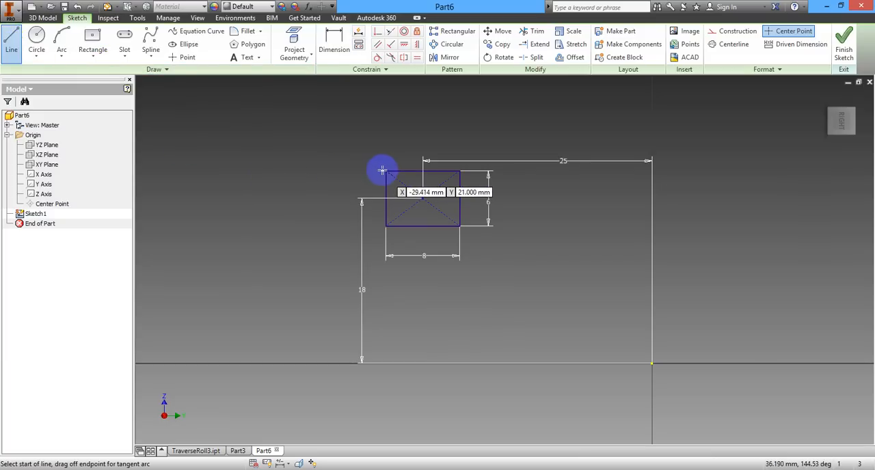
left_click(382, 170)
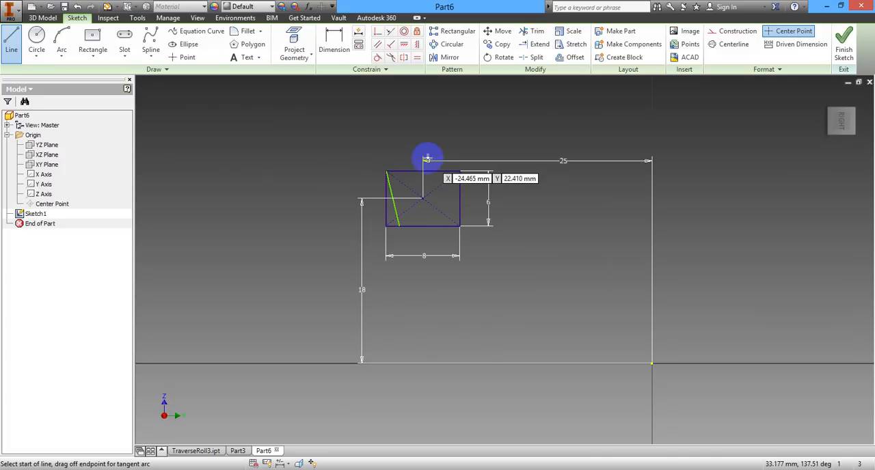
mouse_move(462, 169)
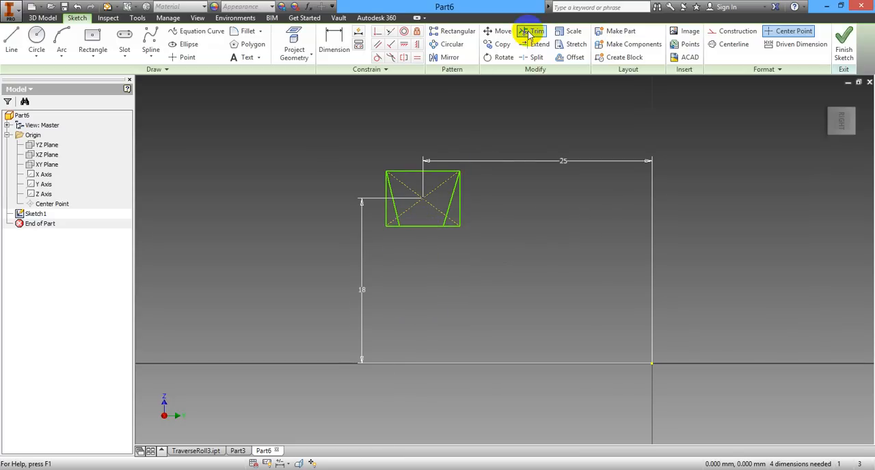
Trim the left side, both bottom-edge overhangs and the two diagonals, leaving a trapezoid
left_click(532, 31)
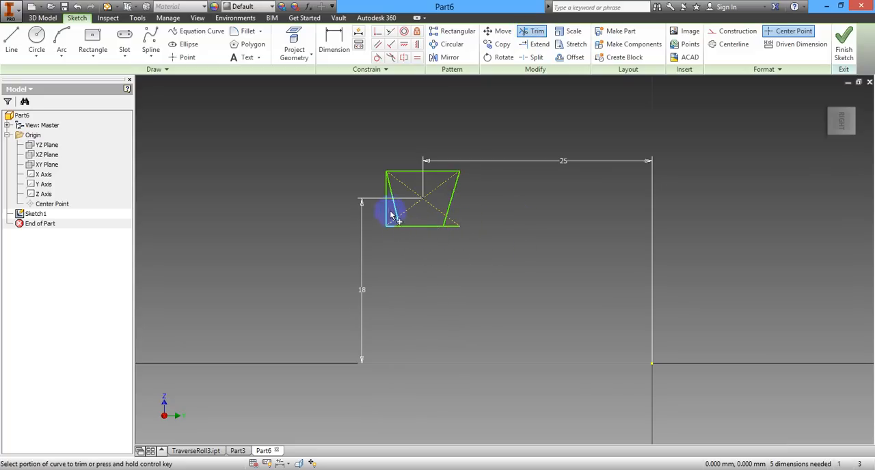
left_click(393, 217)
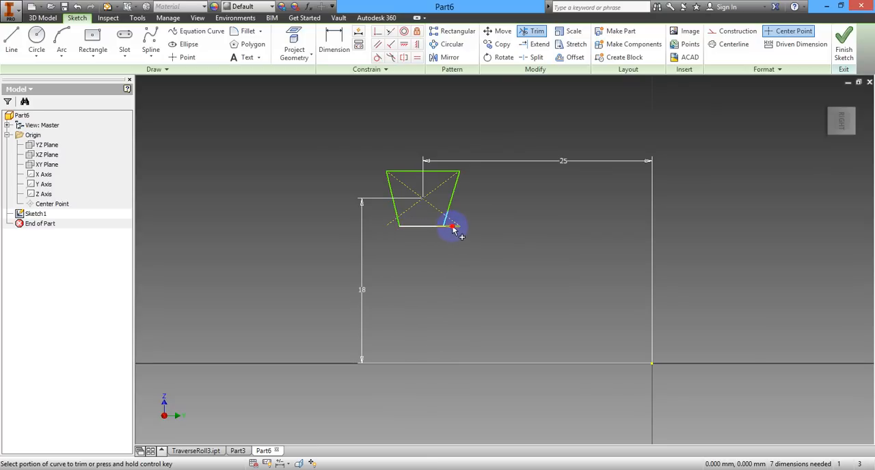
left_click(452, 226)
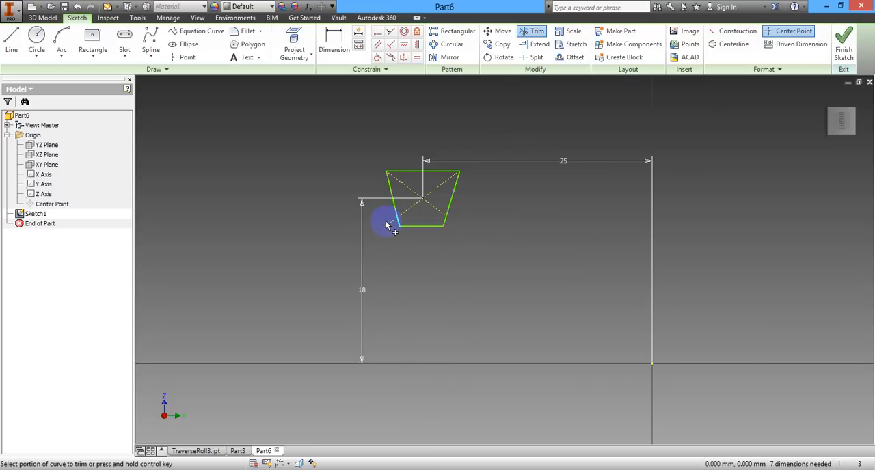
left_click(409, 219)
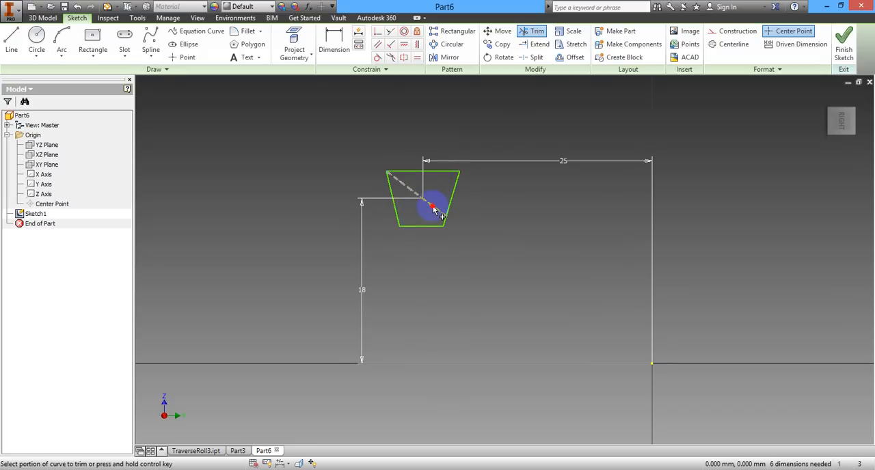
left_click(434, 209)
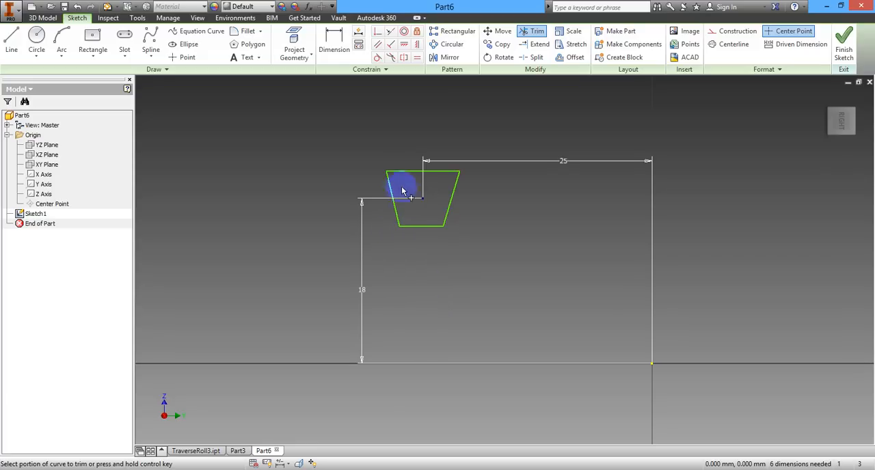
left_click(334, 40)
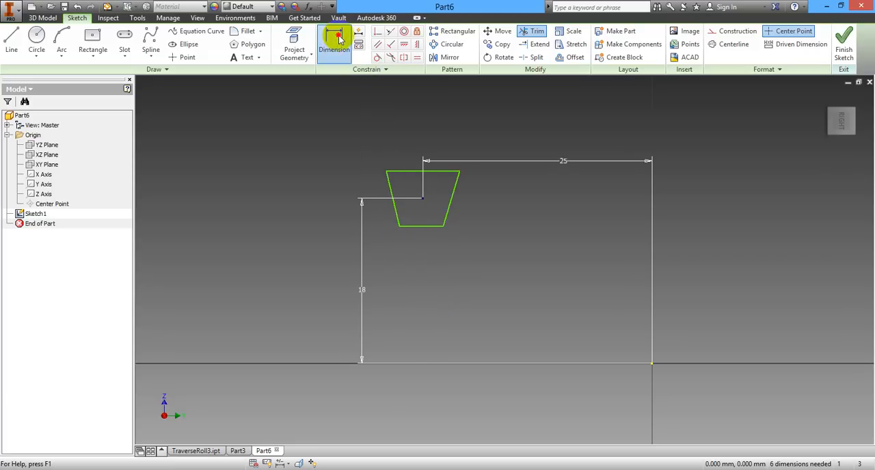
left_click(334, 41)
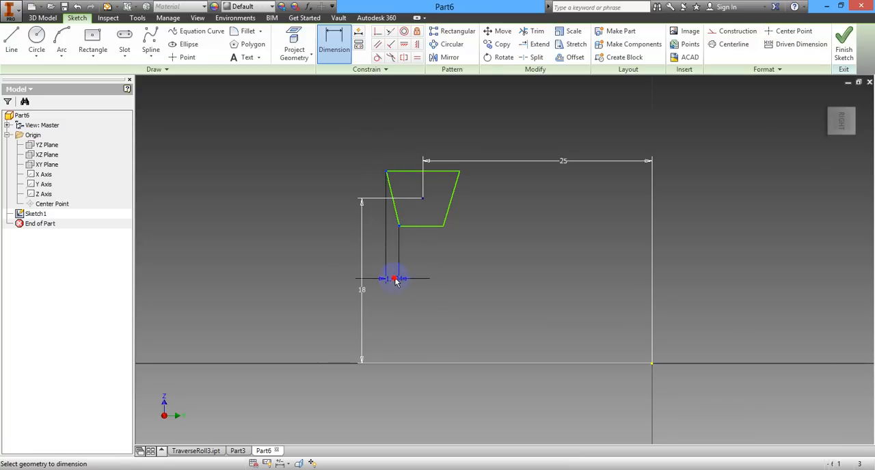
left_click(395, 278)
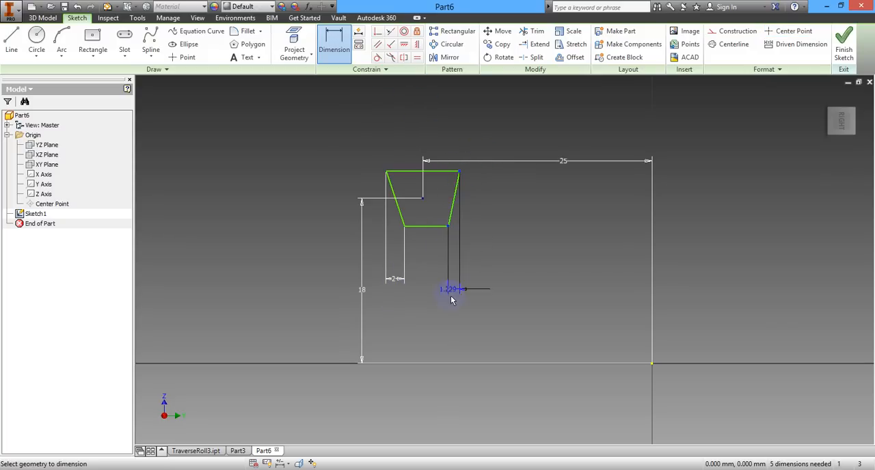
left_click(449, 289)
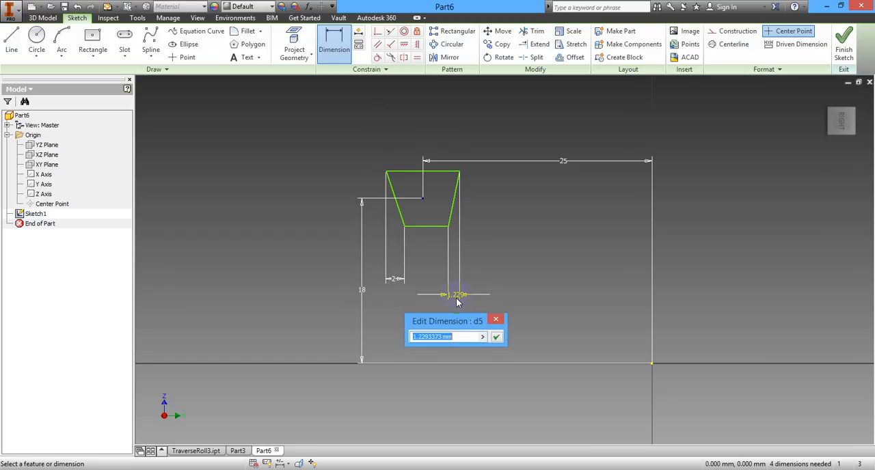
left_click(496, 337)
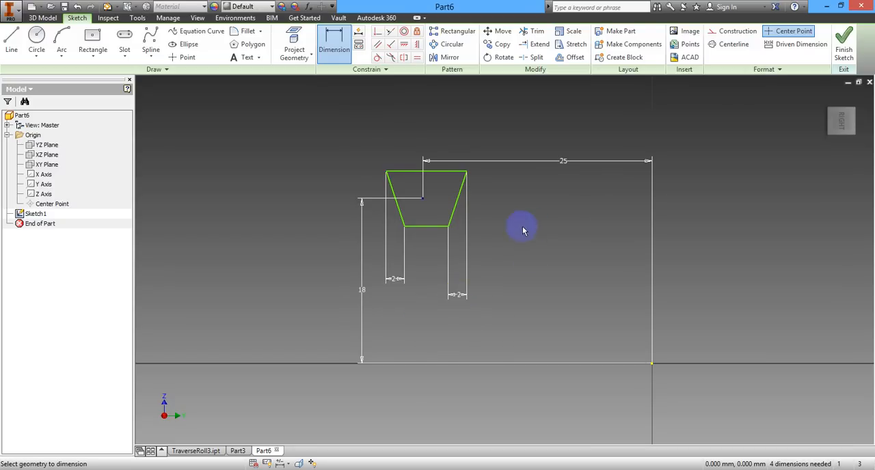
right_click(523, 228)
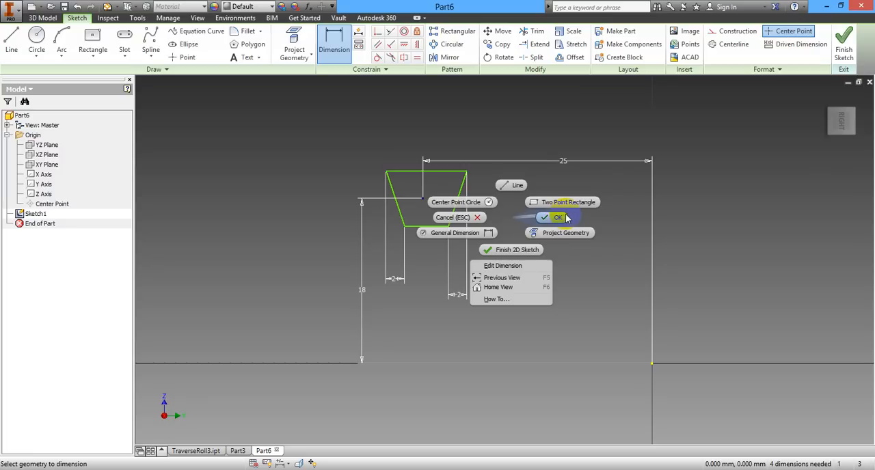
left_click(558, 217)
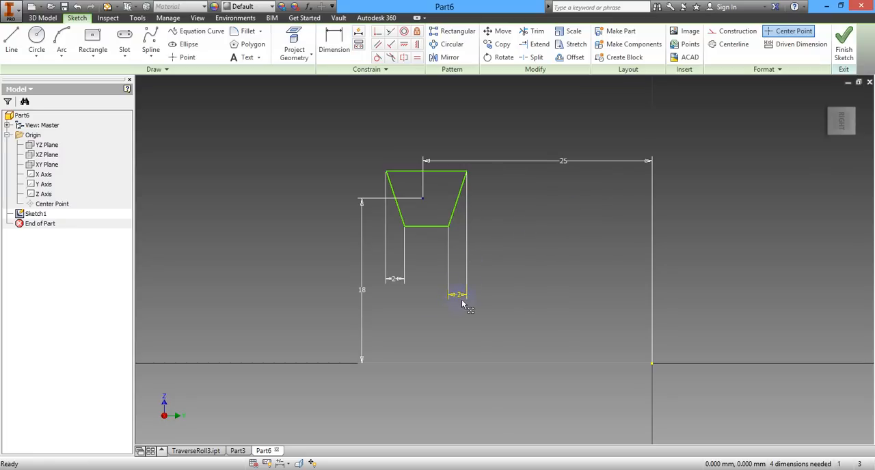
right_click(464, 303)
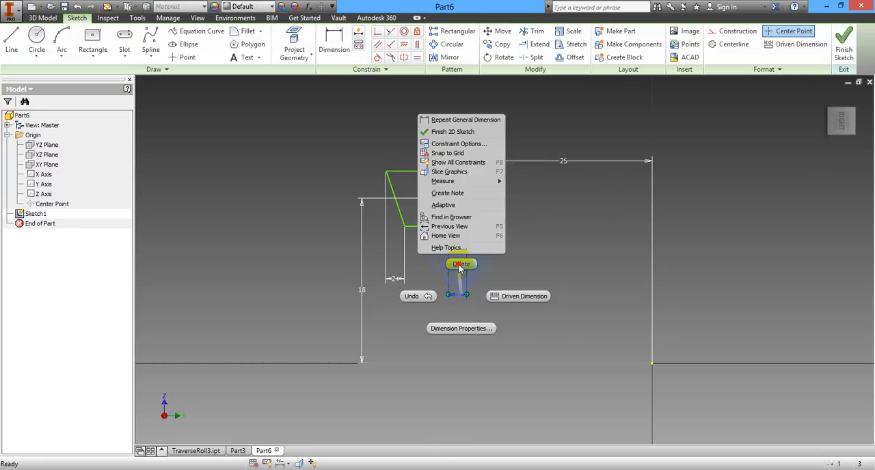
right_click(399, 266)
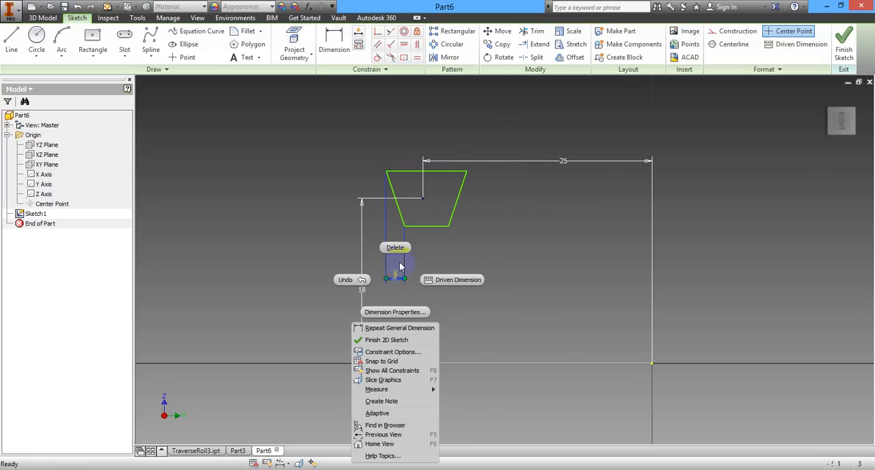
left_click(299, 266)
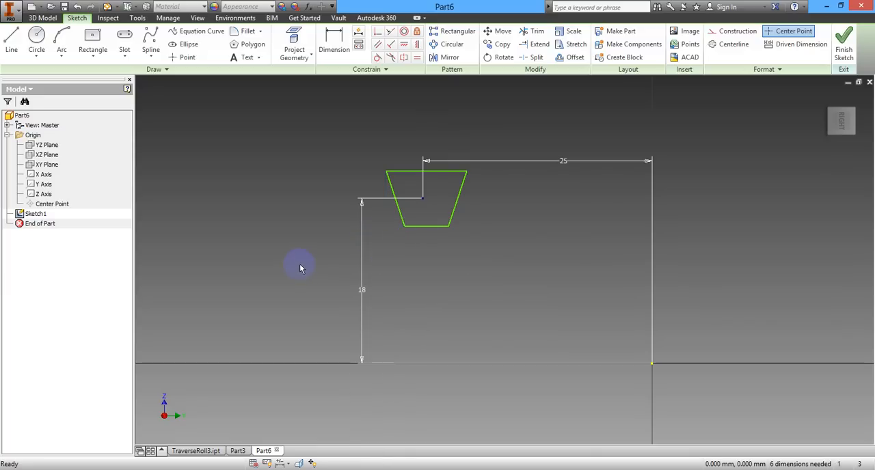
mouse_move(237, 262)
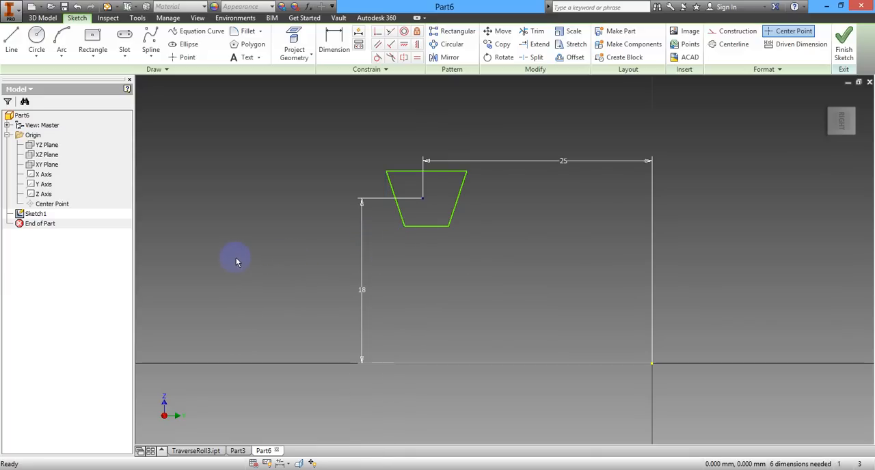
Finish the trapezoid Sketch1 and start Sketch2 on another origin plane
right_click(236, 262)
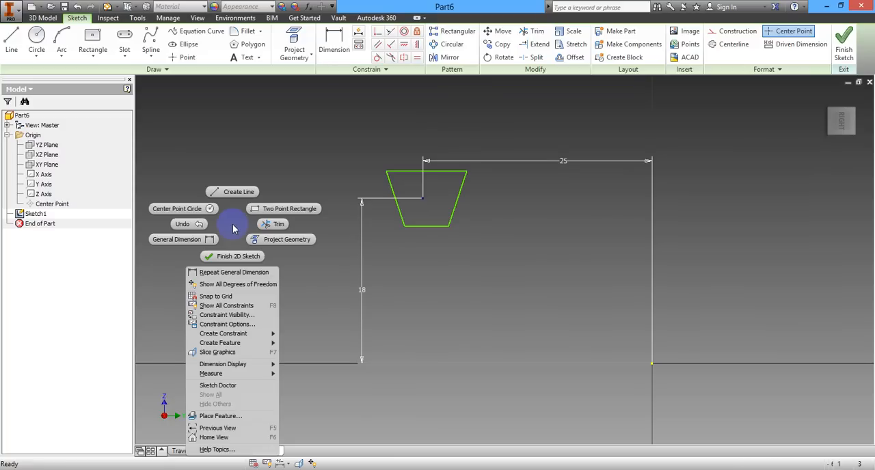
mouse_move(239, 256)
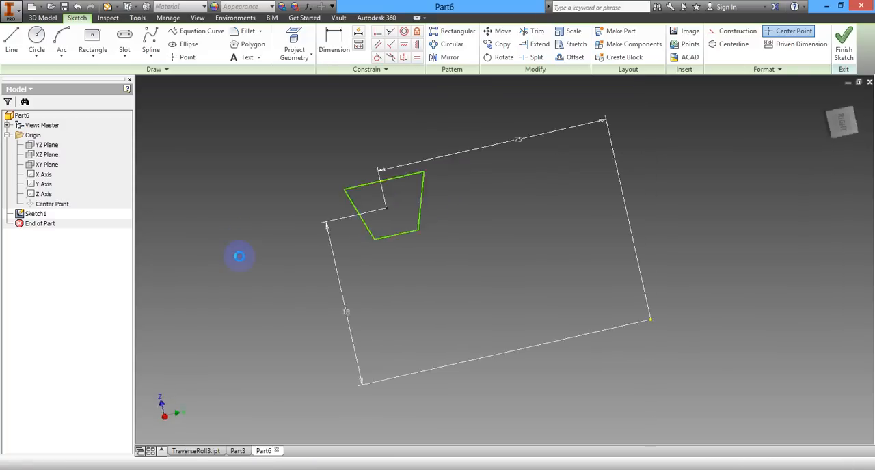
left_click(843, 39)
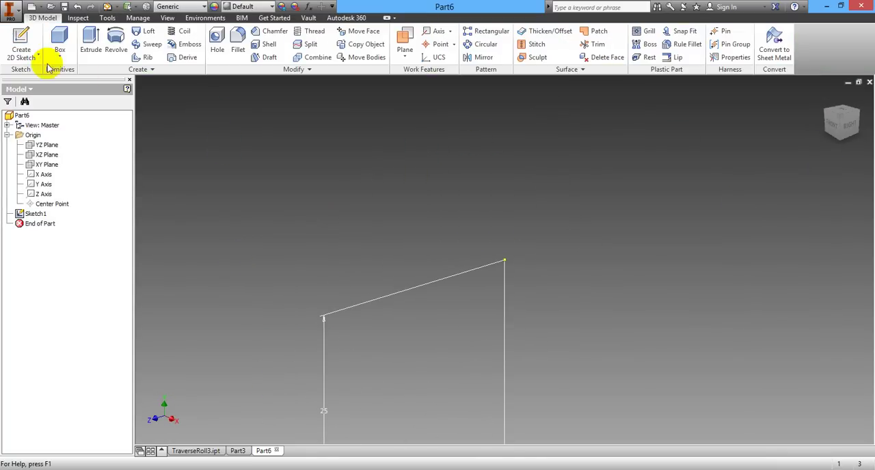
mouse_move(21, 43)
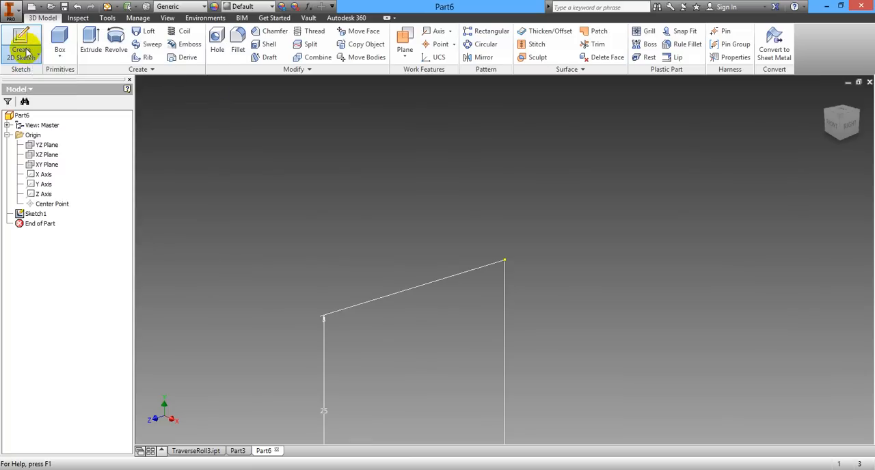
left_click(21, 44)
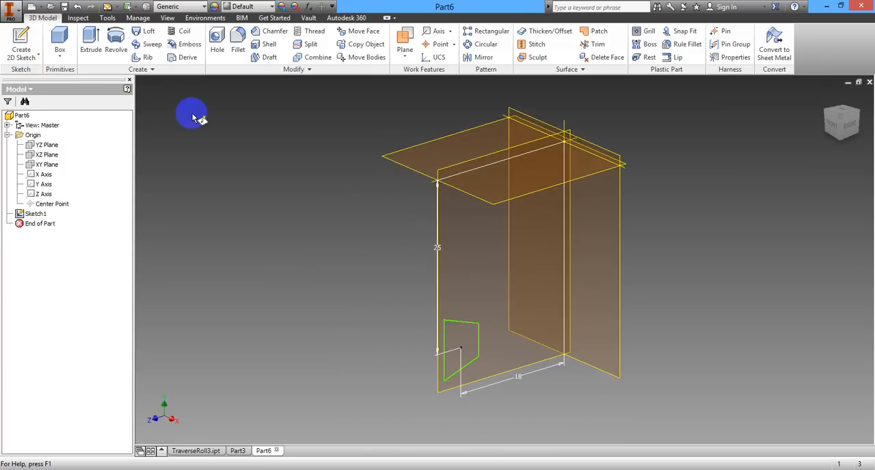
left_click(21, 39)
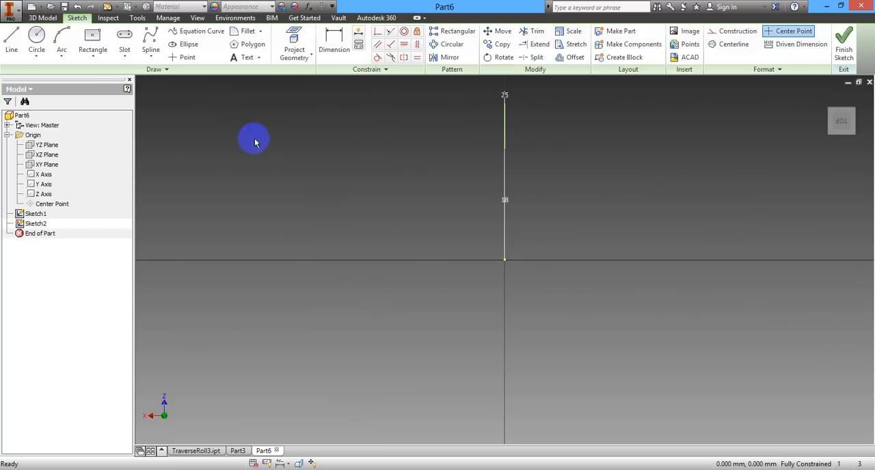
Draw a circle centred on the origin through the line's top endpoint, discarding a stray small circle
left_click(37, 41)
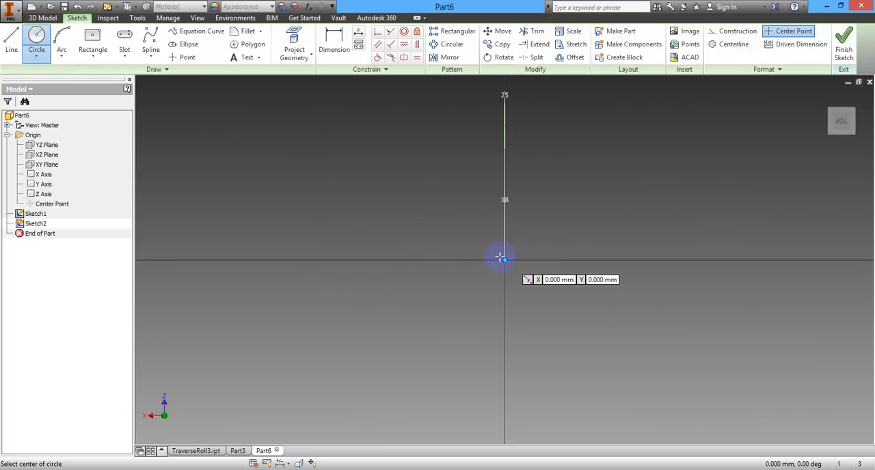
left_click(503, 259)
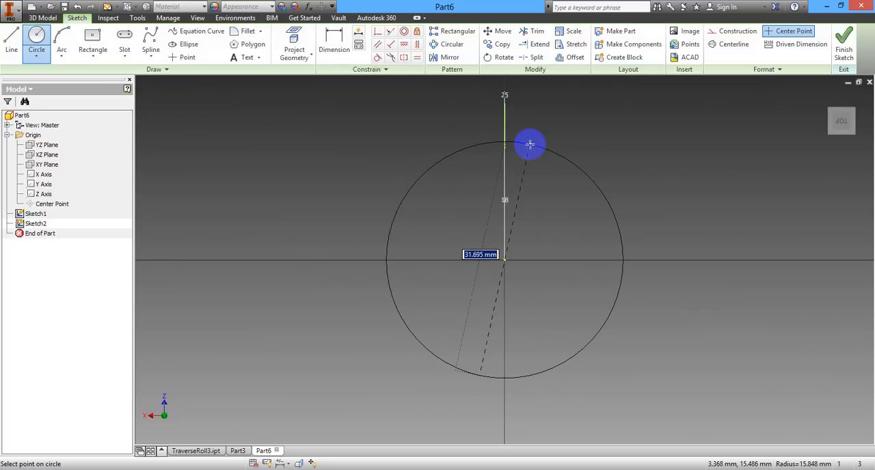
left_click(530, 144)
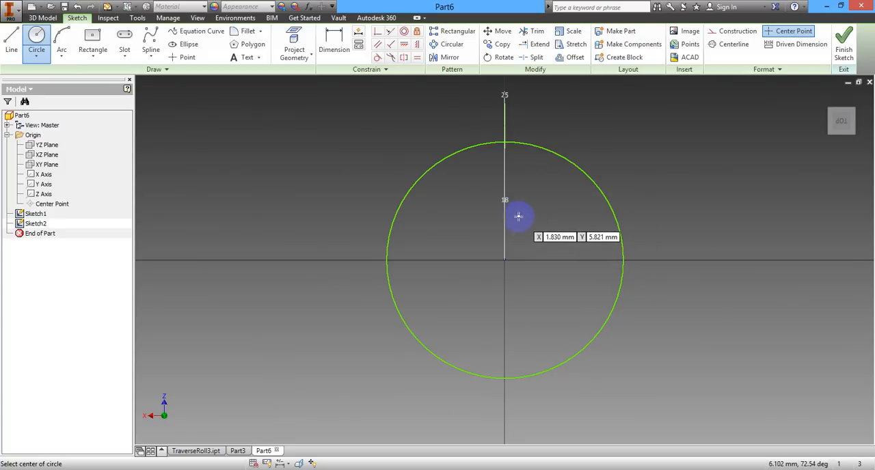
left_click(518, 217)
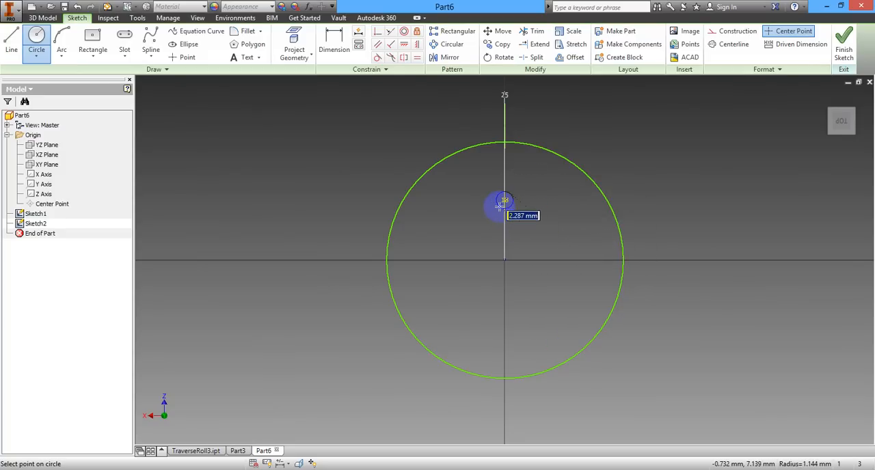
right_click(506, 202)
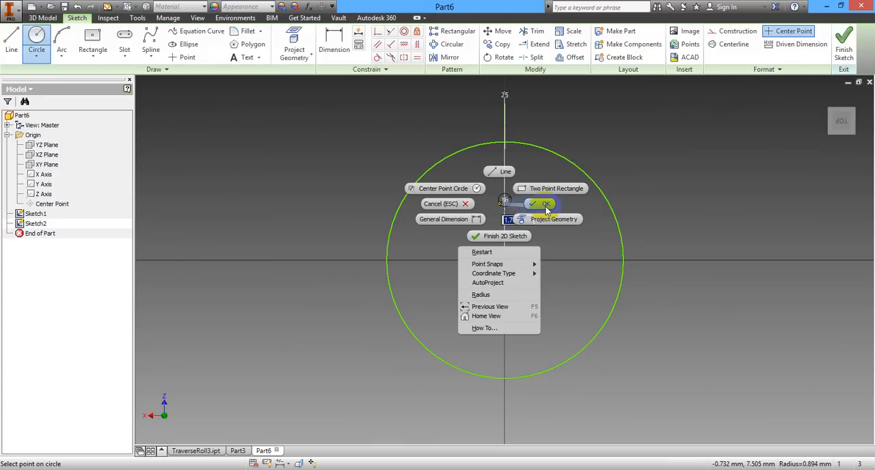
left_click(545, 203)
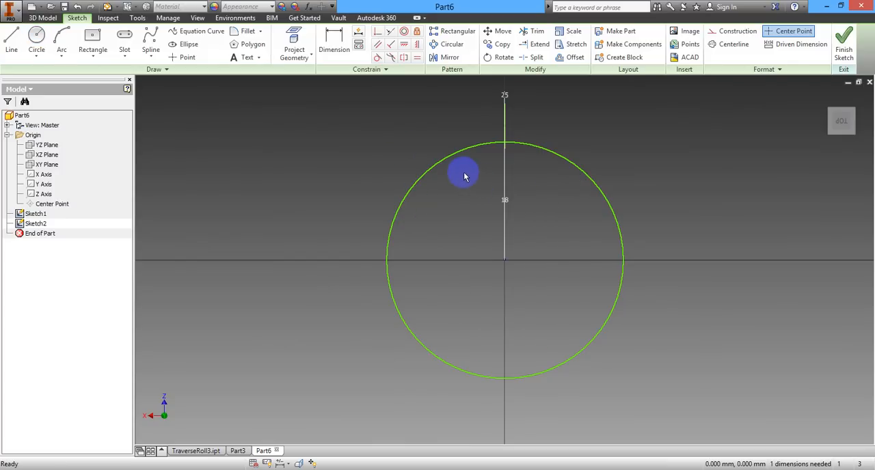
mouse_move(511, 150)
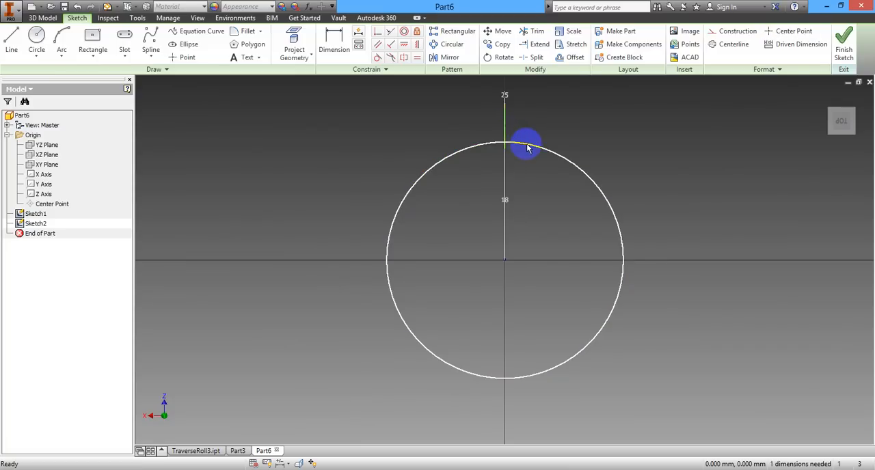
Select the circle and open an existing dimension, dismissing the edit unchanged
left_click(458, 149)
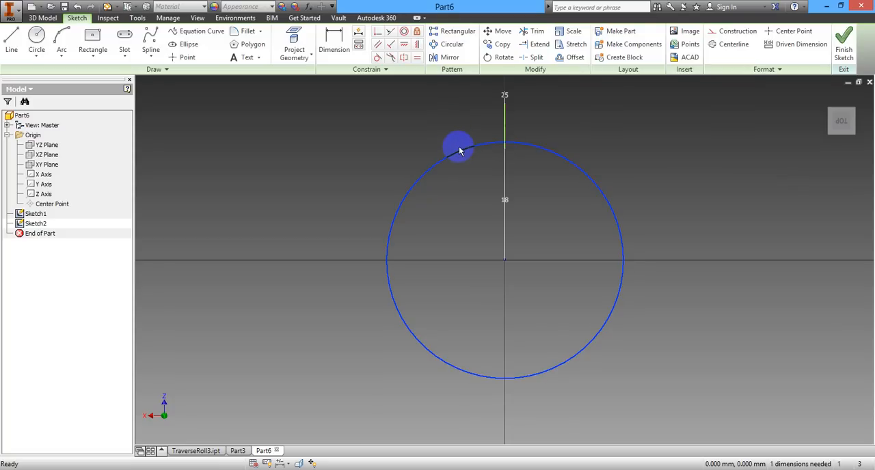
mouse_move(510, 205)
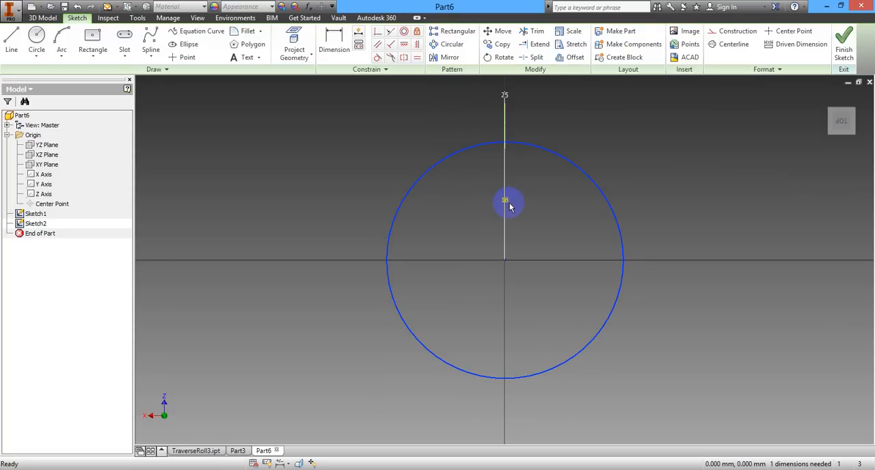
left_click(506, 201)
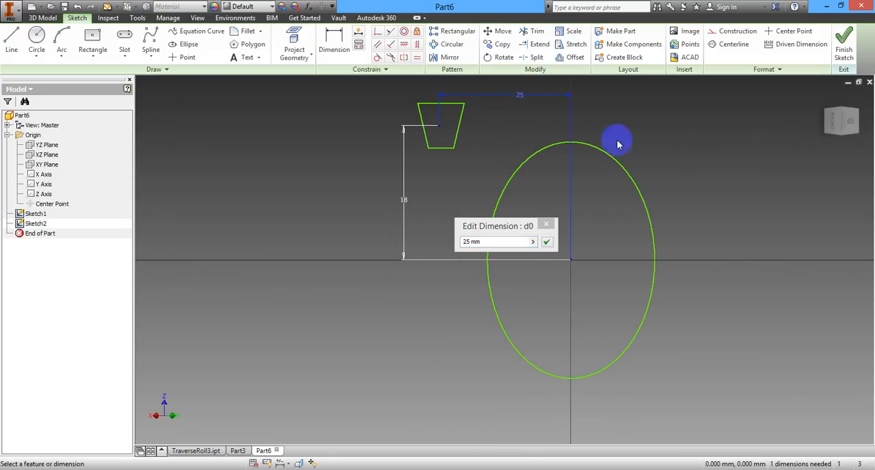
mouse_move(674, 208)
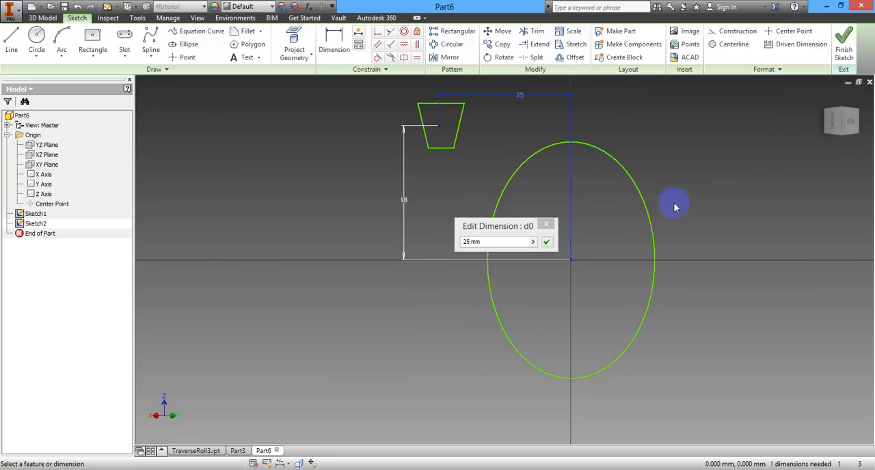
right_click(674, 203)
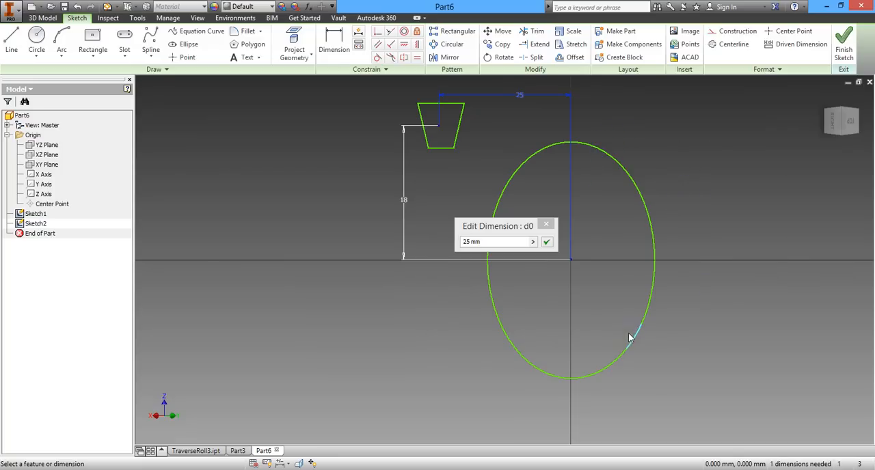
mouse_move(633, 343)
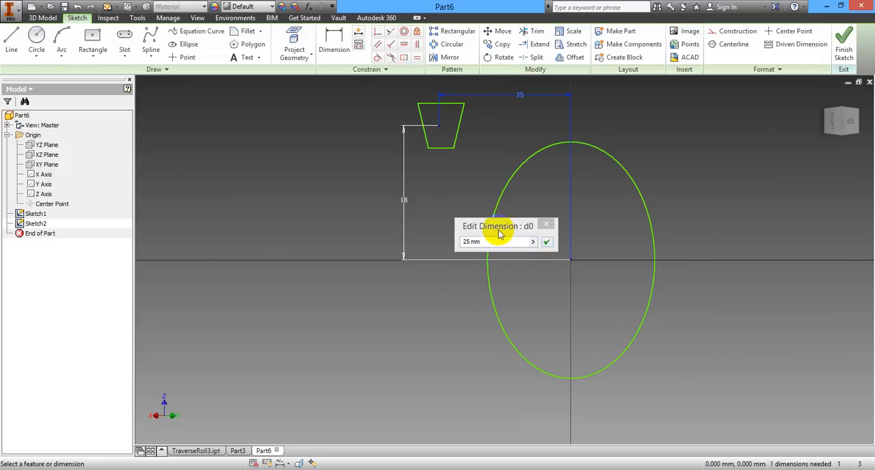
left_click(546, 241)
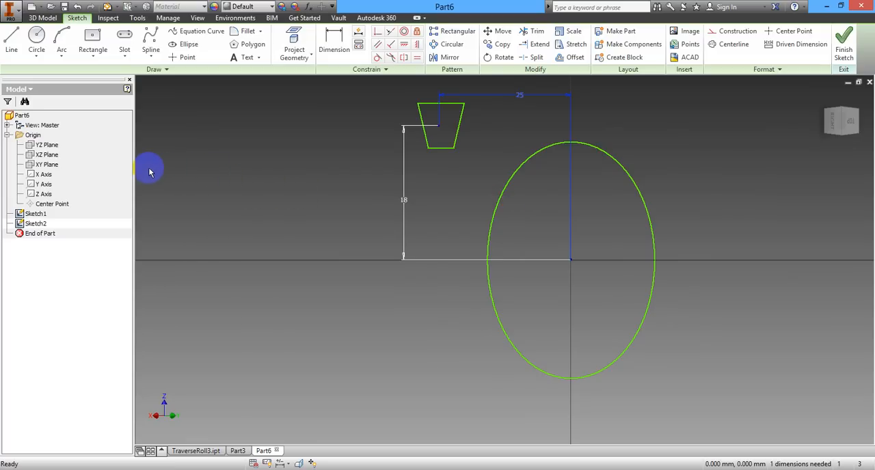
left_click(36, 224)
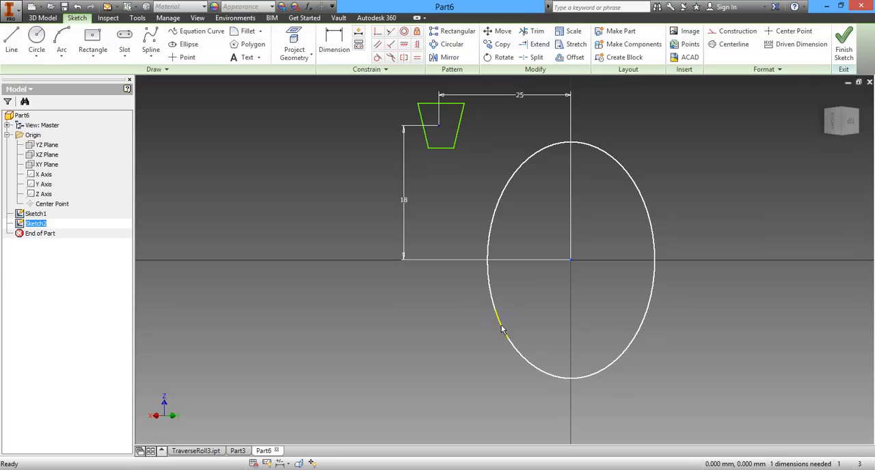
Give the origin-centred circle a 36 mm diameter dimension
left_click(334, 39)
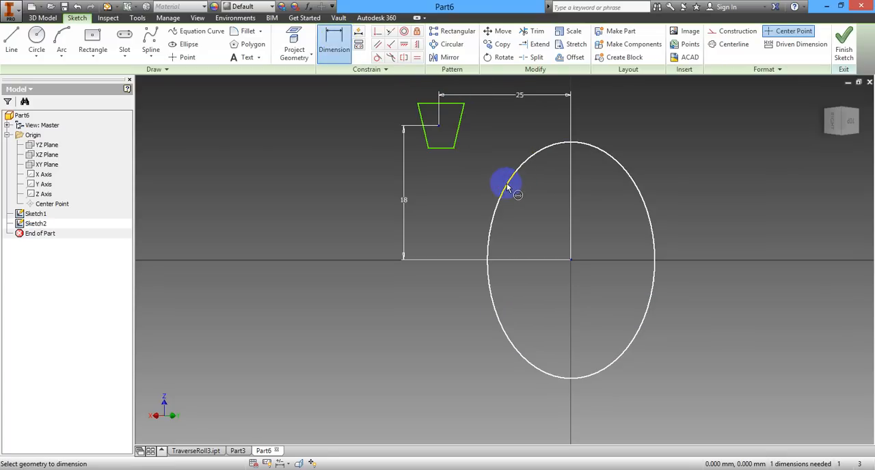
left_click(506, 185)
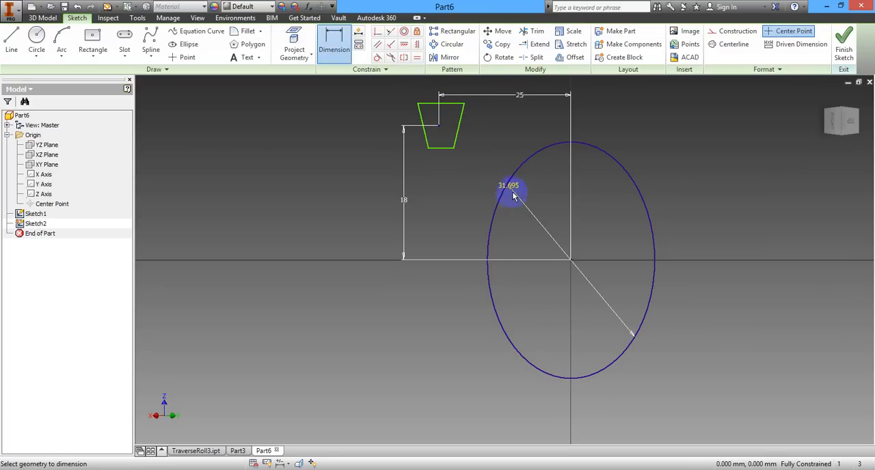
left_click(508, 185)
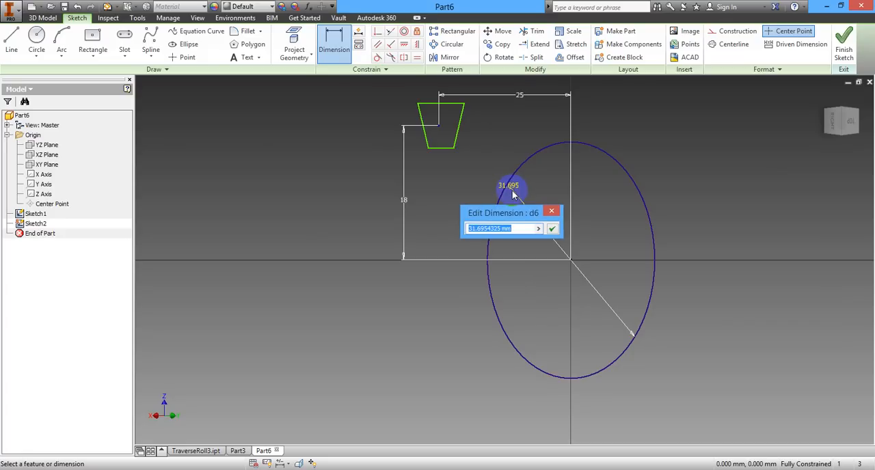
left_click(551, 227)
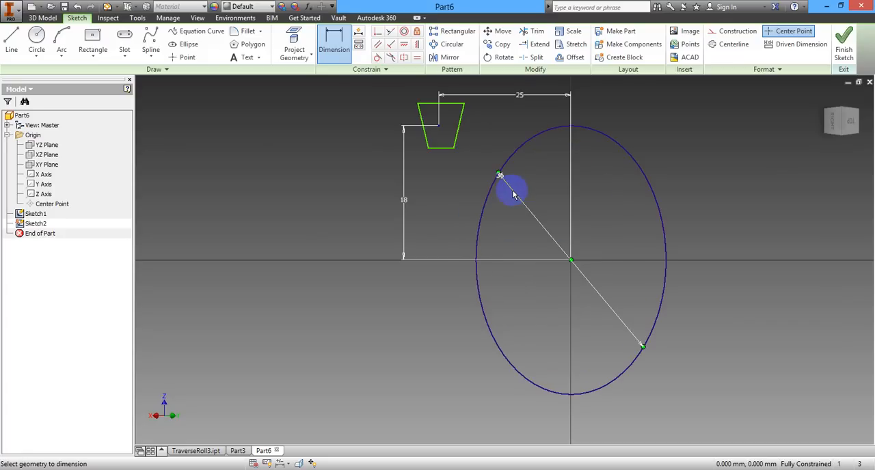
mouse_move(734, 95)
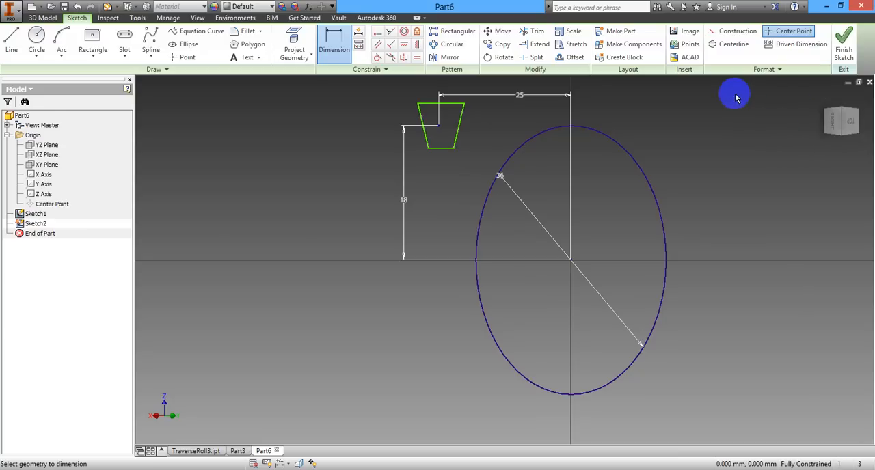
mouse_move(527, 109)
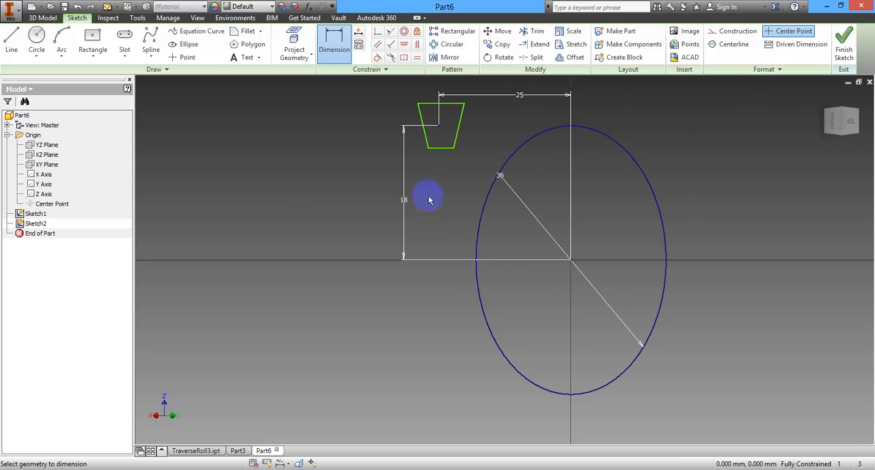
right_click(427, 197)
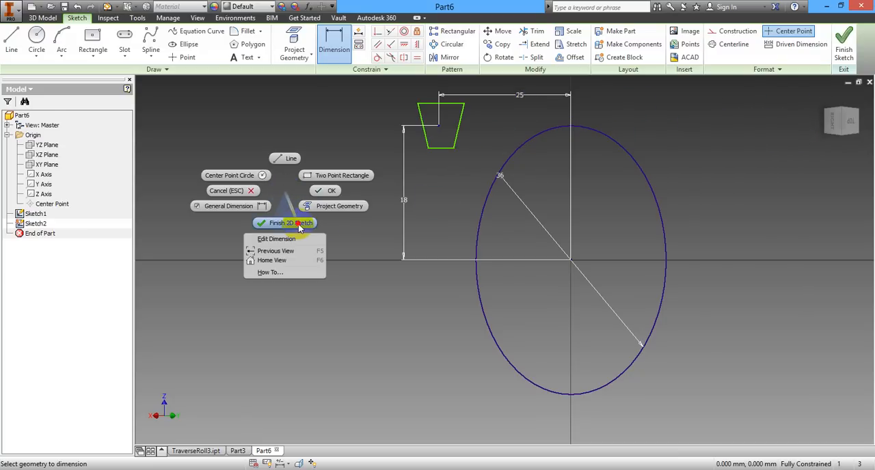
Finish Sketch2 containing the 36 mm circle and return to the 3D model
left_click(284, 222)
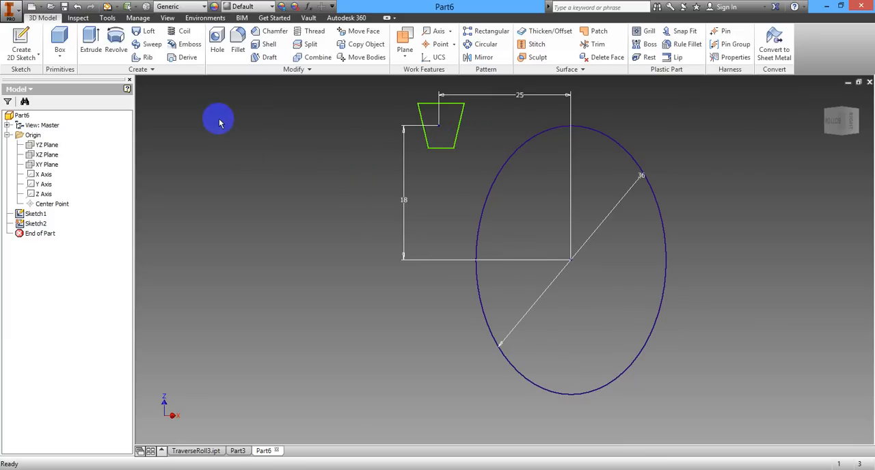
mouse_move(249, 127)
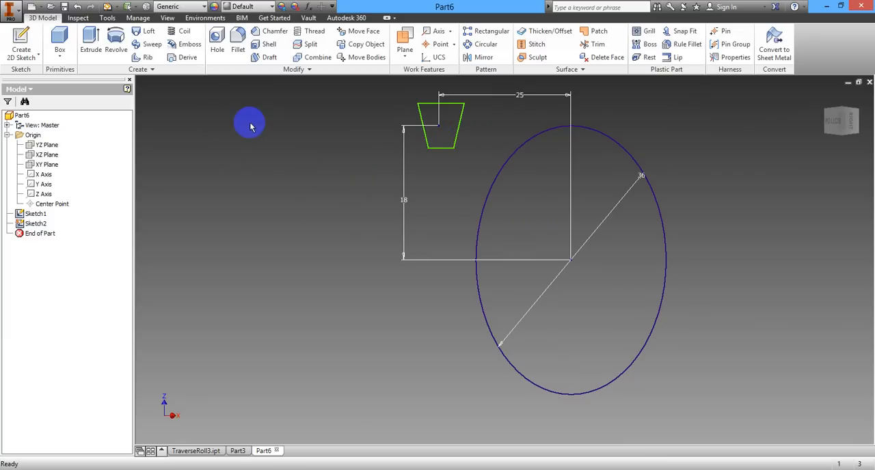
left_click(90, 44)
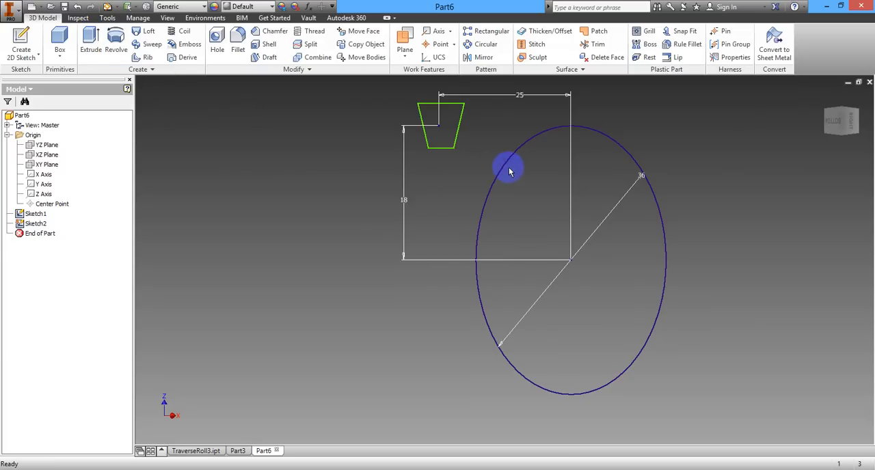
right_click(509, 170)
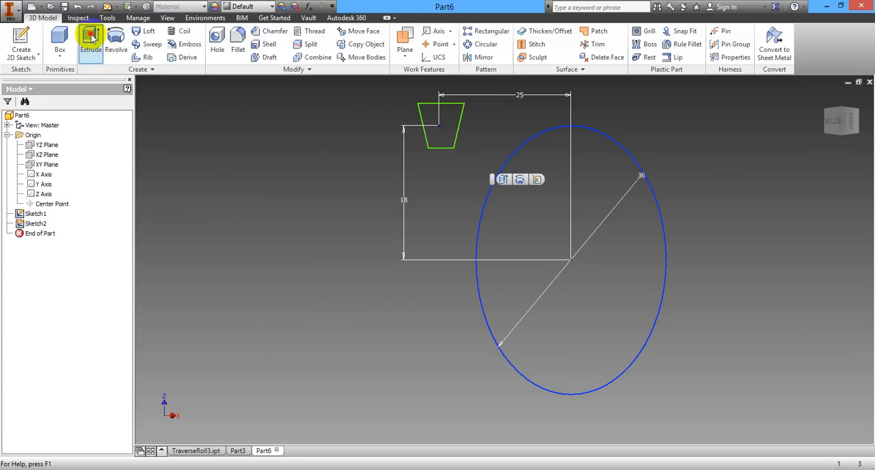
Extrude the 36 mm circle 32 mm in the opposite direction as Extrusion1, viewed from the right
left_click(91, 44)
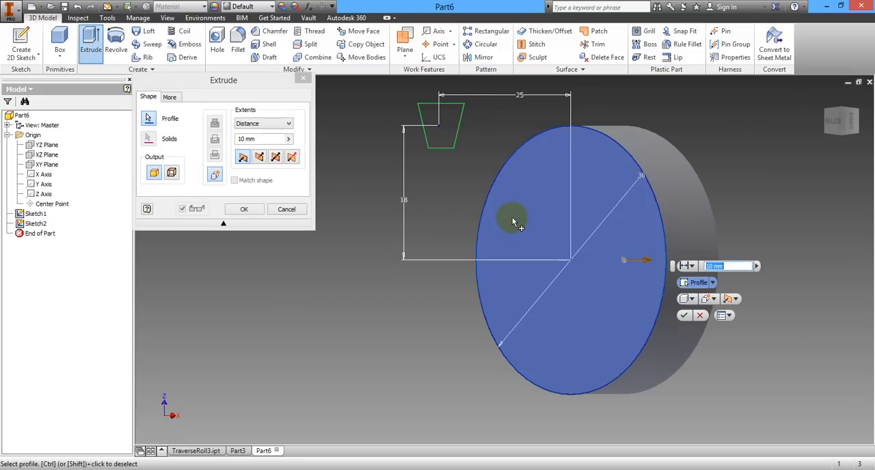
mouse_move(736, 292)
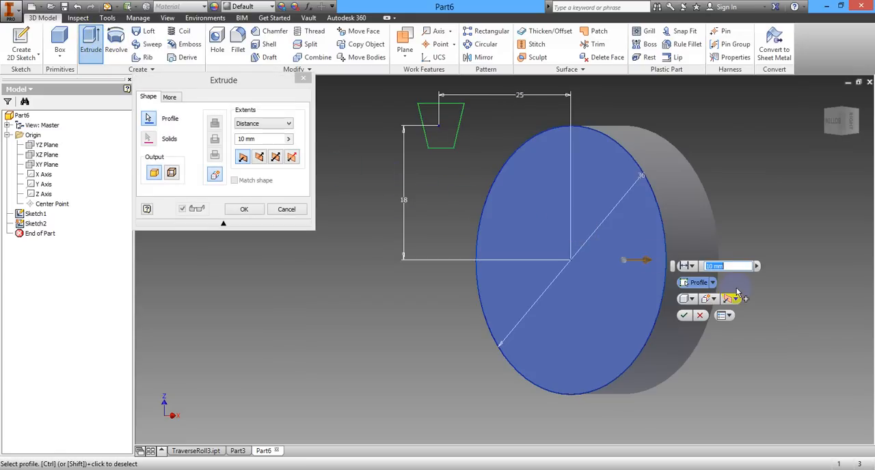
left_click(731, 299)
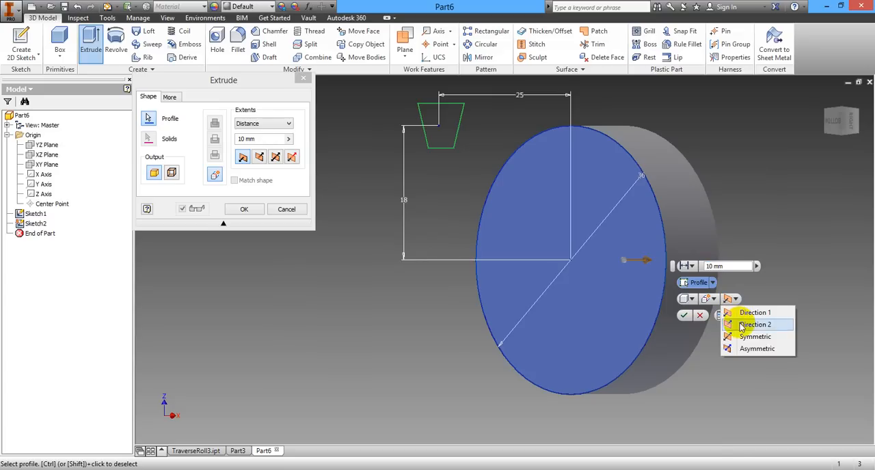
left_click(755, 324)
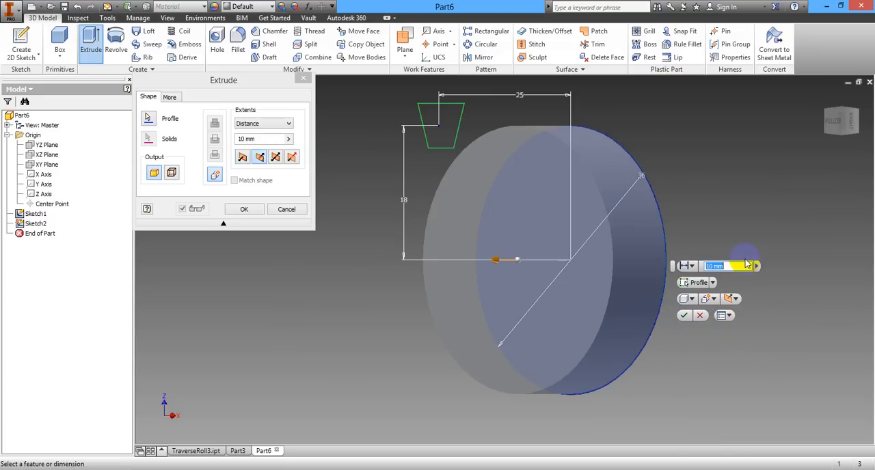
type("32")
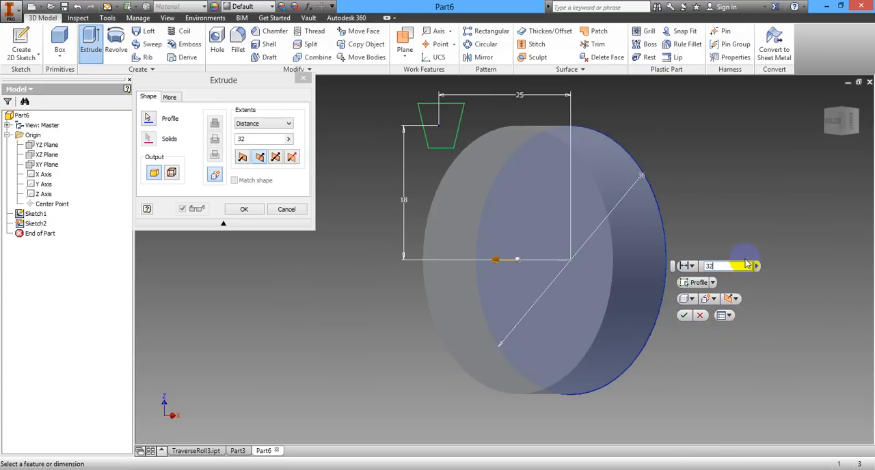
left_click(244, 209)
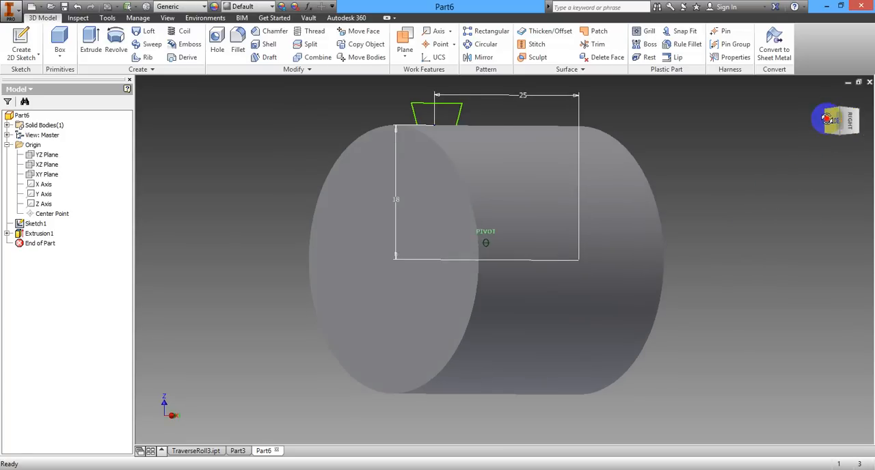
left_click(834, 119)
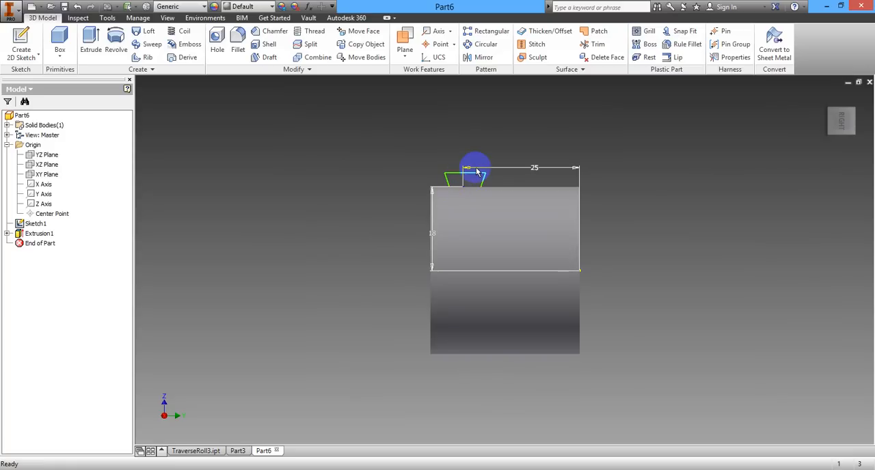
mouse_move(211, 107)
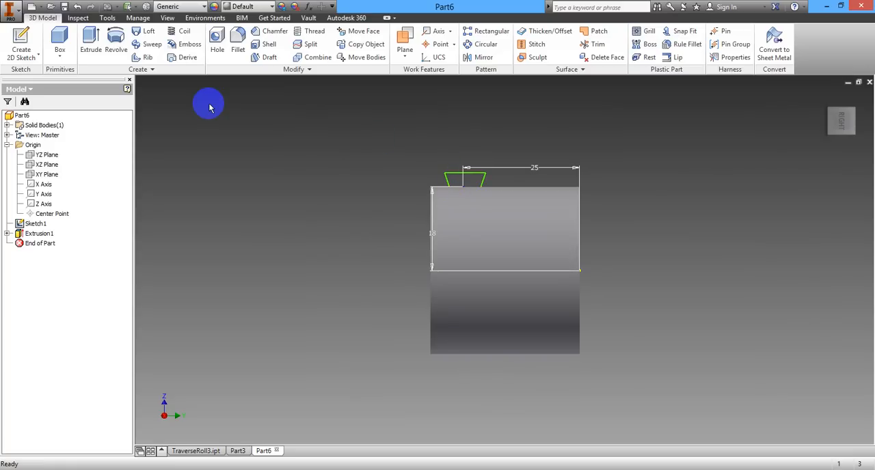
mouse_move(338, 191)
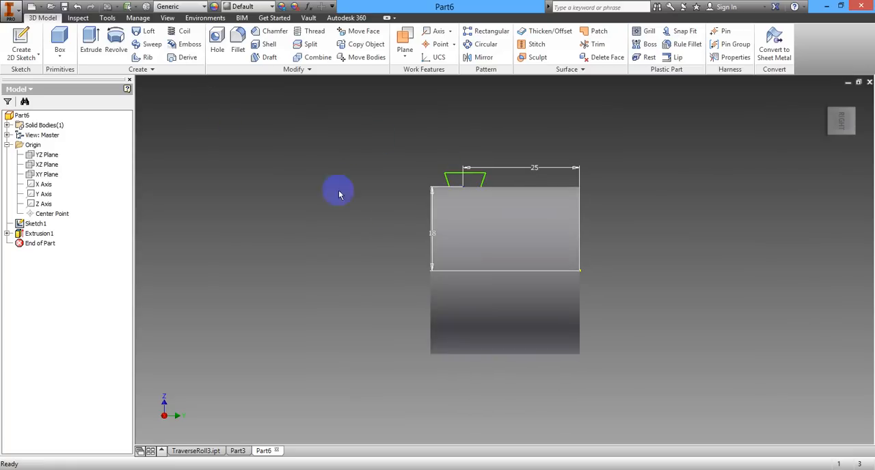
mouse_move(185, 32)
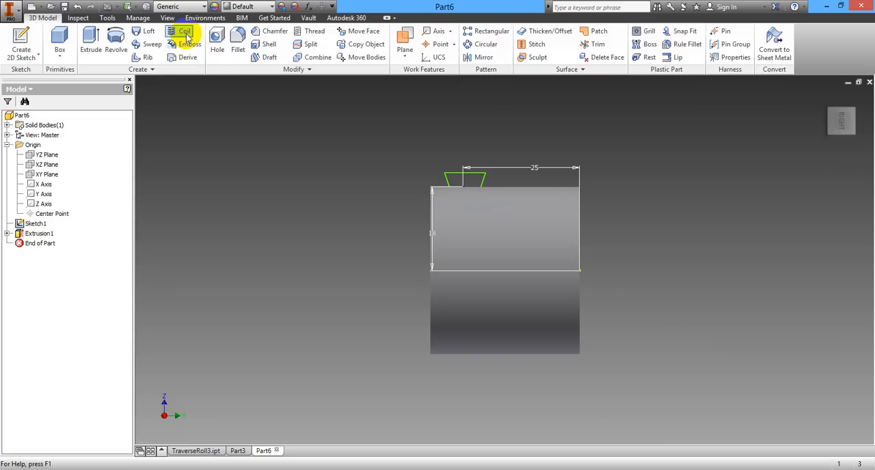
Preview a coil of the trapezoid profile around the Y Axis with pitch 25 mm
left_click(183, 31)
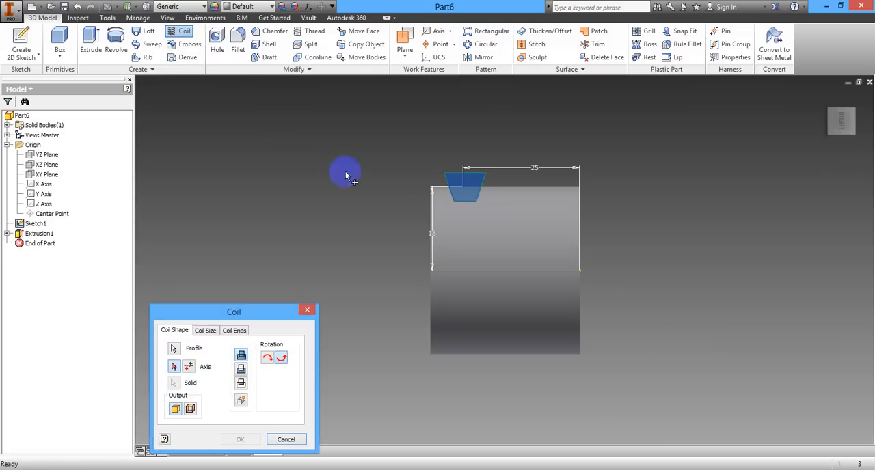
mouse_move(518, 201)
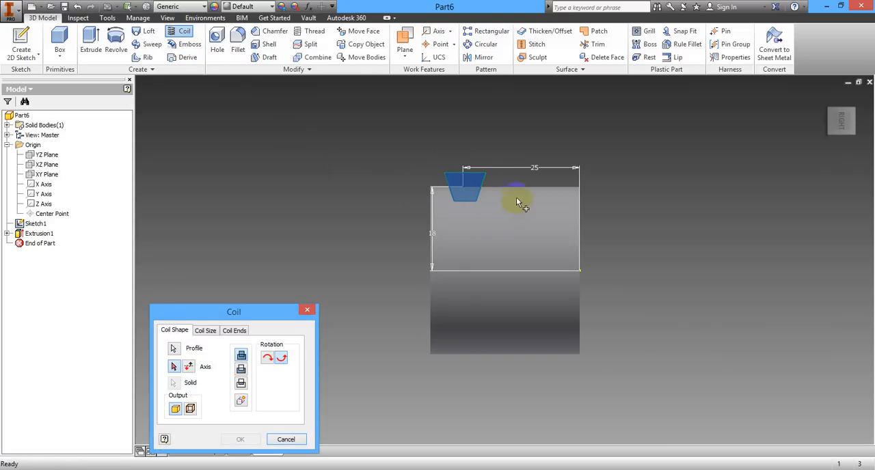
mouse_move(518, 174)
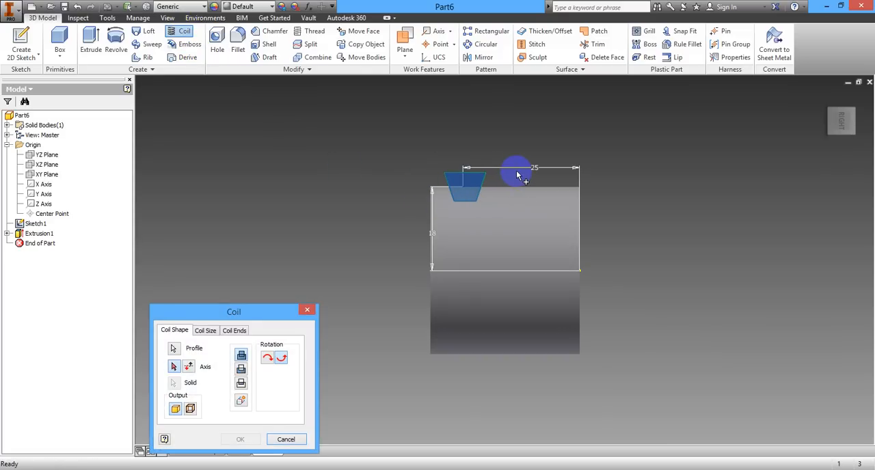
mouse_move(231, 381)
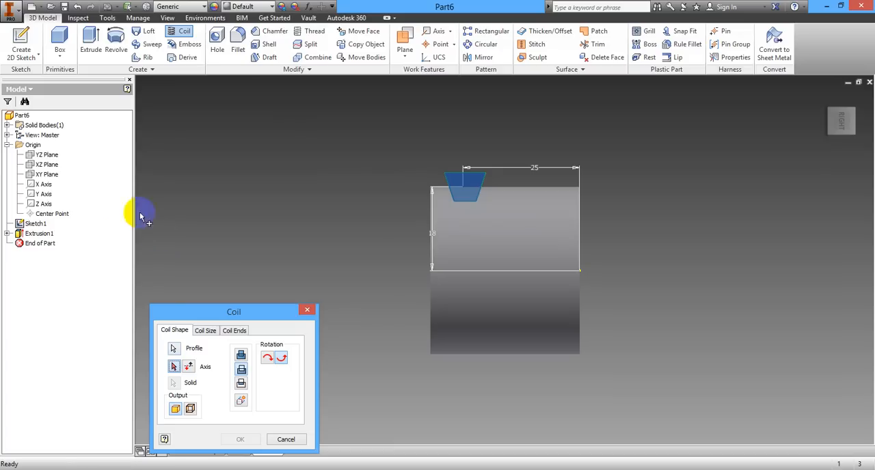
left_click(45, 193)
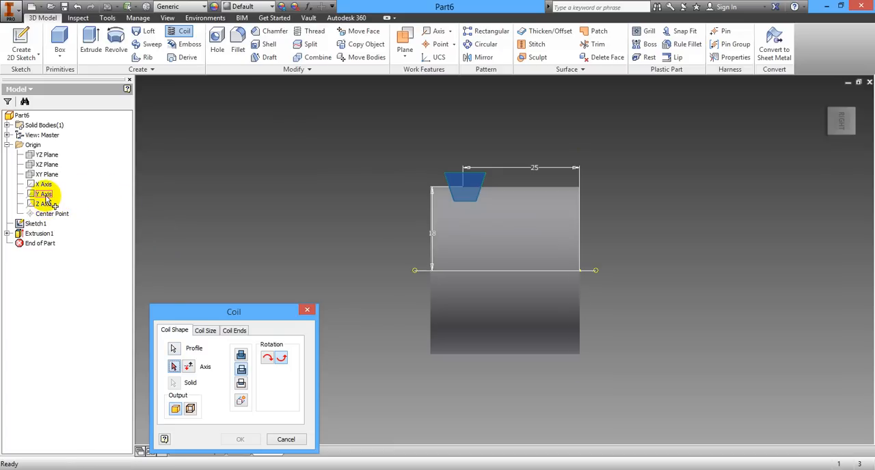
left_click(45, 193)
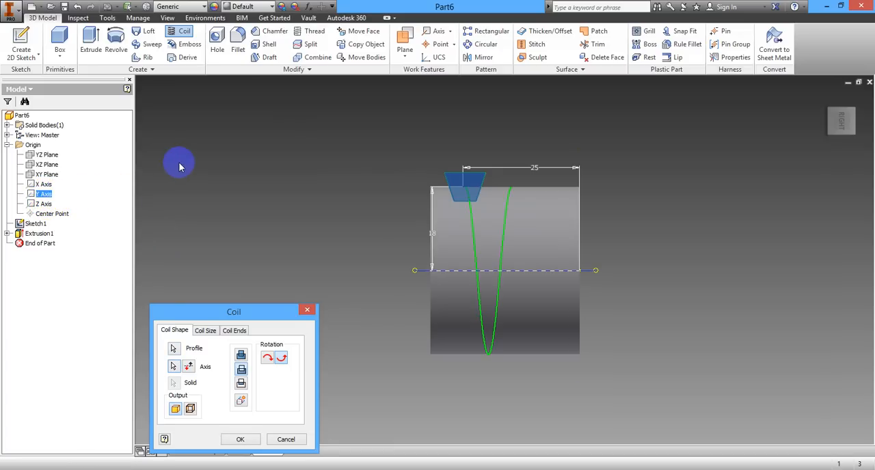
mouse_move(533, 240)
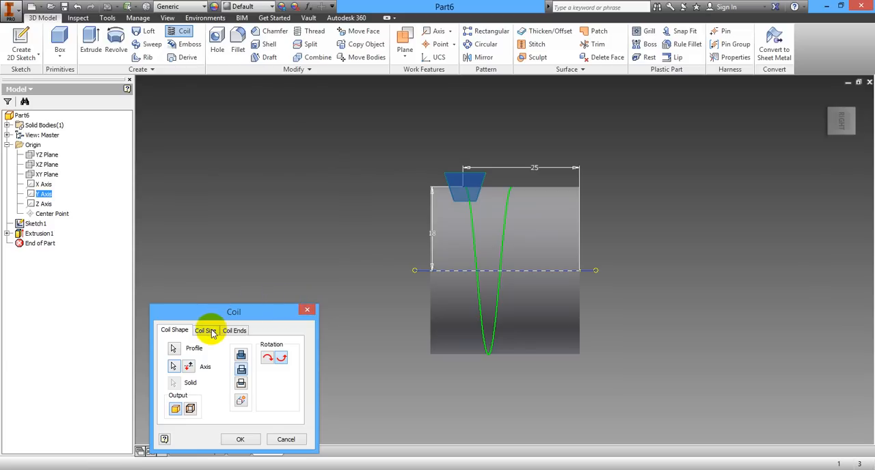
left_click(206, 330)
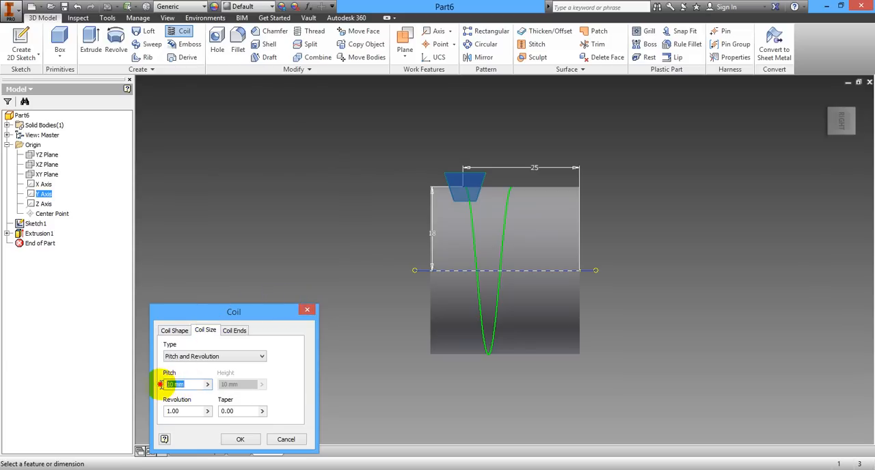
type("25")
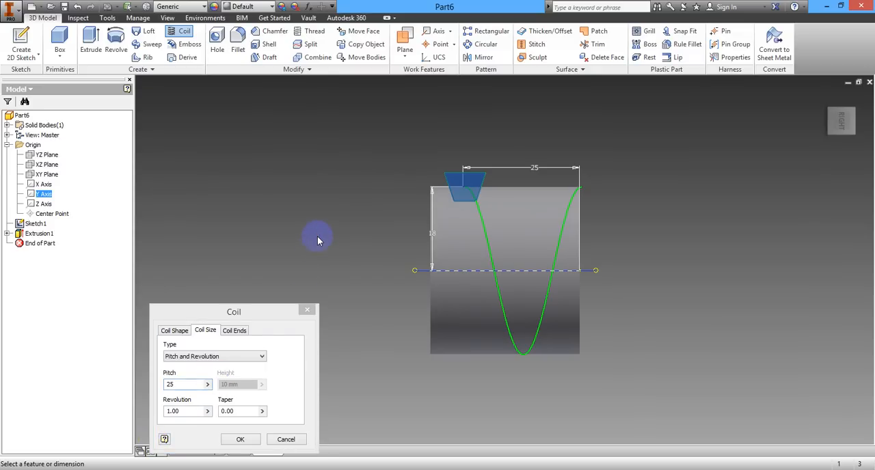
mouse_move(325, 224)
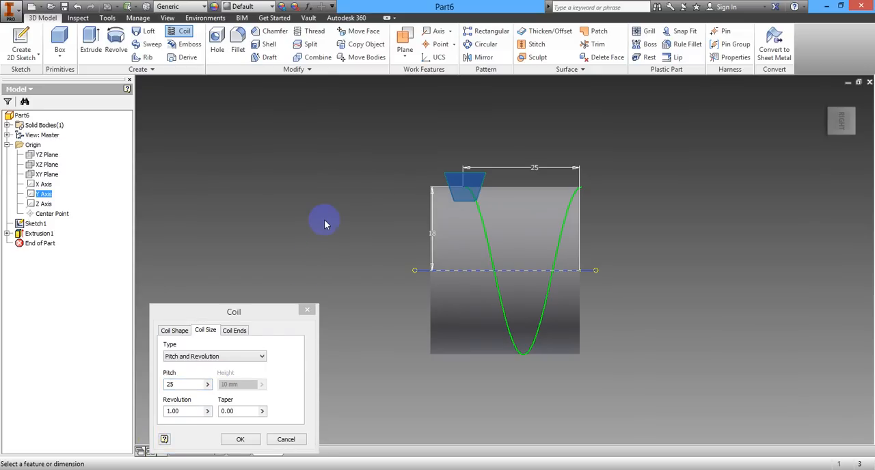
mouse_move(441, 272)
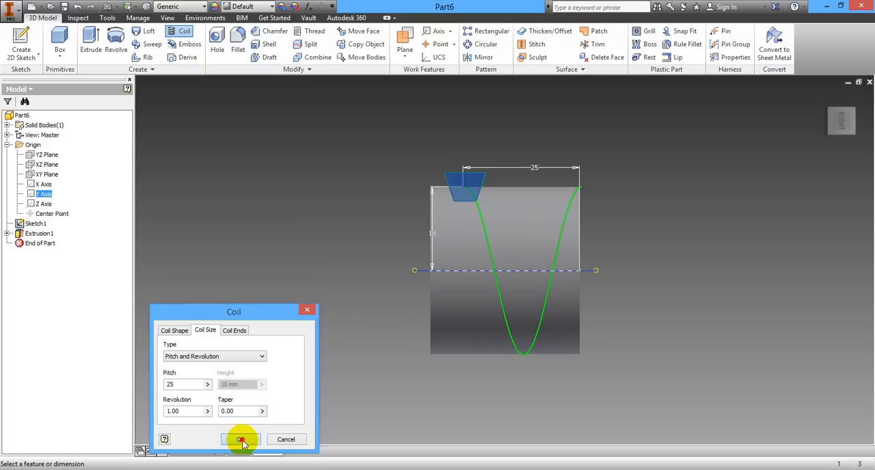
Create Coil1, a 25 mm pitch helical trapezoid groove in the cylinder
left_click(241, 440)
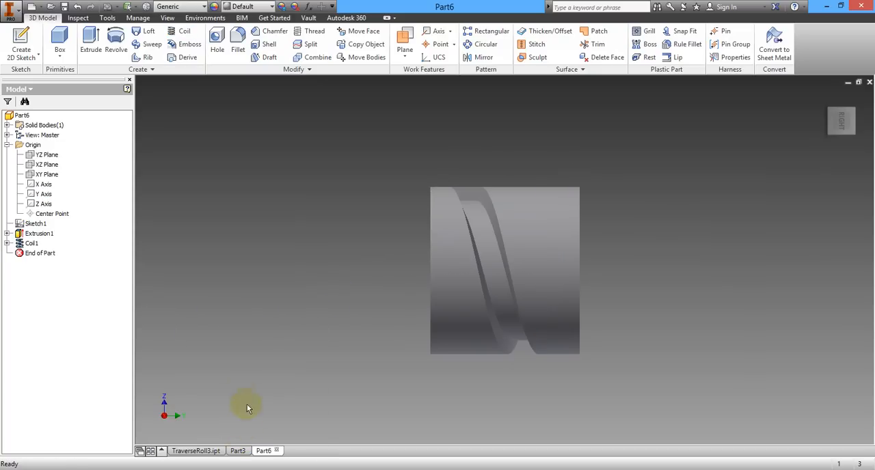
mouse_move(296, 396)
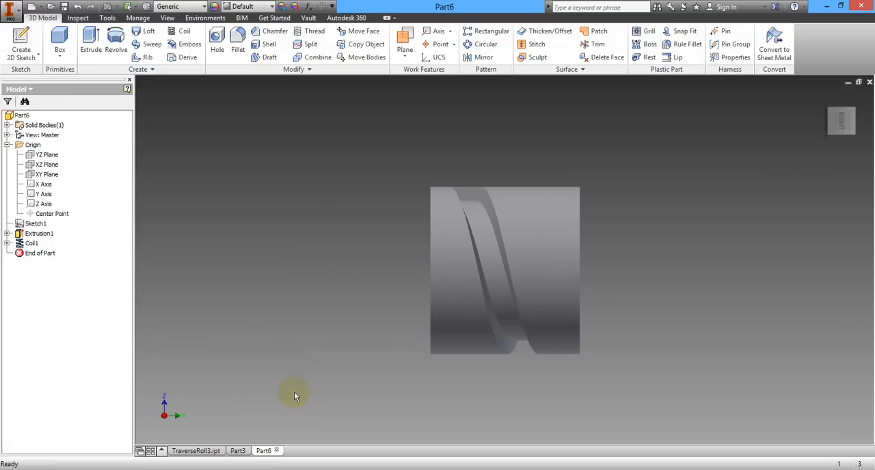
mouse_move(381, 346)
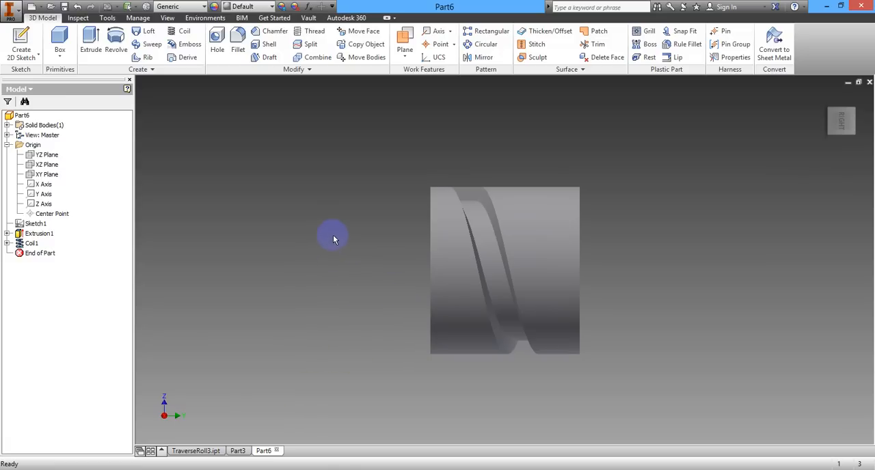
mouse_move(422, 210)
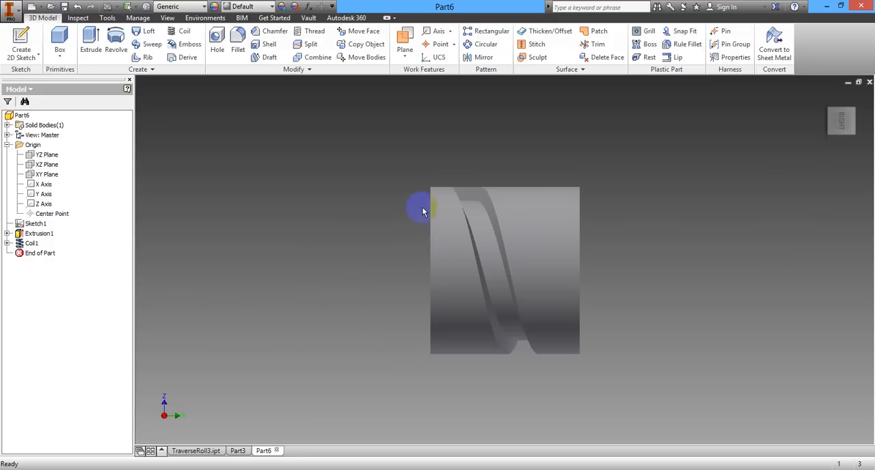
mouse_move(372, 179)
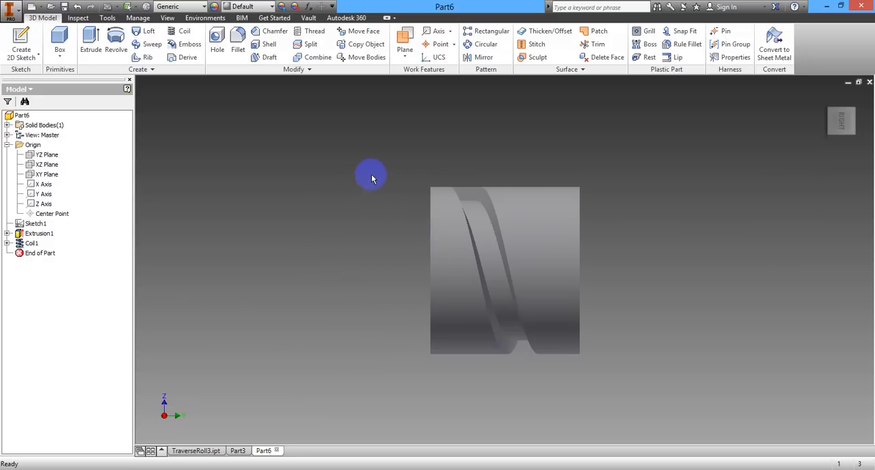
mouse_move(398, 168)
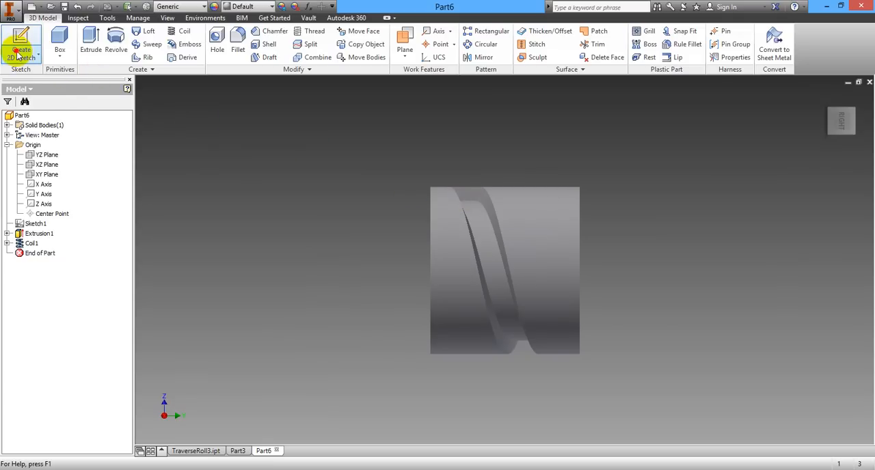
left_click(20, 43)
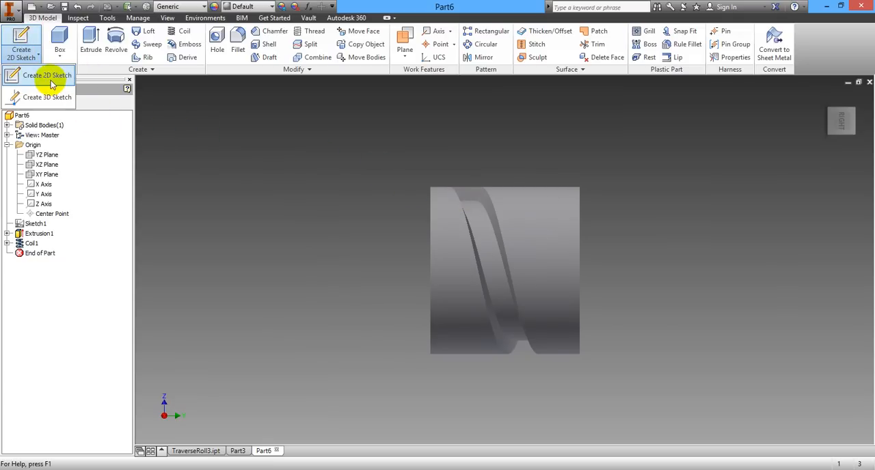
left_click(46, 75)
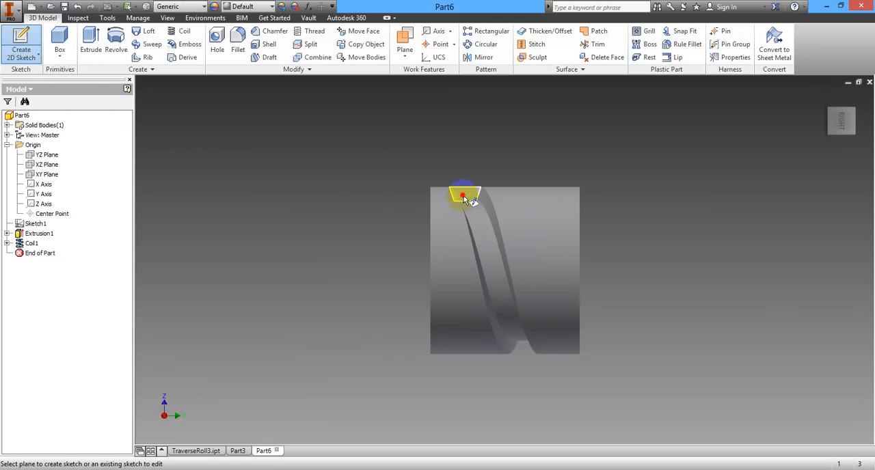
right_click(465, 195)
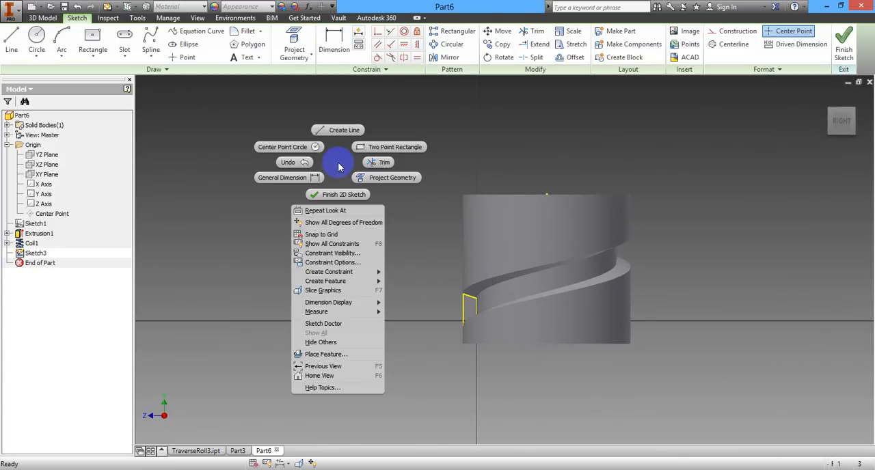
left_click(337, 195)
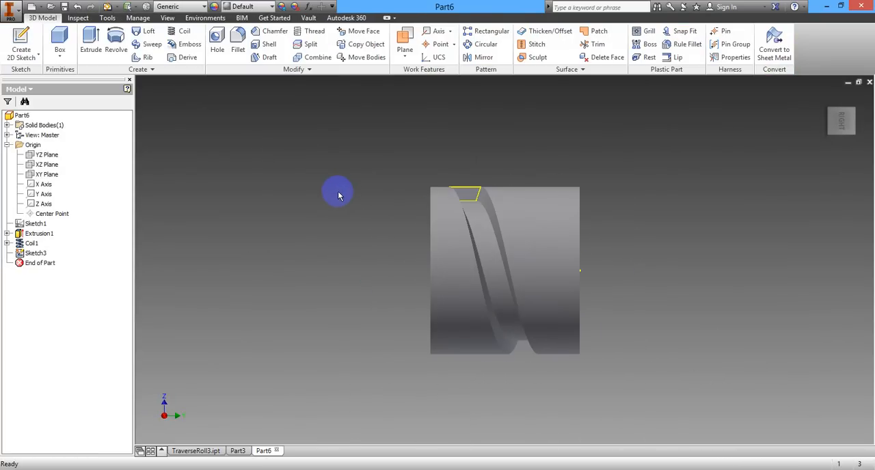
mouse_move(287, 251)
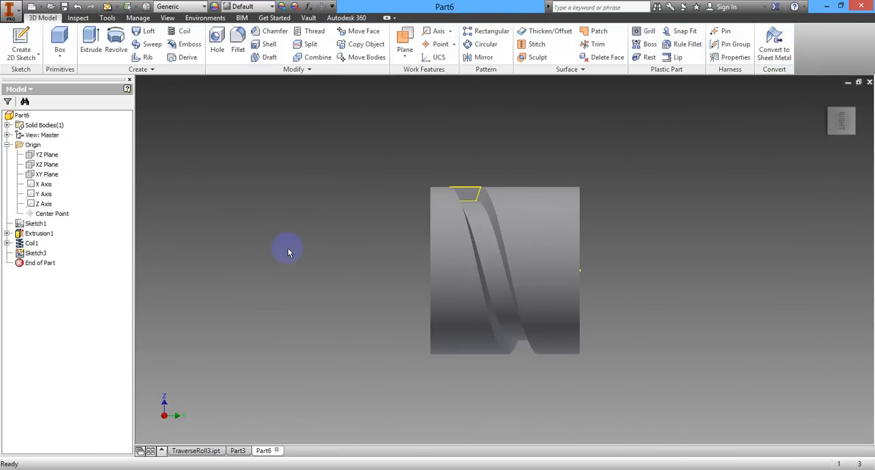
mouse_move(284, 210)
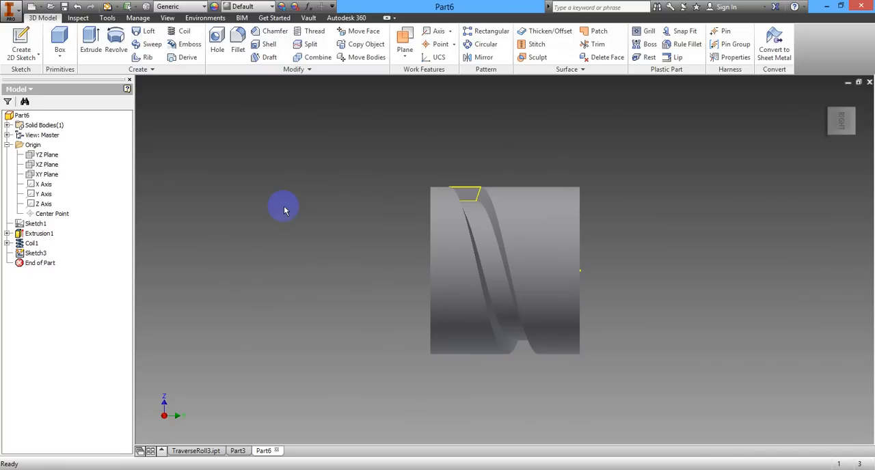
mouse_move(229, 160)
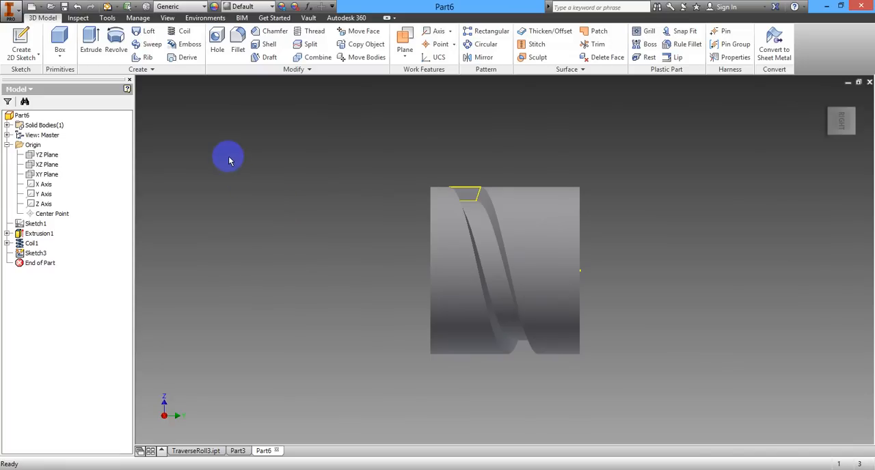
mouse_move(192, 126)
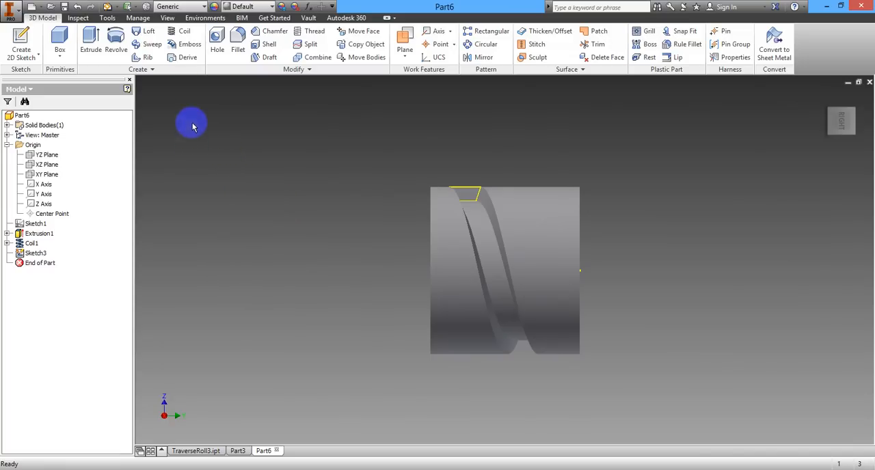
left_click(179, 31)
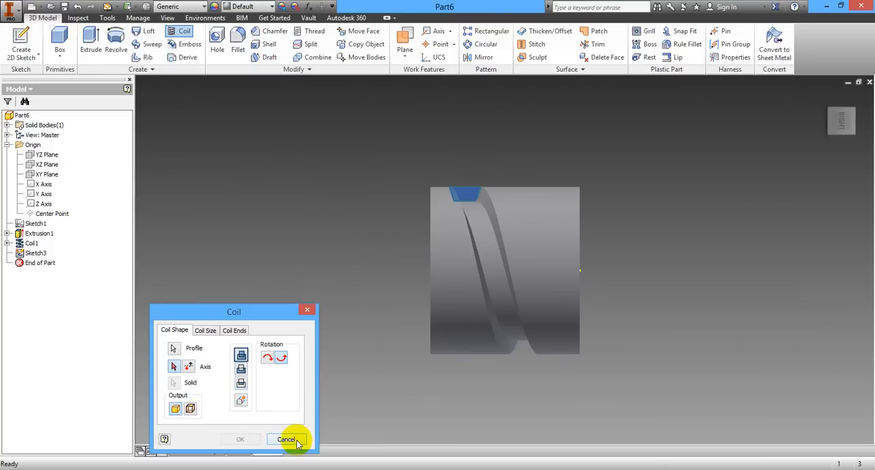
mouse_move(227, 386)
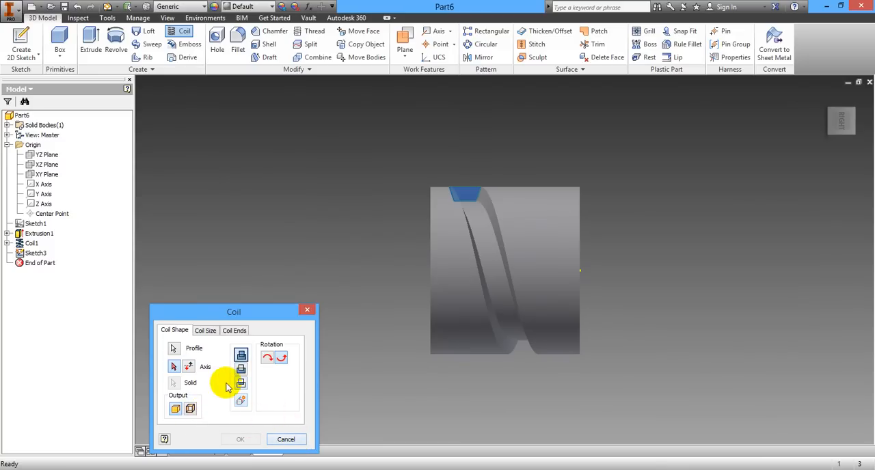
mouse_move(186, 347)
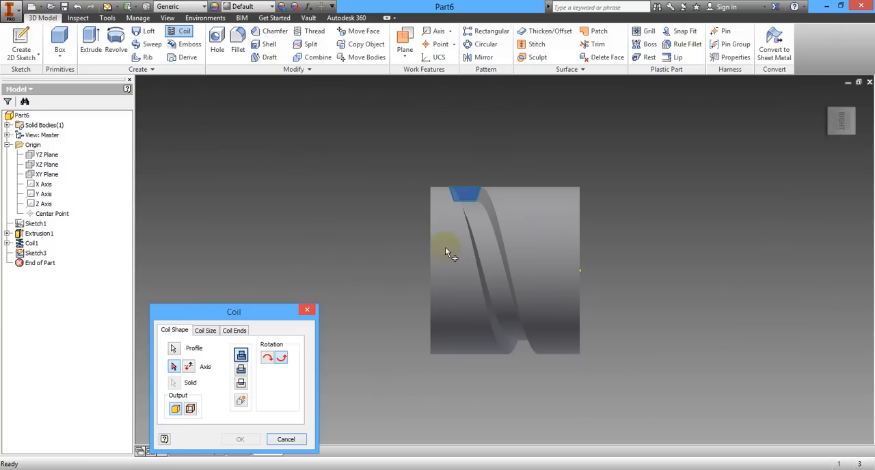
mouse_move(226, 379)
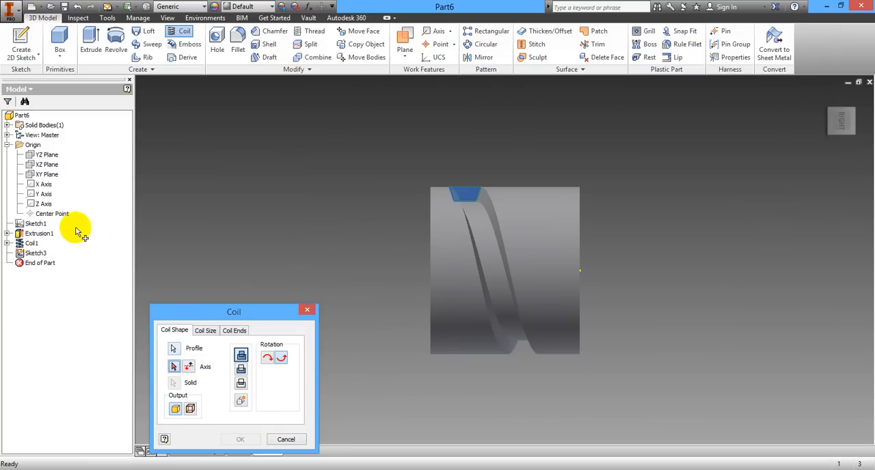
left_click(43, 193)
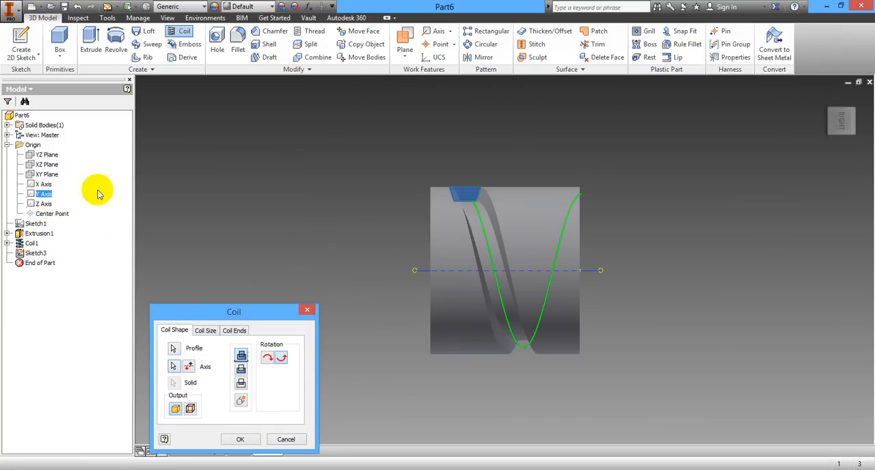
mouse_move(427, 271)
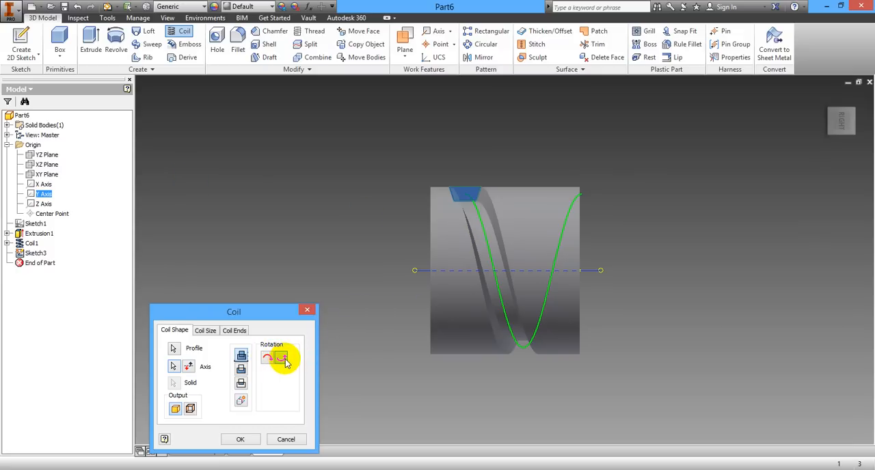
left_click(268, 358)
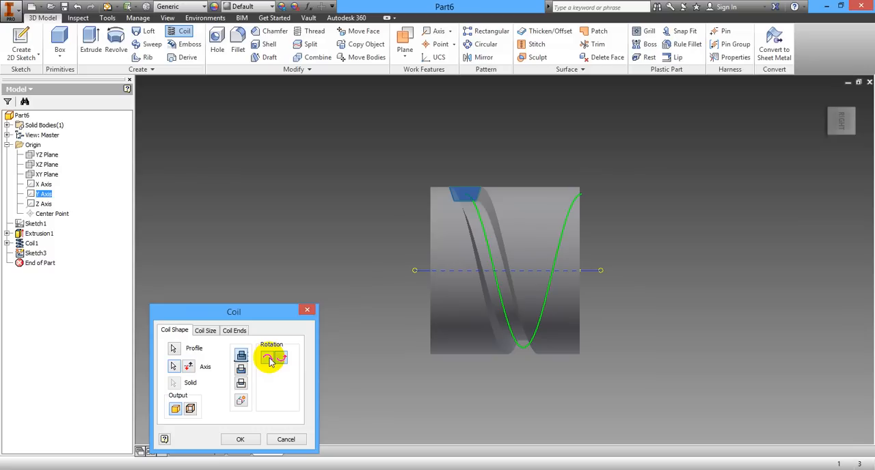
left_click(281, 359)
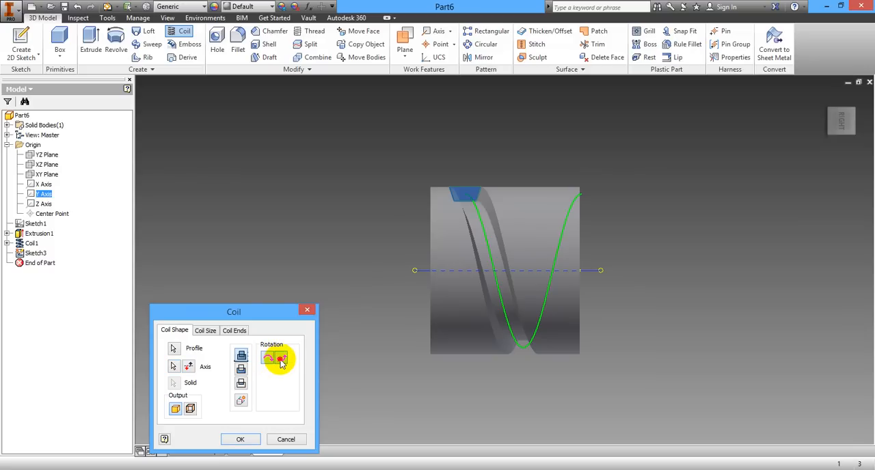
mouse_move(240, 439)
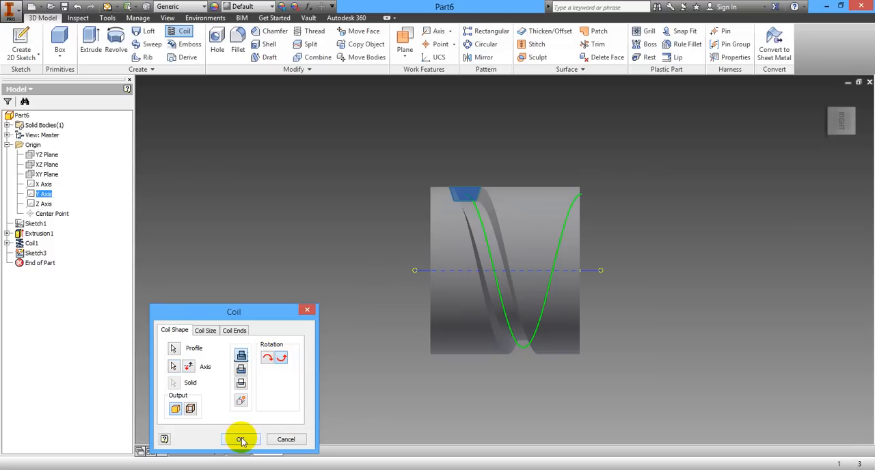
left_click(241, 440)
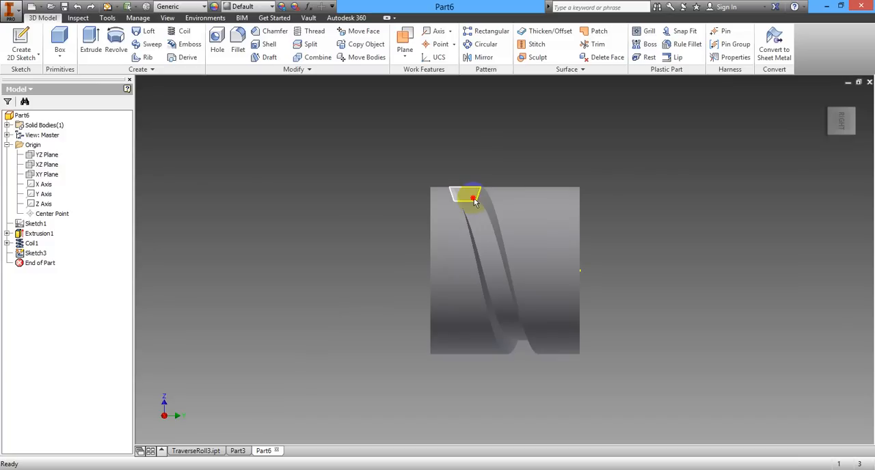
Retry a coil on the groove profile around the Y Axis, triggering a no-change warning
left_click(472, 197)
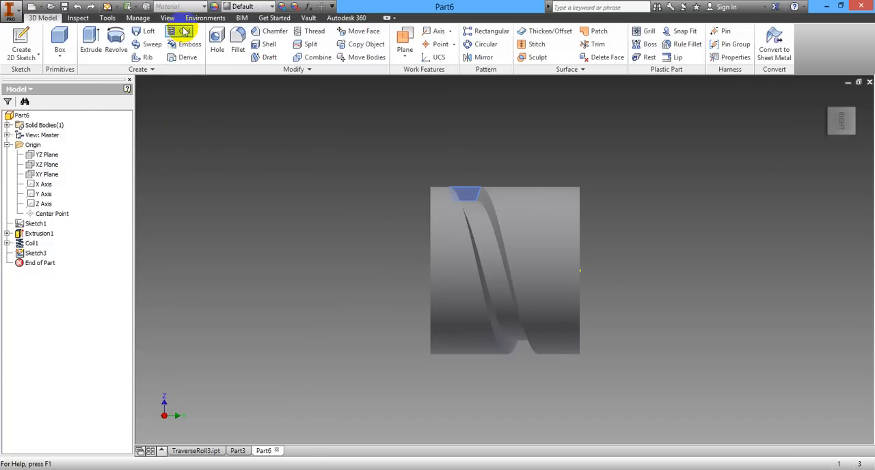
left_click(179, 30)
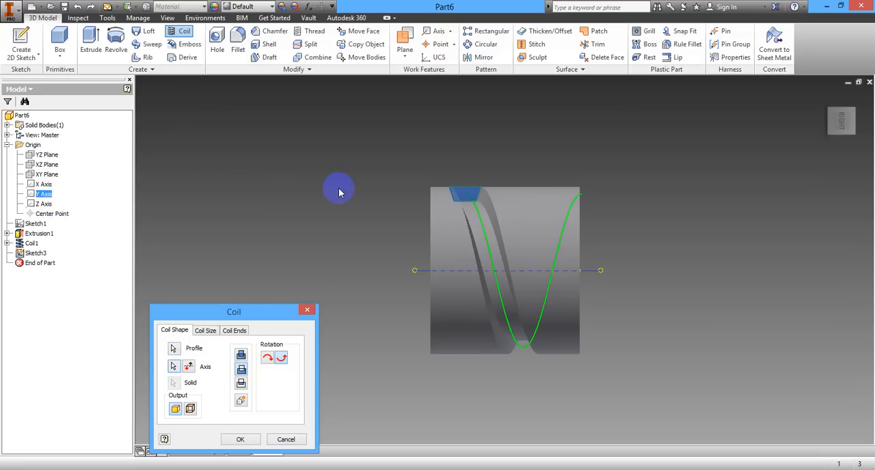
mouse_move(335, 302)
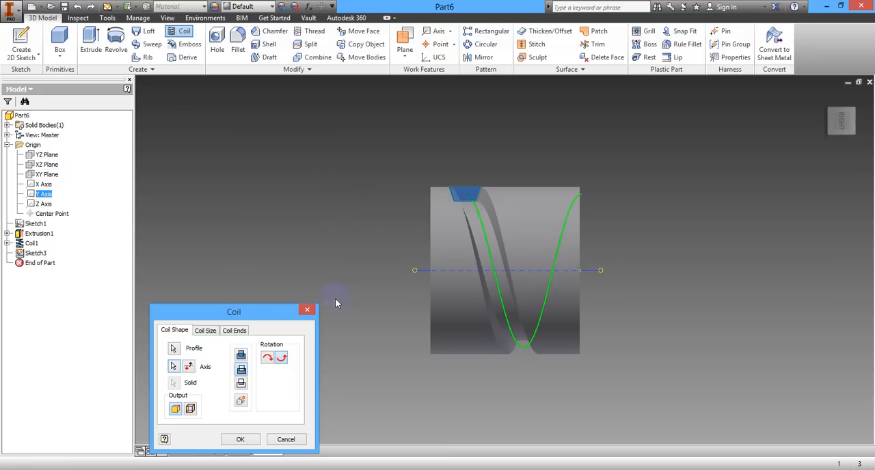
mouse_move(272, 394)
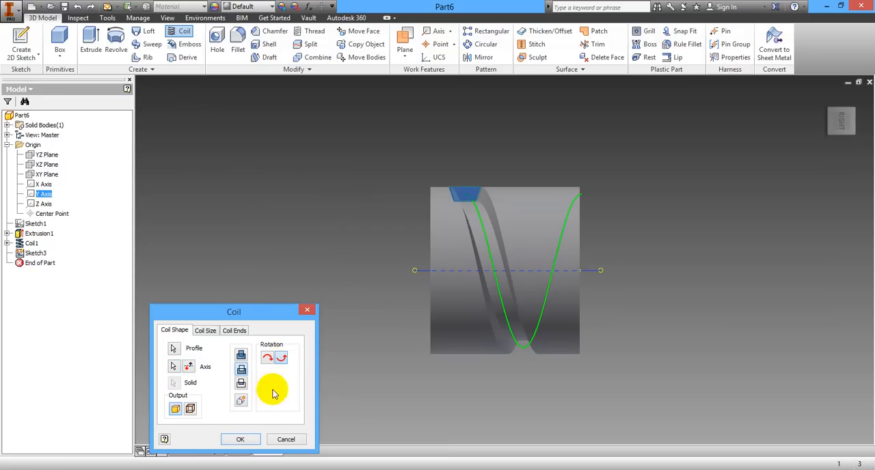
left_click(240, 439)
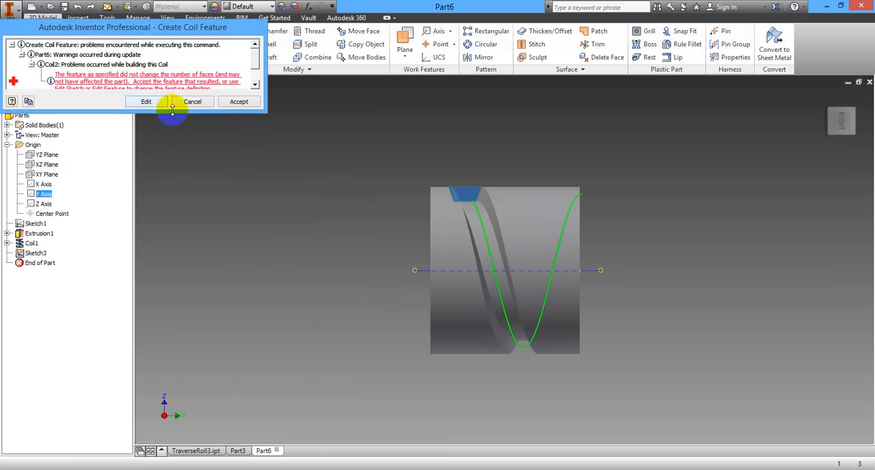
Dismiss the warning and create Coil2 around the Y Axis, crossing Coil1's groove
left_click(238, 102)
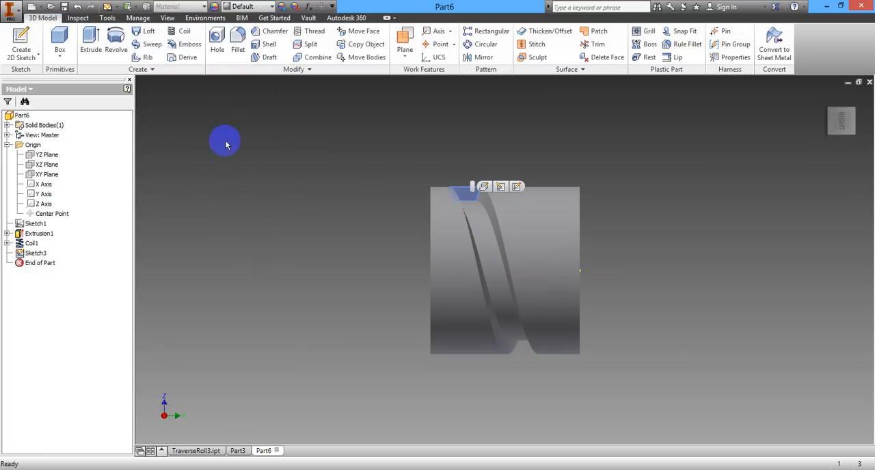
left_click(184, 30)
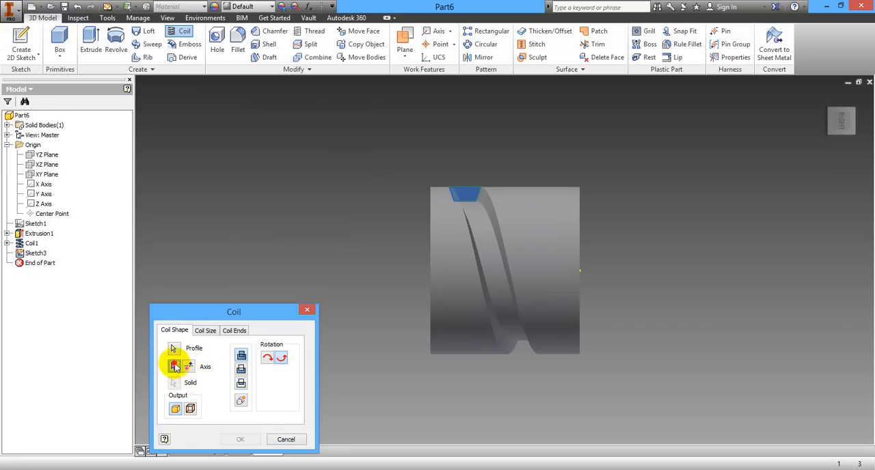
left_click(45, 184)
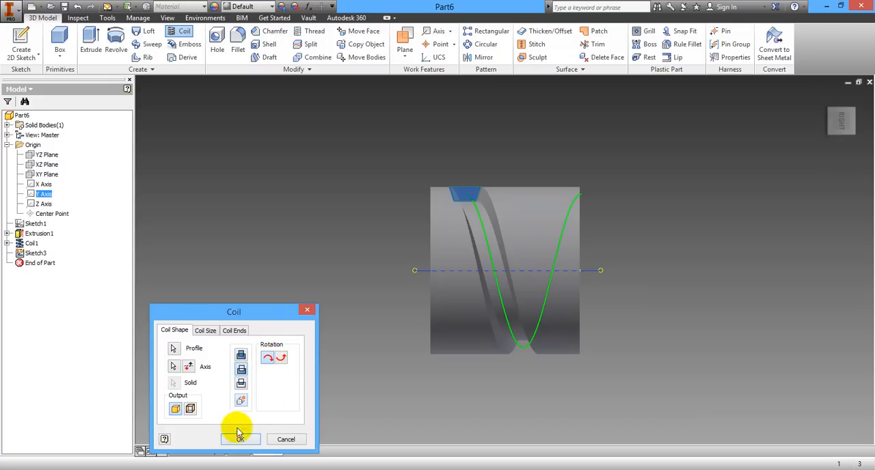
left_click(240, 438)
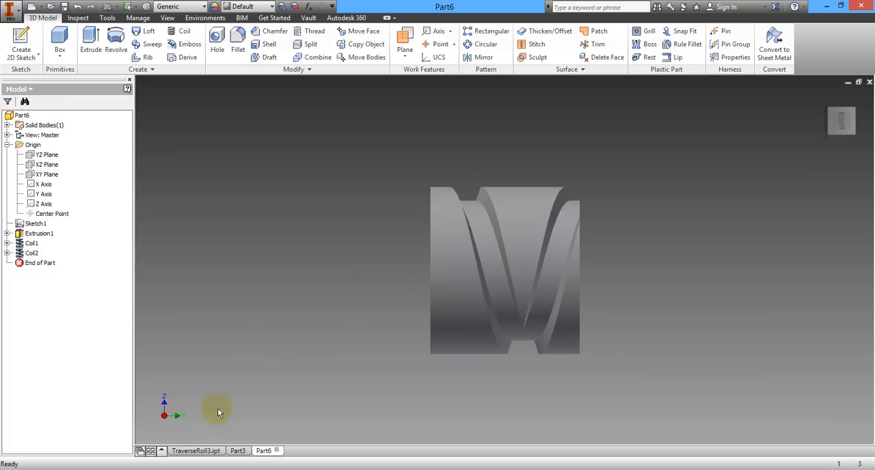
mouse_move(221, 298)
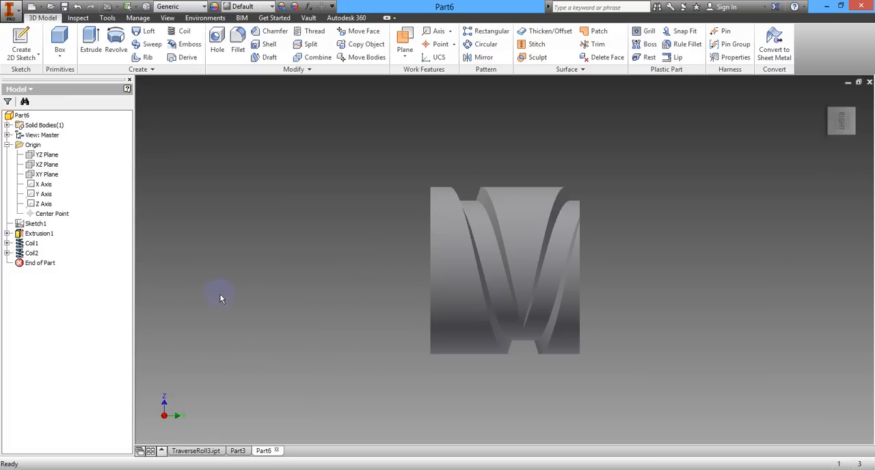
mouse_move(316, 192)
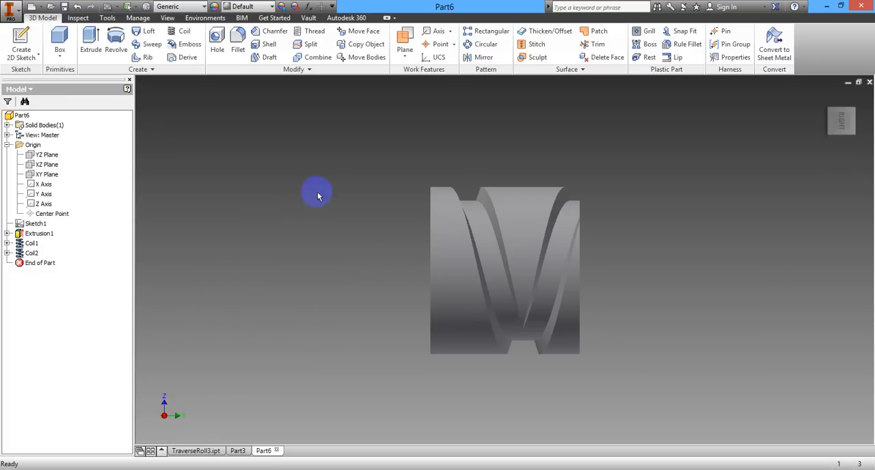
mouse_move(819, 120)
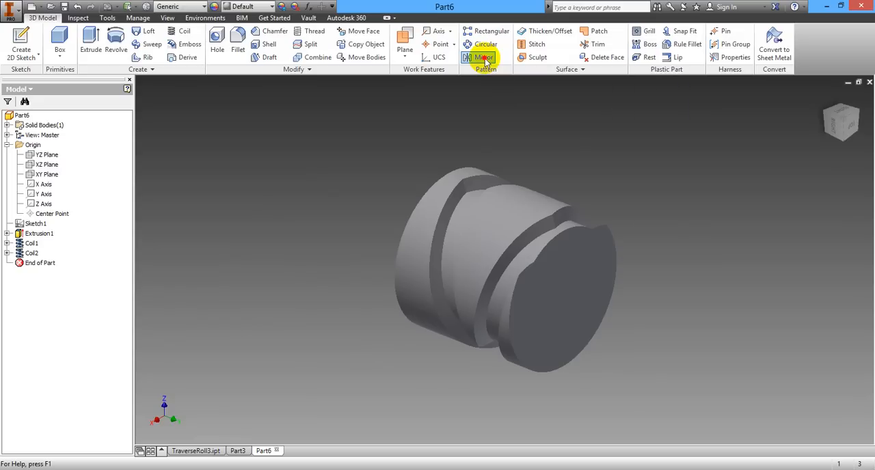
Create Mirror1, mirroring the grooved solid across its end face plane
left_click(485, 57)
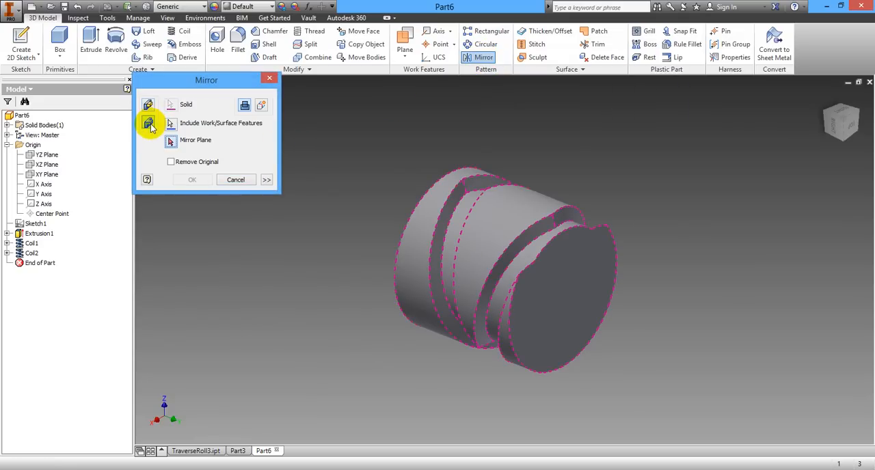
mouse_move(200, 263)
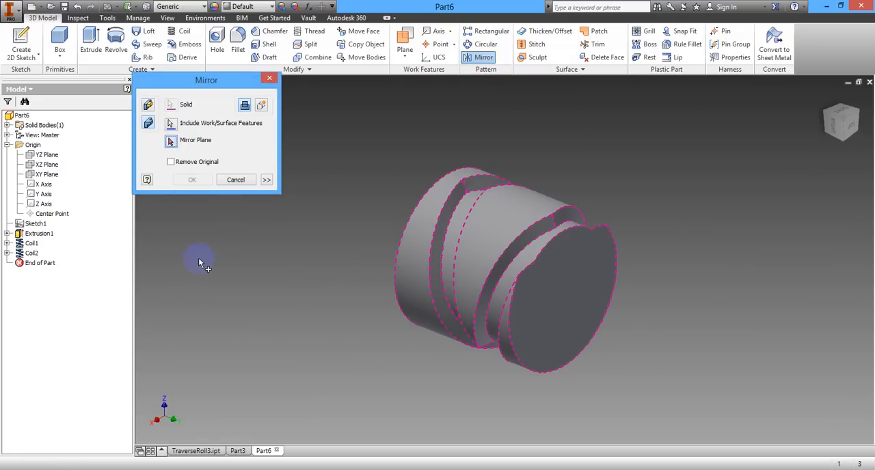
mouse_move(373, 267)
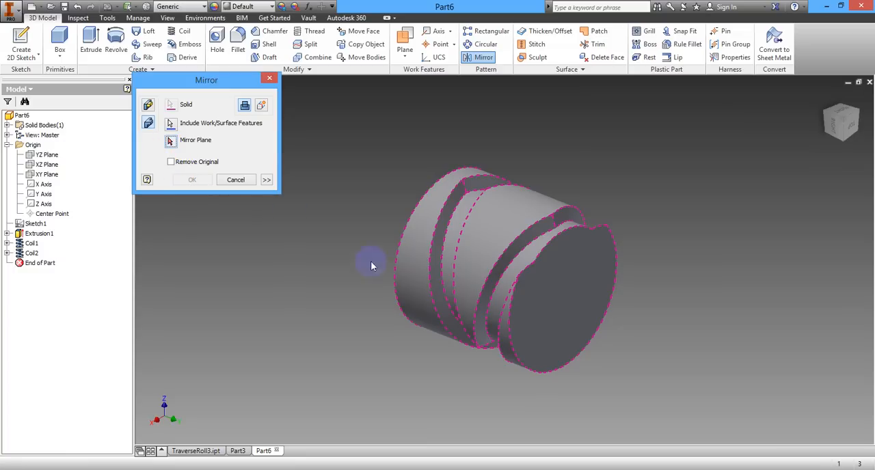
mouse_move(208, 136)
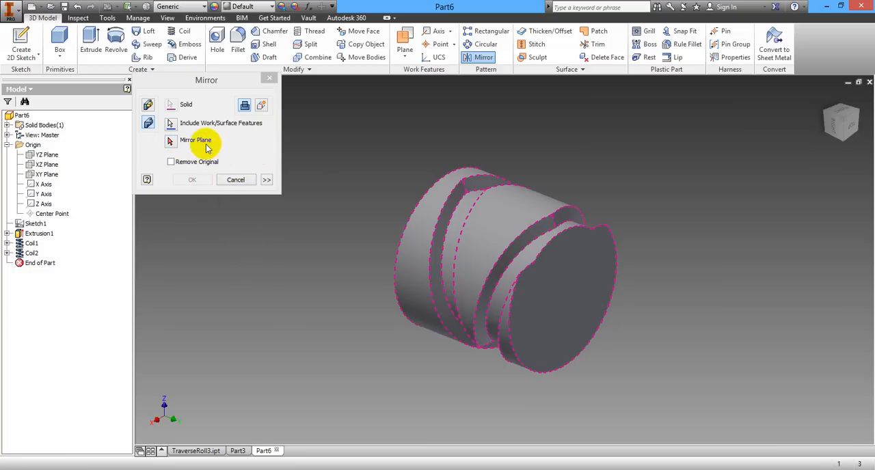
mouse_move(548, 266)
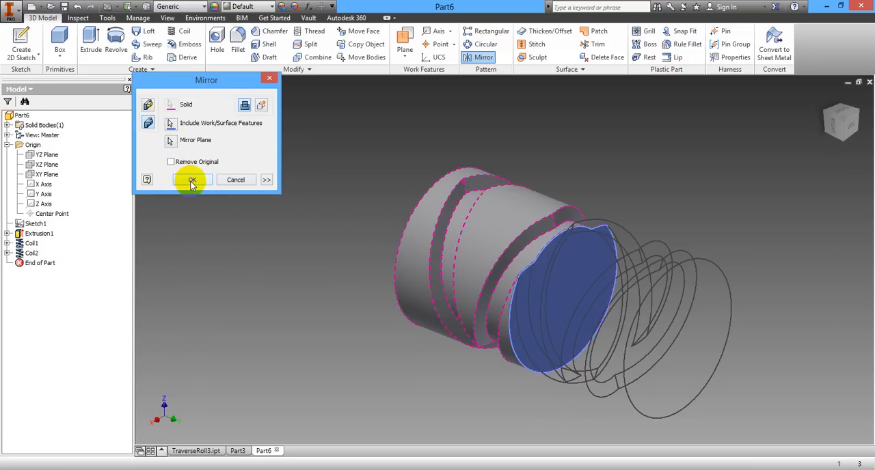
left_click(191, 180)
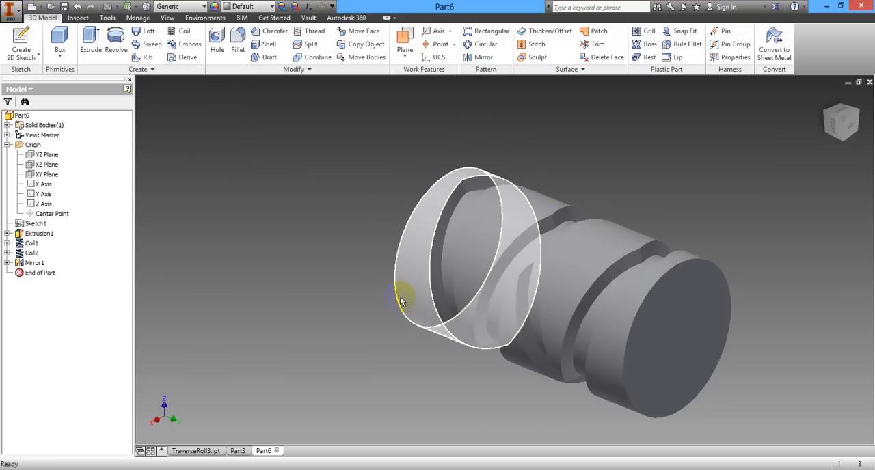
Orbit to a side-on Right view of the mirrored roller and select its left end face
left_click_drag(401, 302, 572, 269)
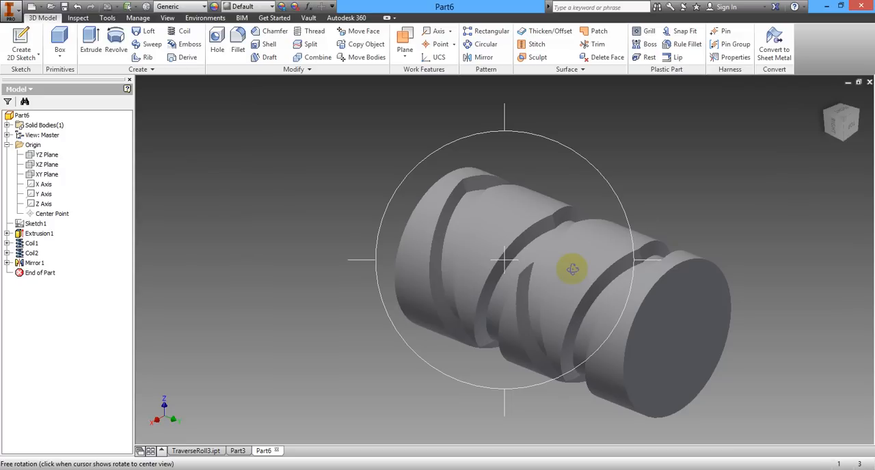
left_click_drag(572, 268, 629, 266)
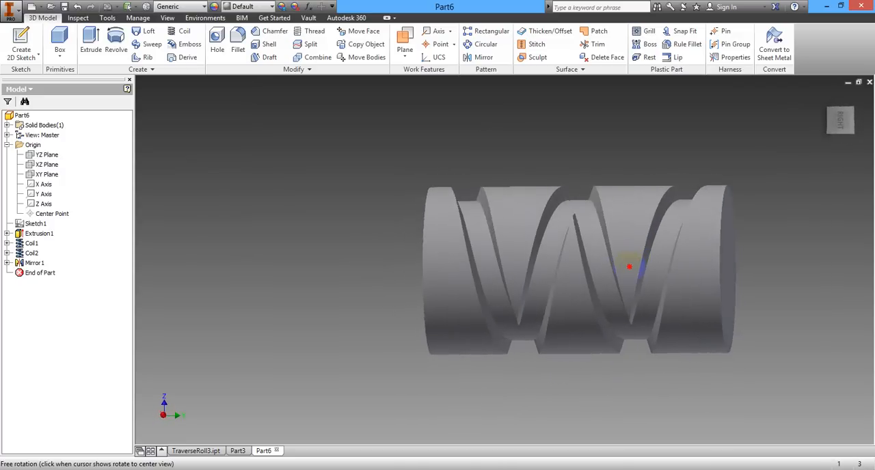
left_click(629, 266)
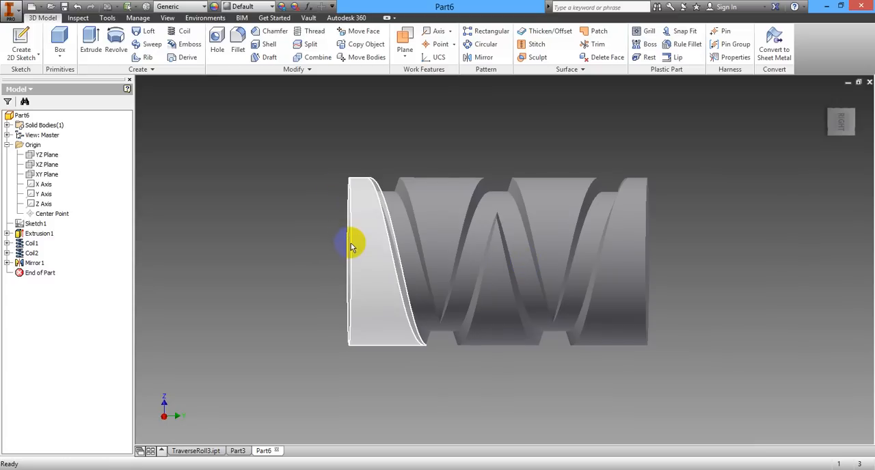
left_click(353, 246)
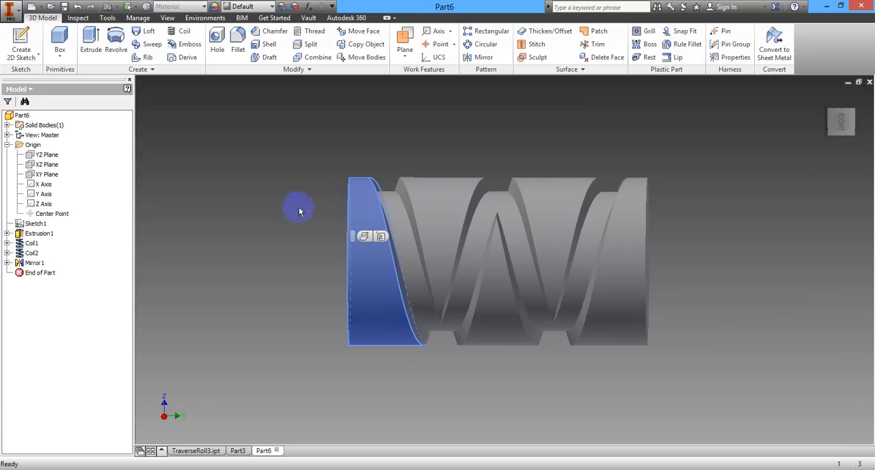
Create Fillet1 with 2 mm radius on the left and right circular end edges
left_click(238, 44)
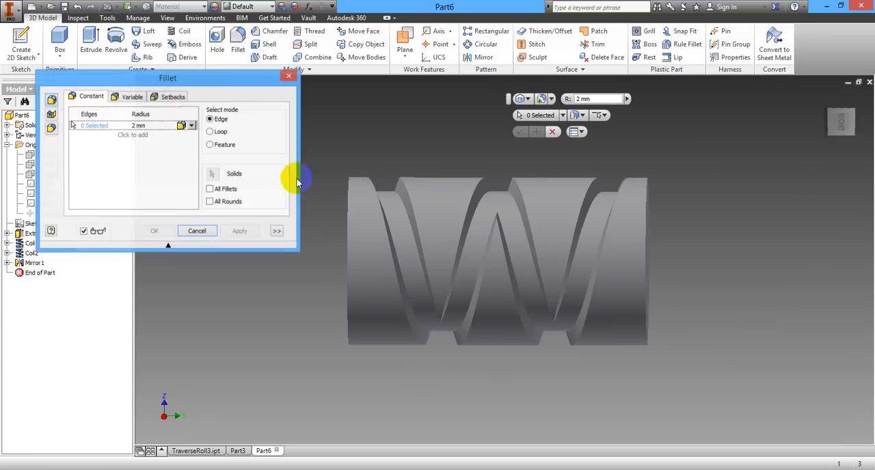
mouse_move(349, 225)
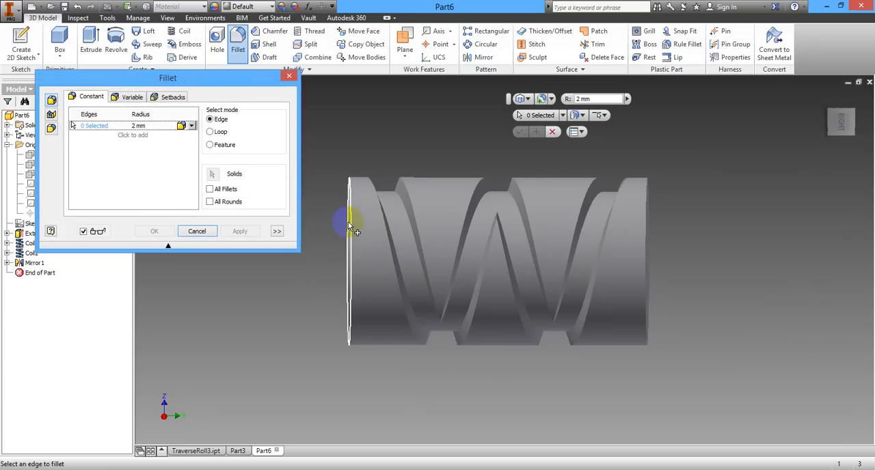
left_click(349, 263)
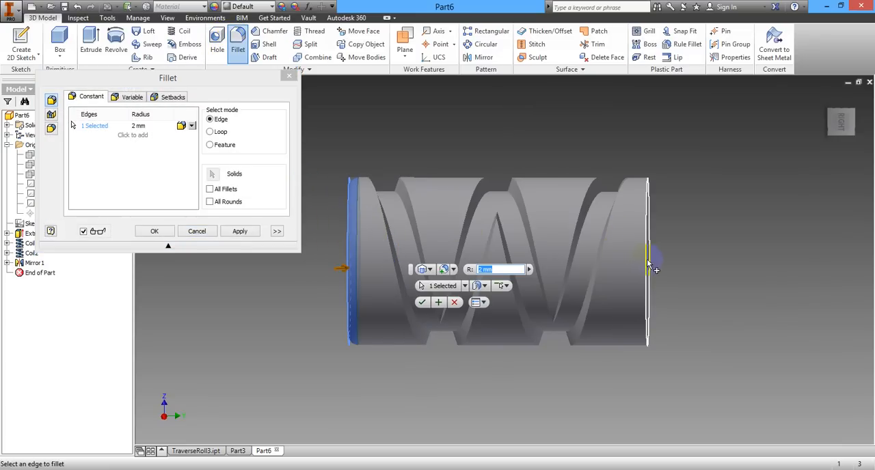
left_click(645, 260)
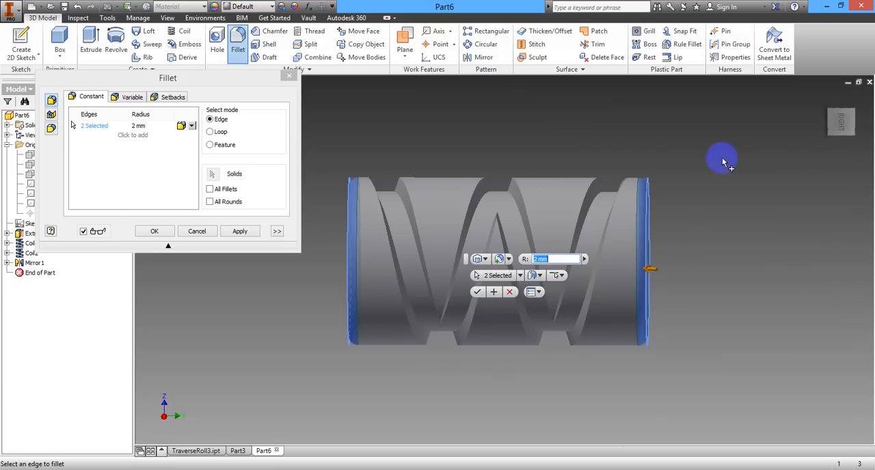
left_click(153, 231)
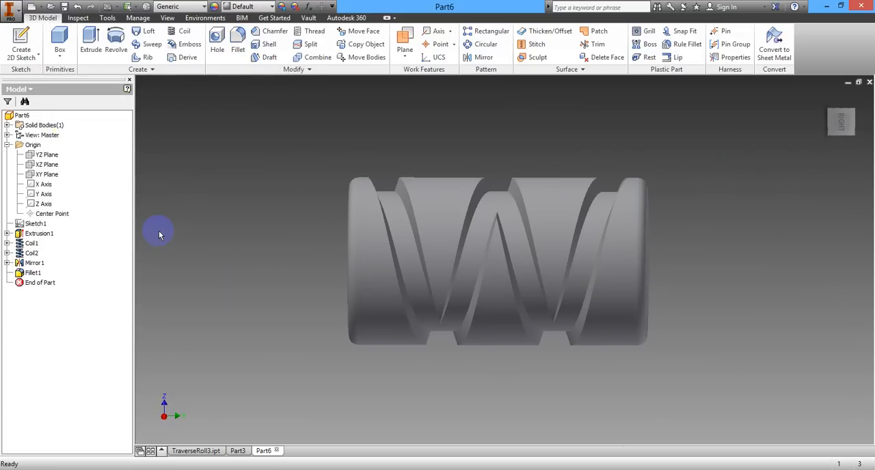
mouse_move(324, 121)
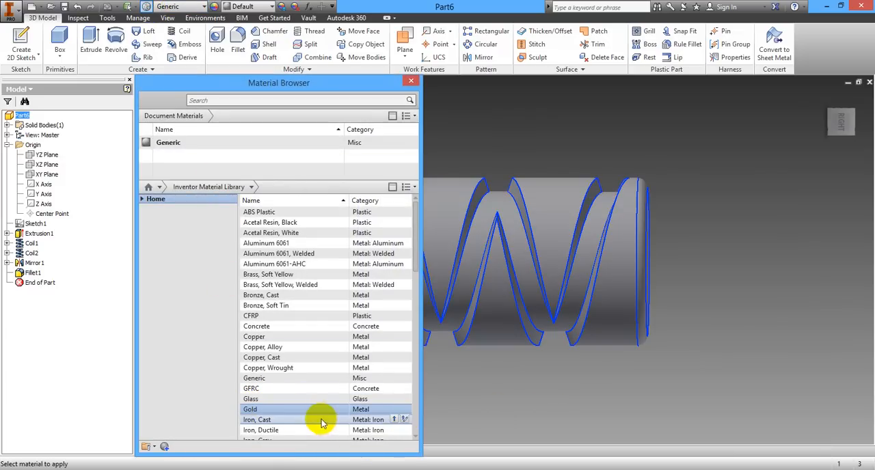
Assign Gold from the Inventor Material Library to the roller and close the browser
right_click(249, 408)
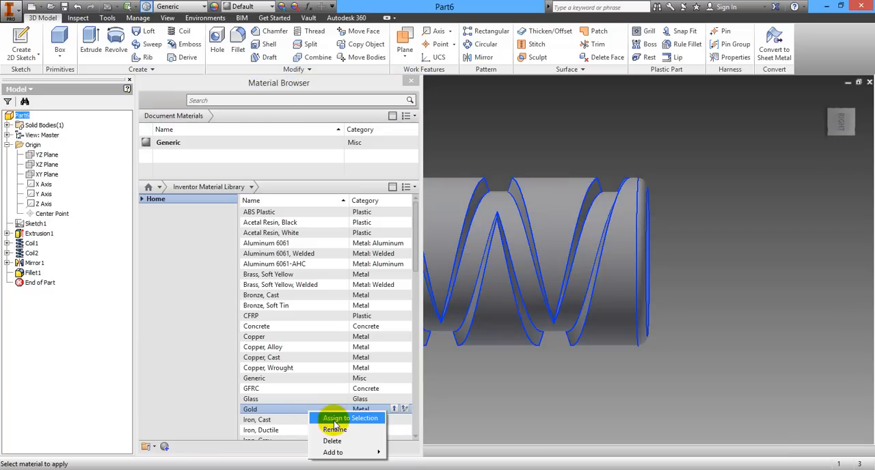
left_click(349, 418)
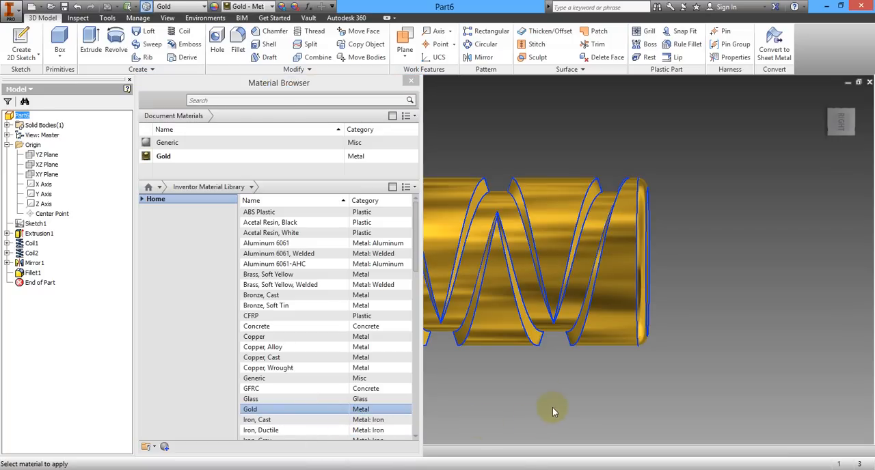
left_click(411, 81)
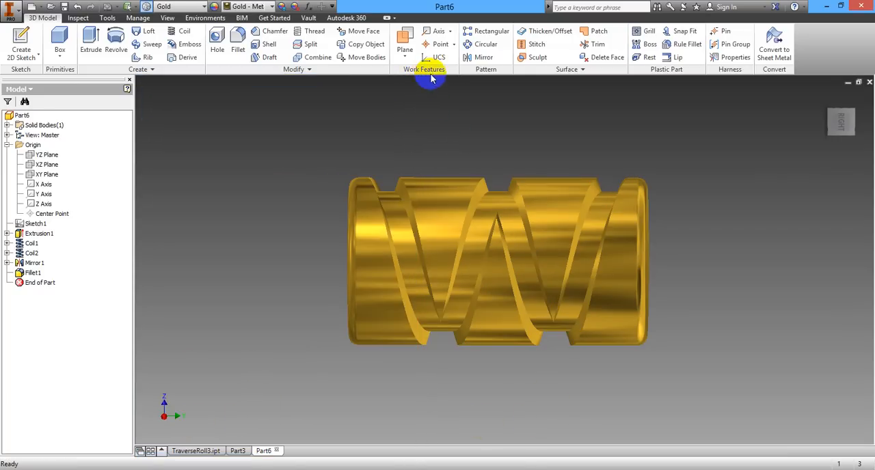
mouse_move(619, 128)
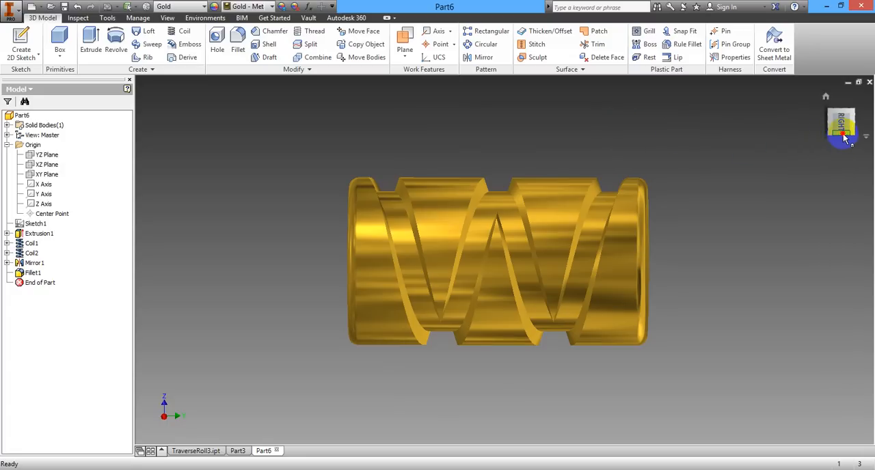
left_click(840, 129)
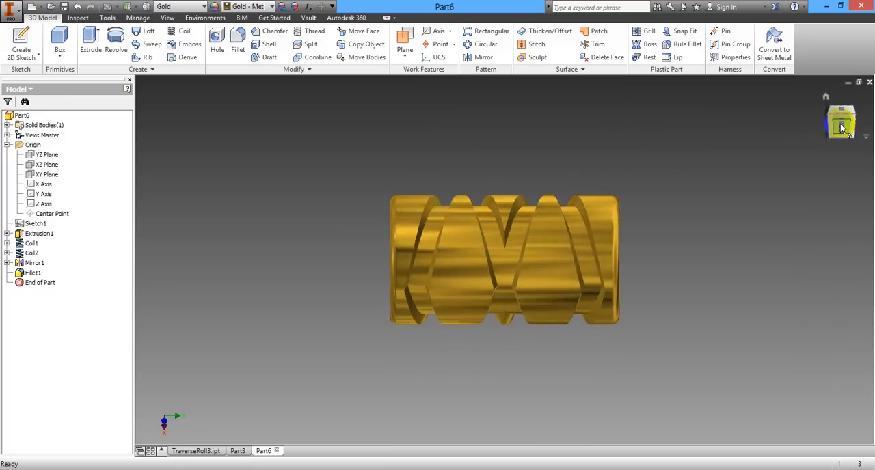
left_click(840, 122)
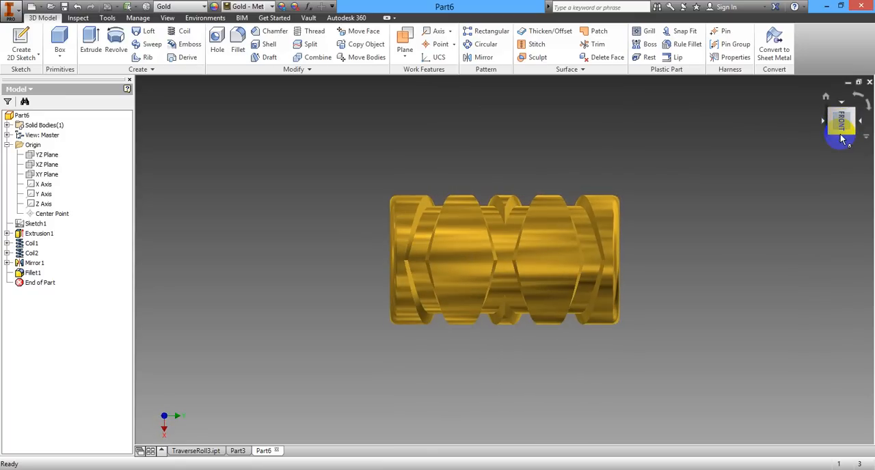
left_click(841, 121)
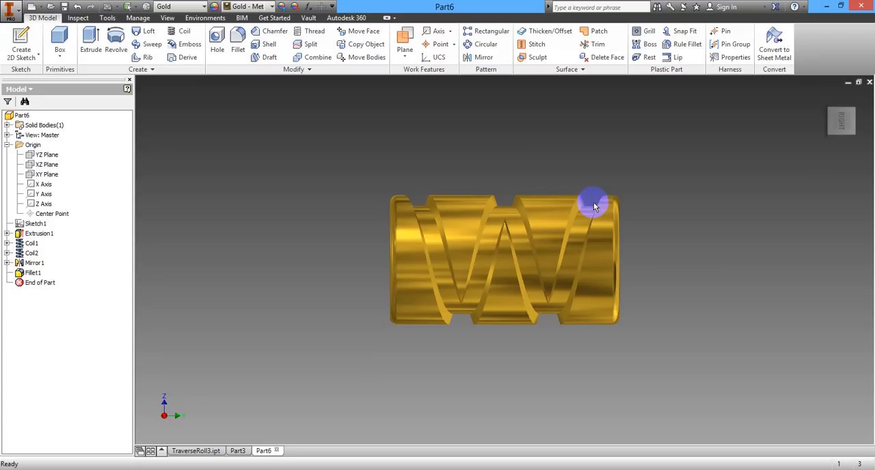
mouse_move(506, 205)
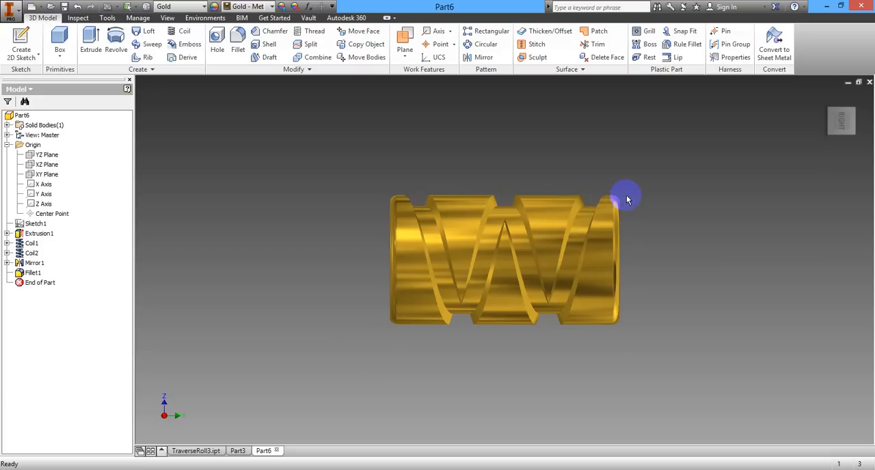
mouse_move(341, 159)
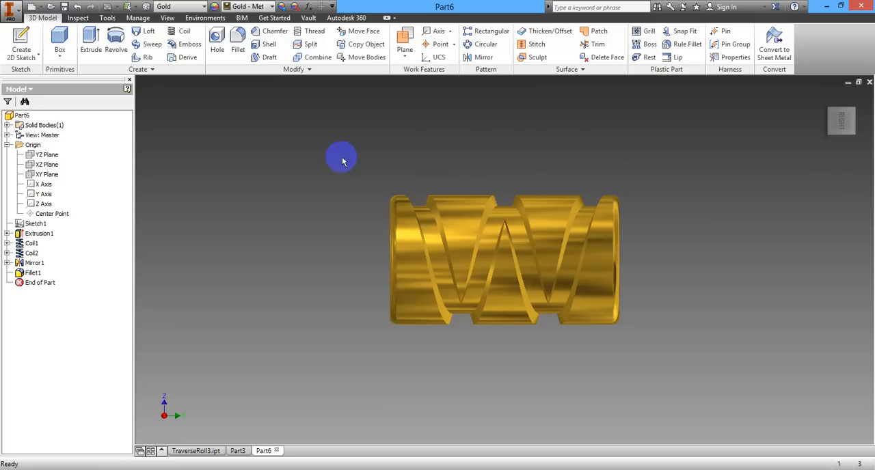
mouse_move(300, 168)
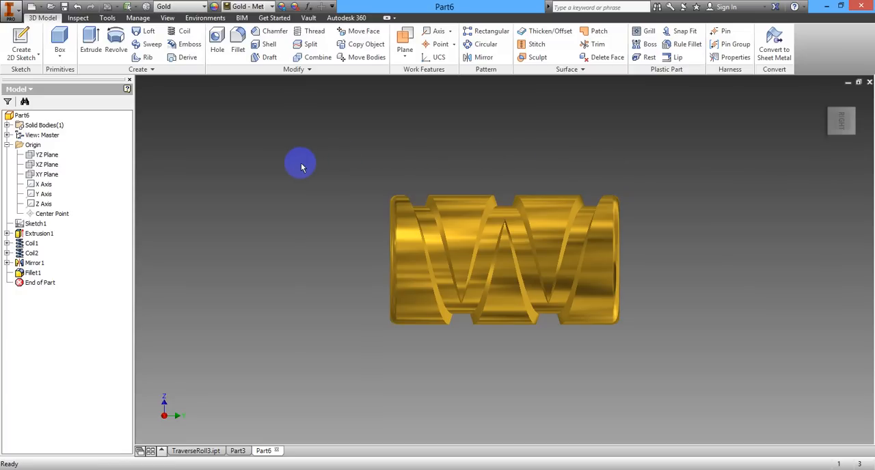
mouse_move(419, 335)
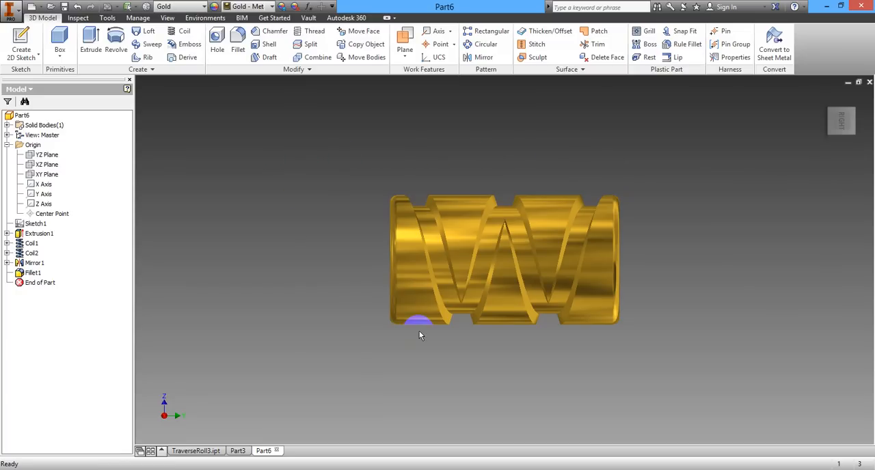
mouse_move(335, 343)
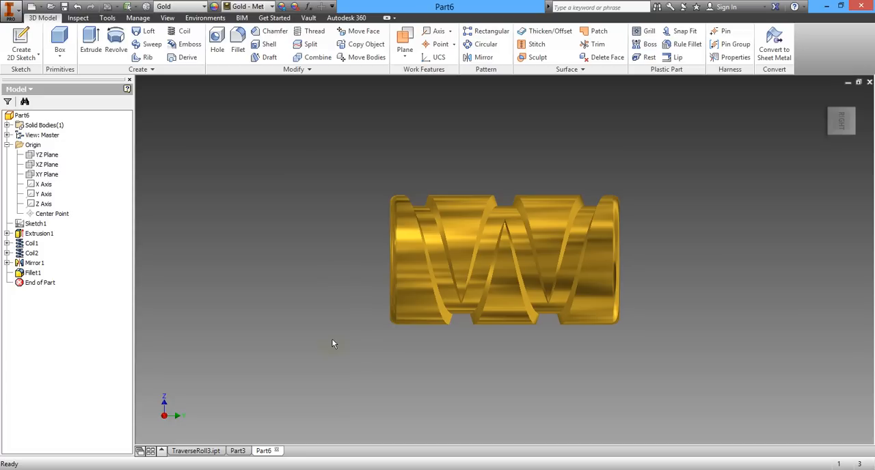